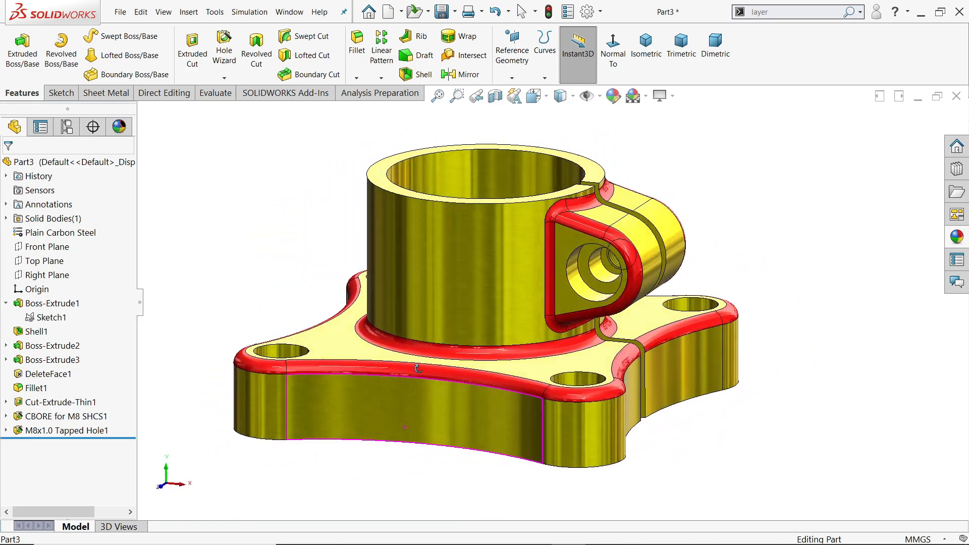
Rotate the finished yellow flange model to inspect its shell, fillets and holes
{"action": "left_click_drag", "start_coordinate": [420, 369], "coordinate": [380, 381]}
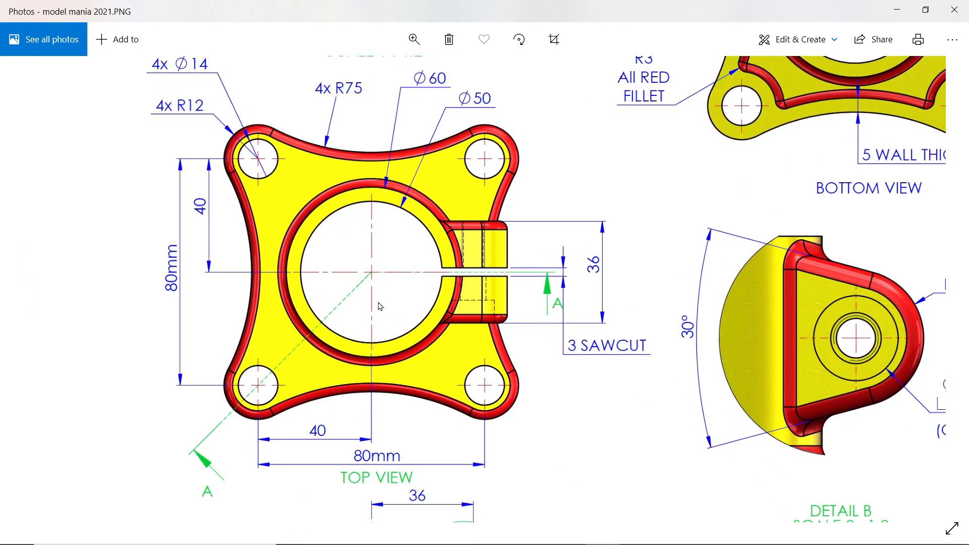
Scroll through the reference drawing's section, bottom and isometric views and dimensions
{"action": "scroll", "scroll_direction": "down", "scroll_amount": 3}
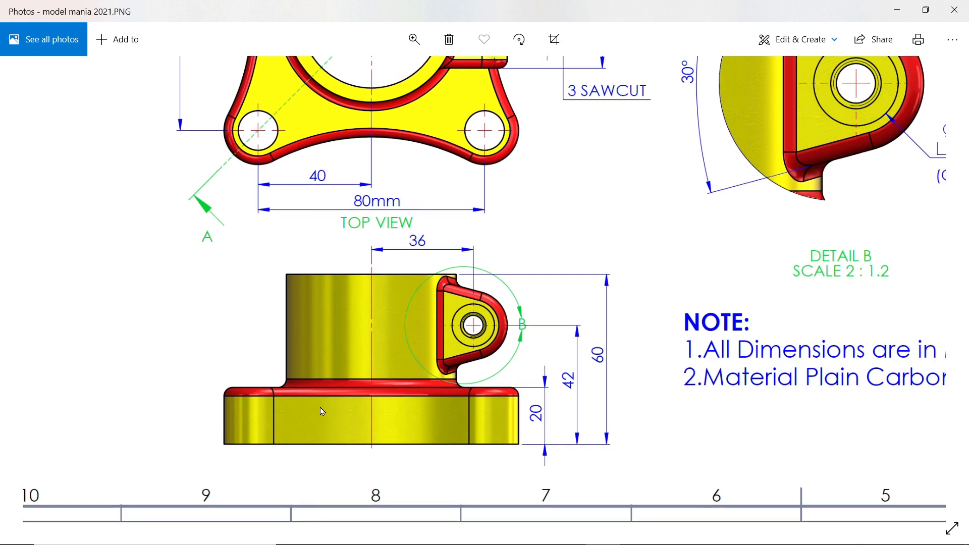
{"action": "mouse_move", "coordinate": [518, 302]}
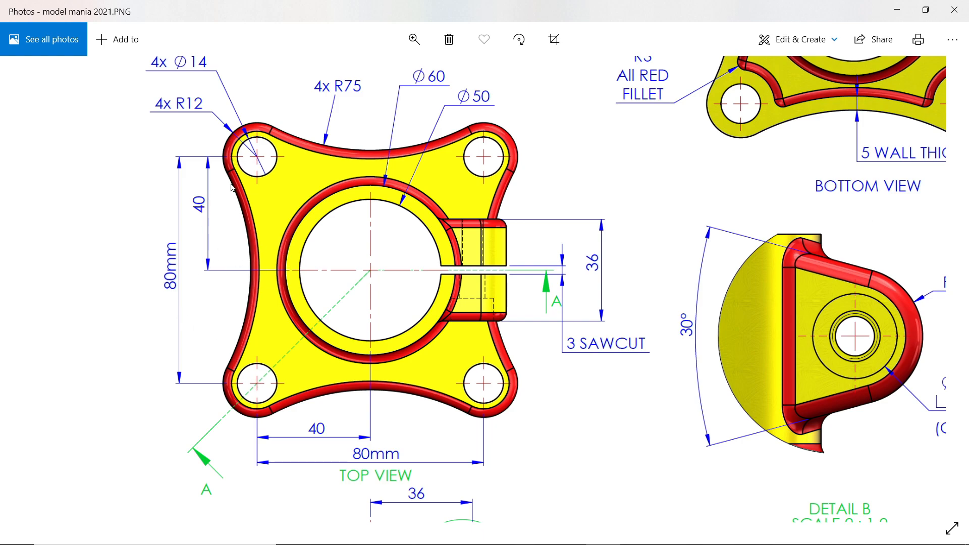
{"action": "mouse_move", "coordinate": [264, 287]}
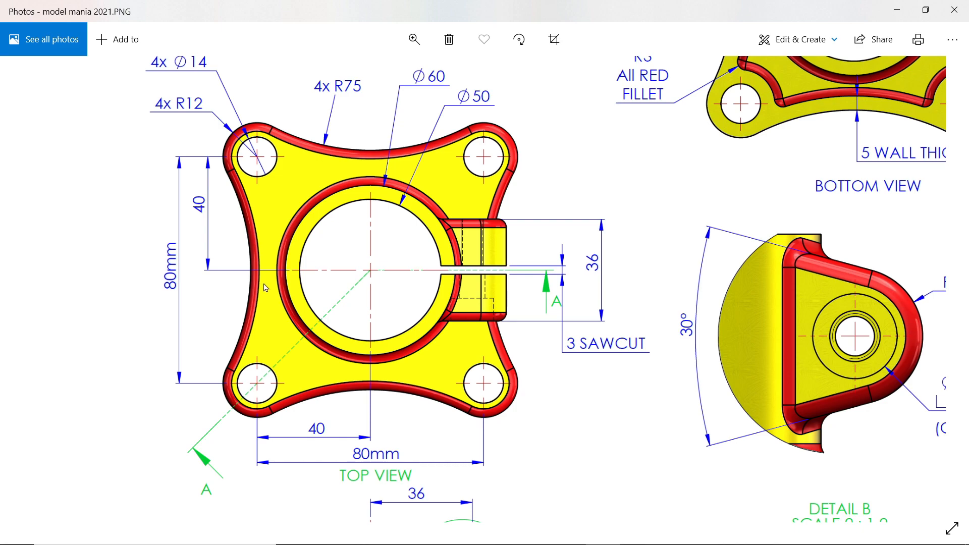
{"action": "mouse_move", "coordinate": [365, 192]}
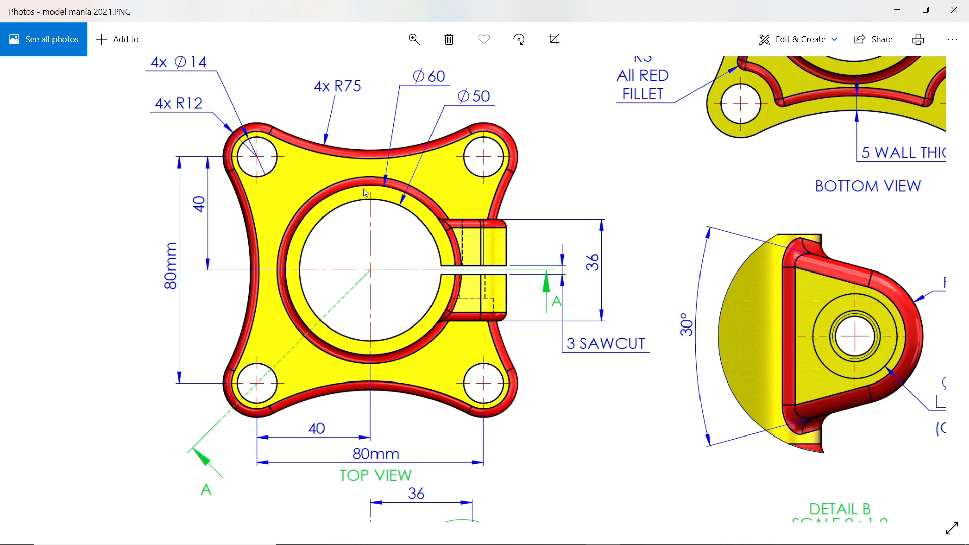
{"action": "mouse_move", "coordinate": [429, 84]}
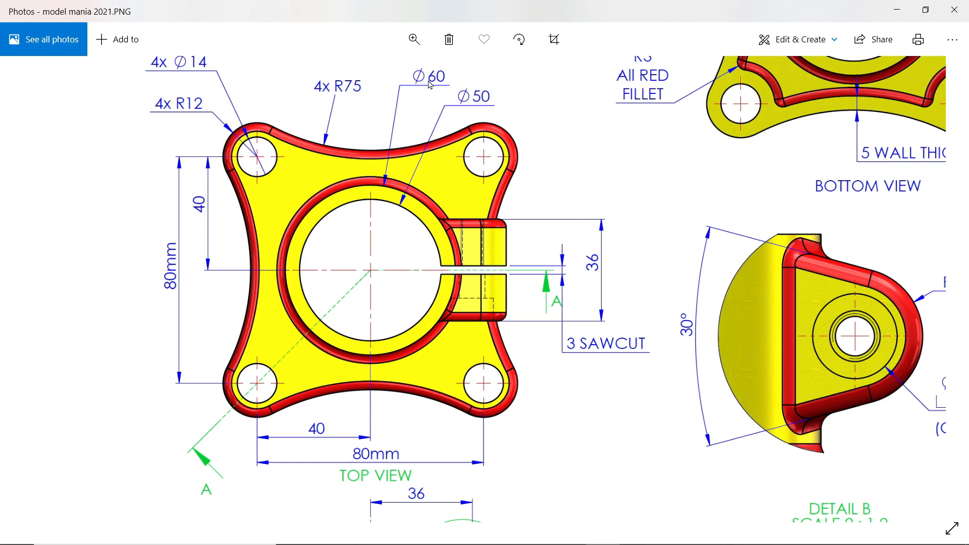
{"action": "mouse_move", "coordinate": [458, 130]}
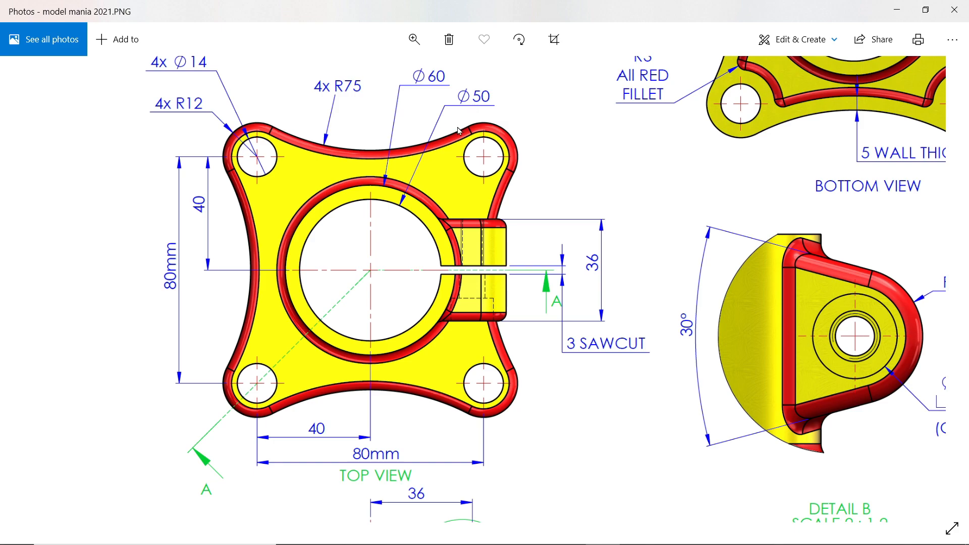
{"action": "scroll", "scroll_direction": "down", "scroll_amount": 3}
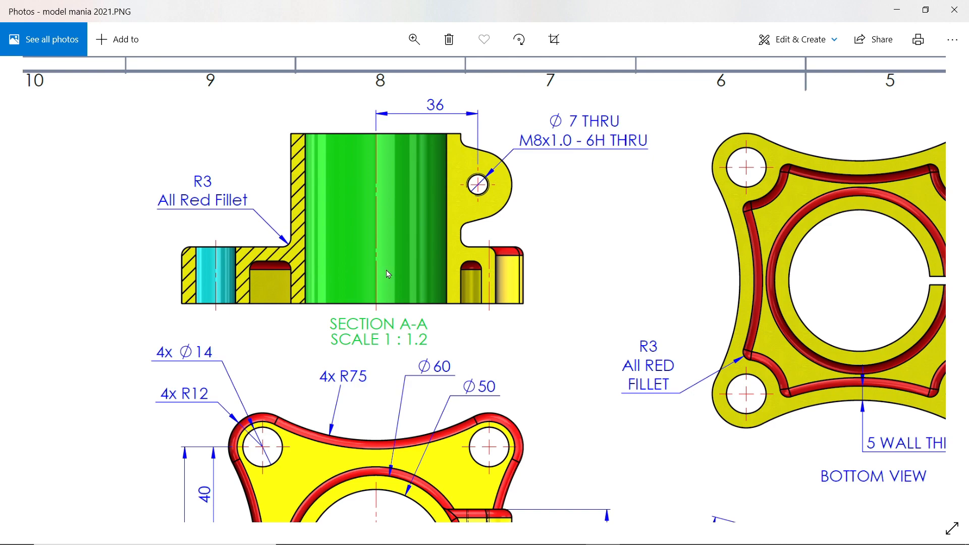
{"action": "scroll", "scroll_direction": "down", "scroll_amount": 3}
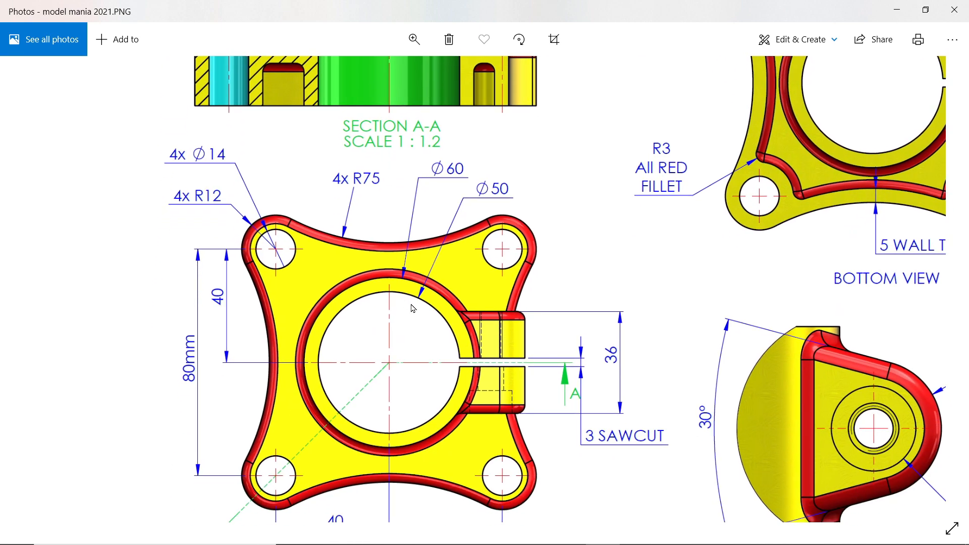
{"action": "scroll", "scroll_direction": "down", "scroll_amount": 3}
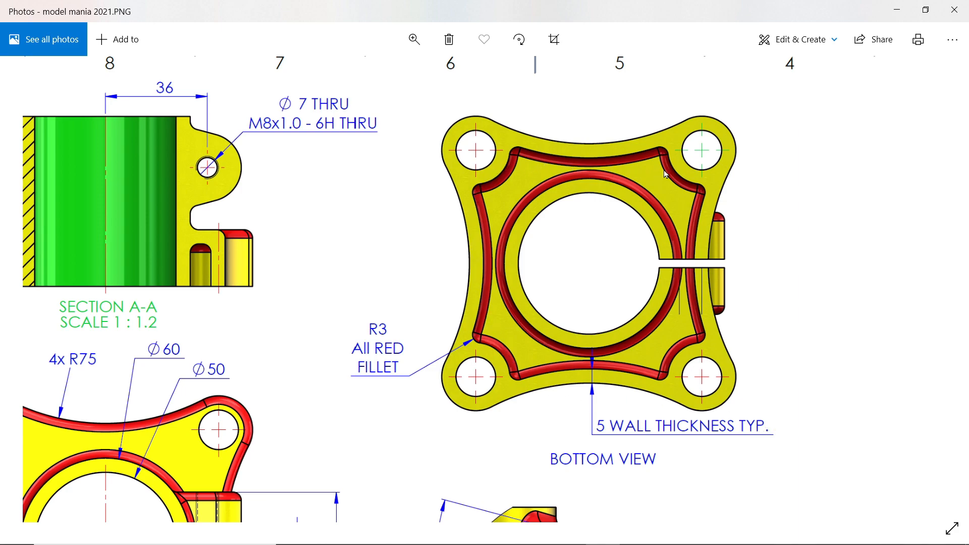
{"action": "mouse_move", "coordinate": [529, 181]}
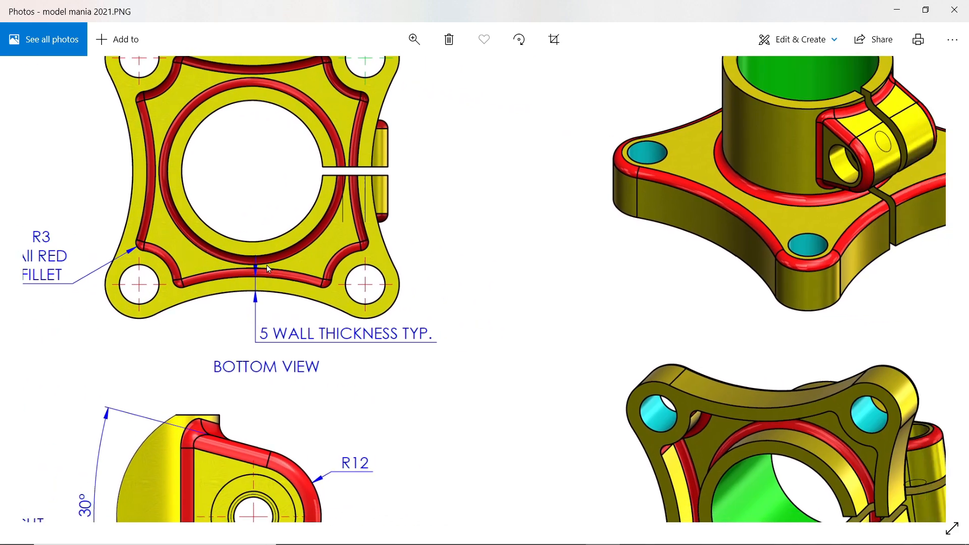
{"action": "scroll", "scroll_direction": "down", "scroll_amount": 3}
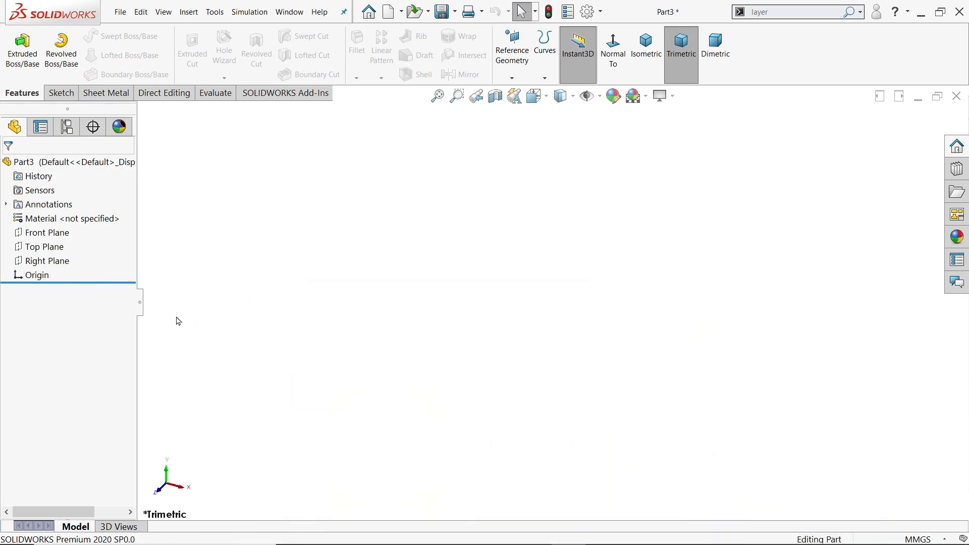
Start a sketch on the Top Plane and draw a circle centred on the origin
{"action": "left_click", "coordinate": [47, 232]}
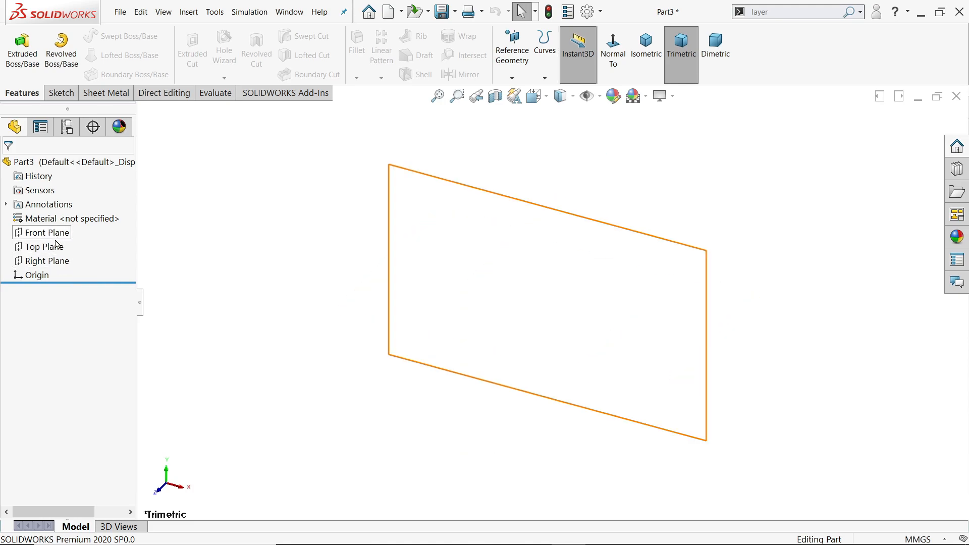
{"action": "left_click", "coordinate": [44, 246]}
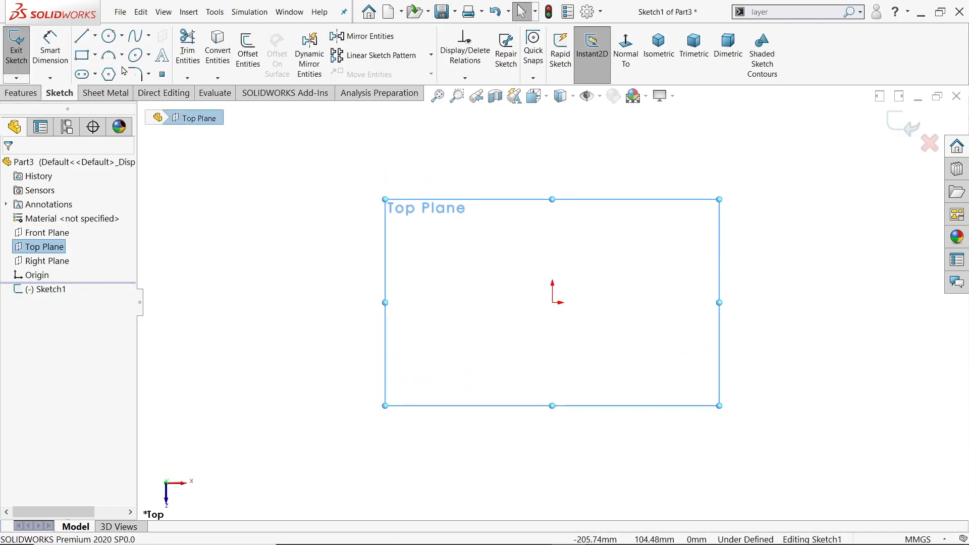
{"action": "mouse_move", "coordinate": [108, 36]}
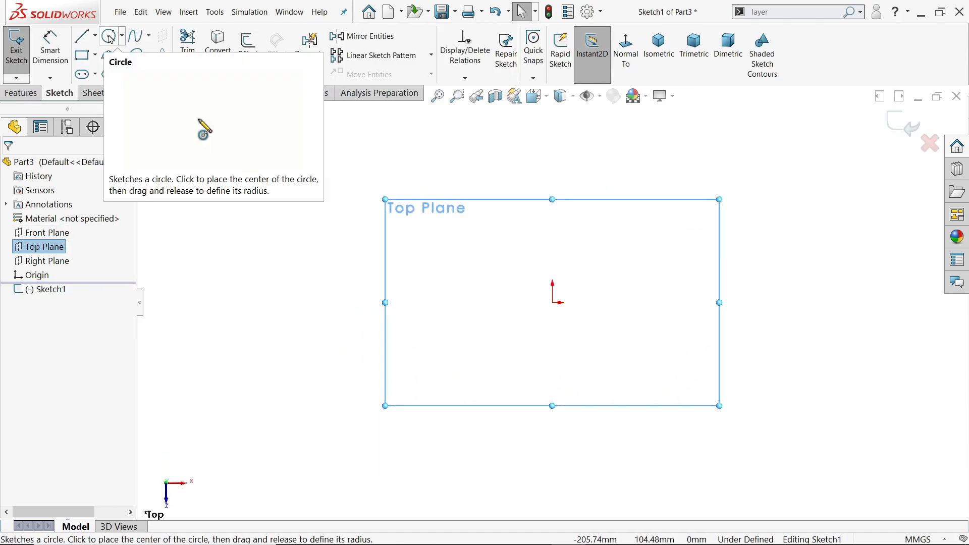
{"action": "left_click", "coordinate": [108, 36]}
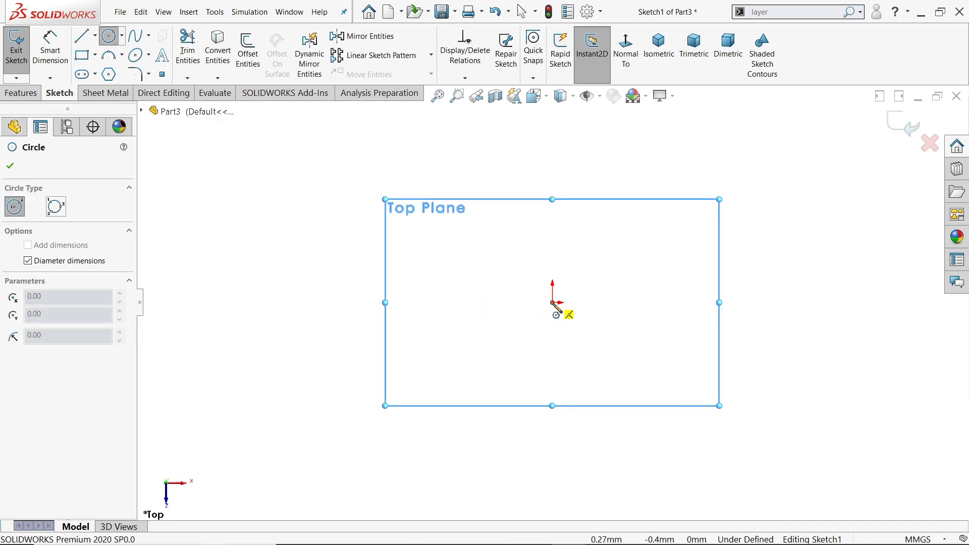
{"action": "left_click_drag", "start_coordinate": [552, 302], "coordinate": [535, 207]}
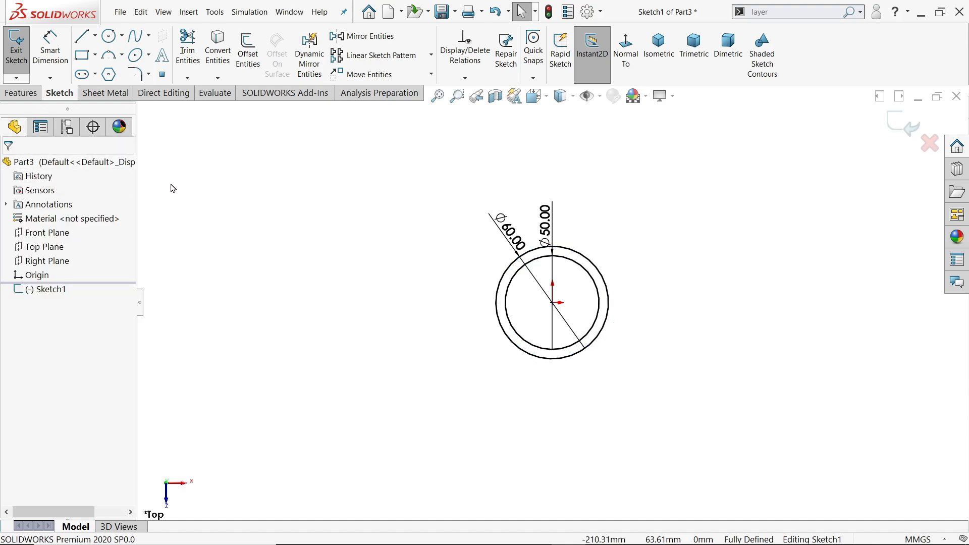
Draw the Ø24/Ø14 circle pair and dimension it 40 mm above the origin
{"action": "right_click", "coordinate": [388, 240]}
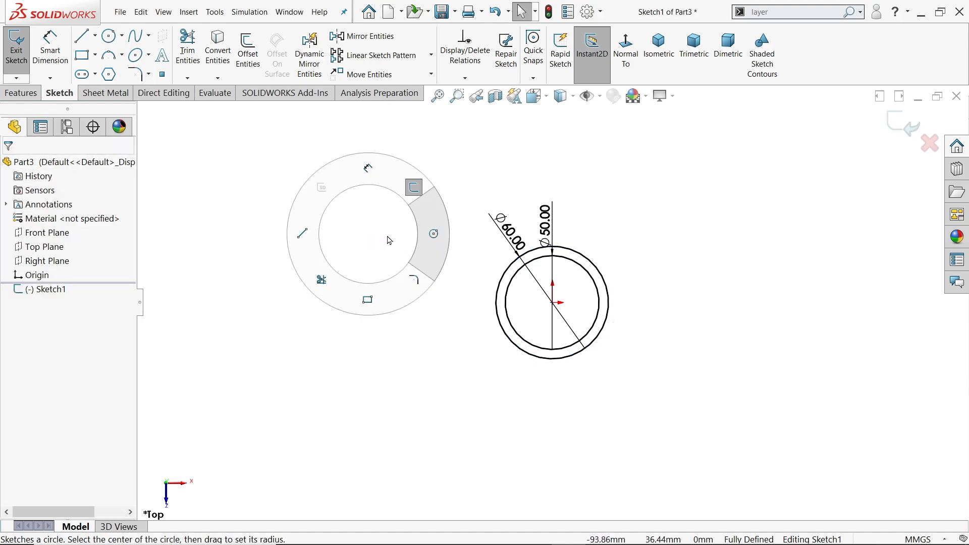
{"action": "left_click", "coordinate": [433, 234]}
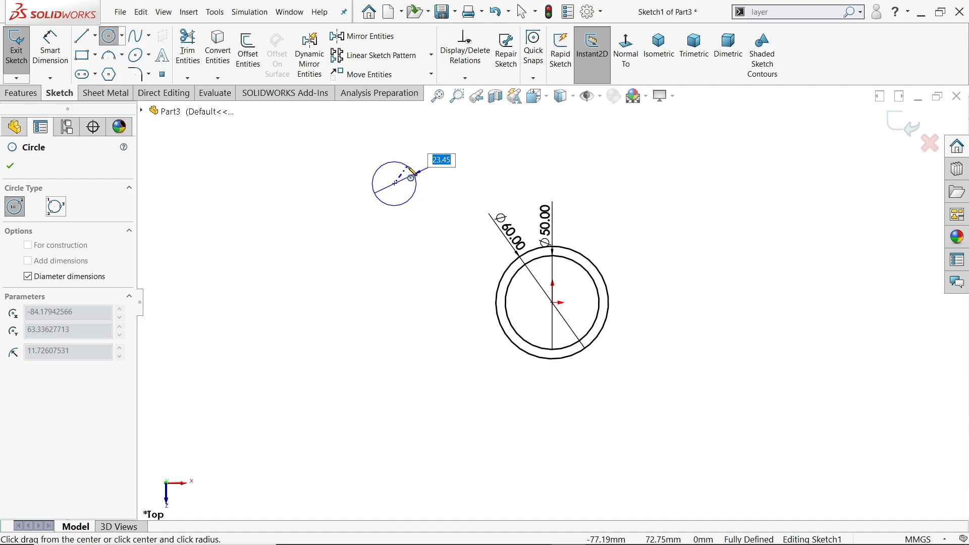
{"action": "type", "text": "12"}
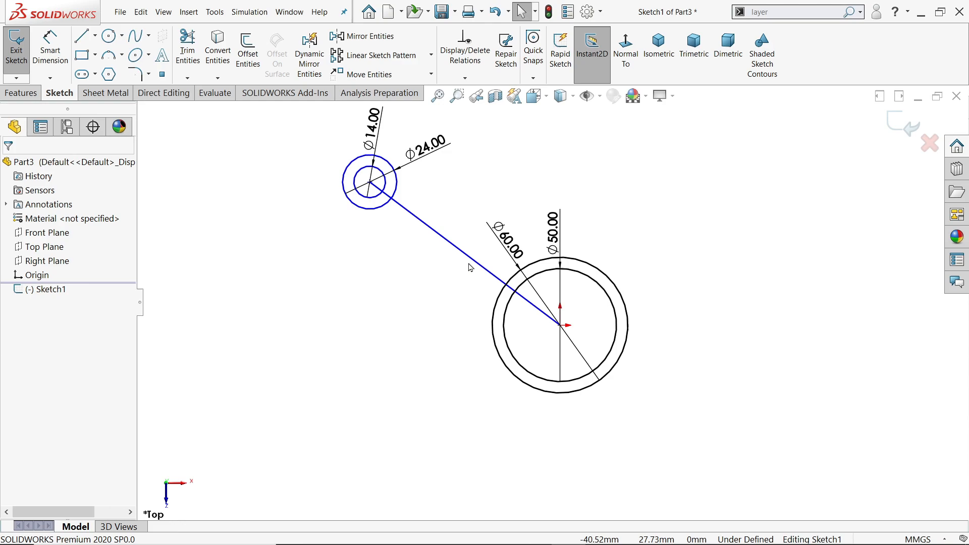
{"action": "left_click", "coordinate": [468, 267]}
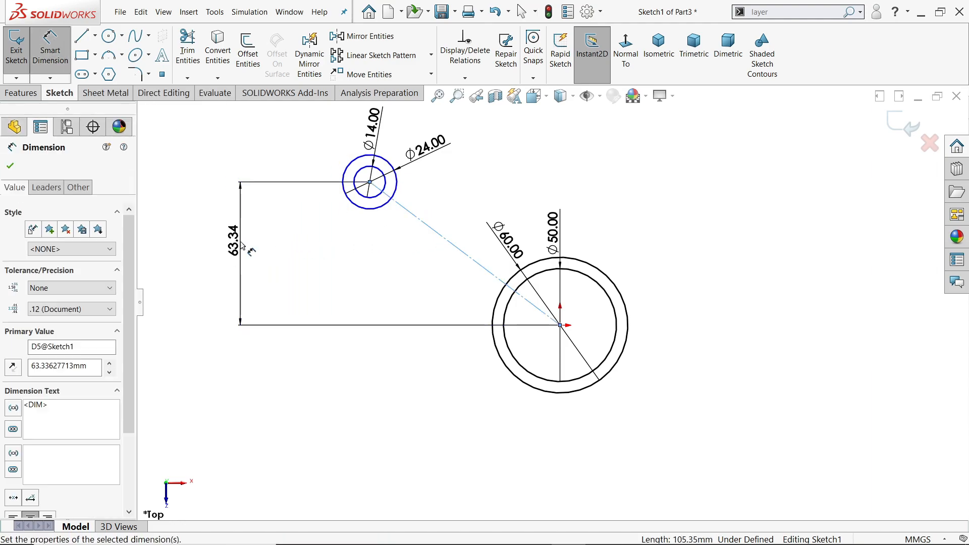
{"action": "type", "text": "40.00mm"}
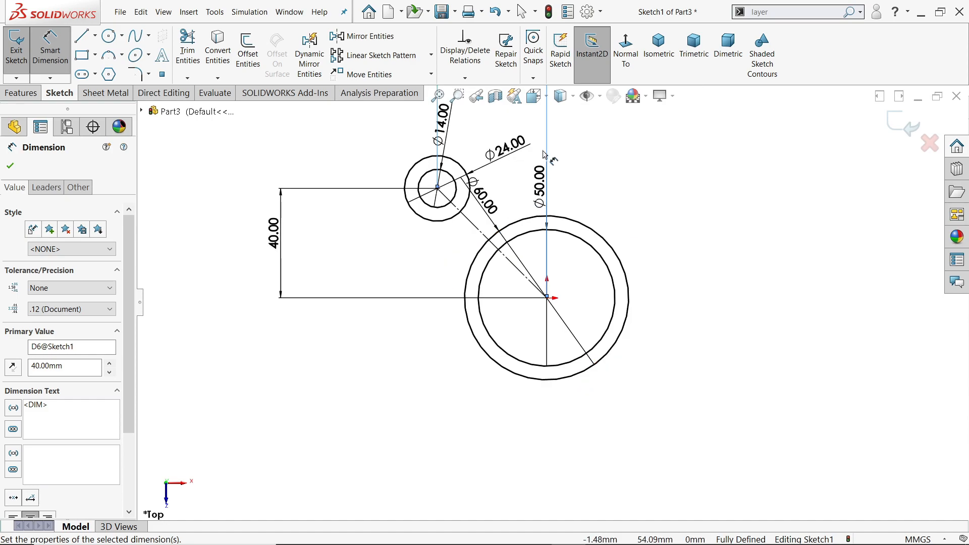
Draw a sweeping arc from the Ø24 circle and make it tangent to it
{"action": "left_click", "coordinate": [118, 55]}
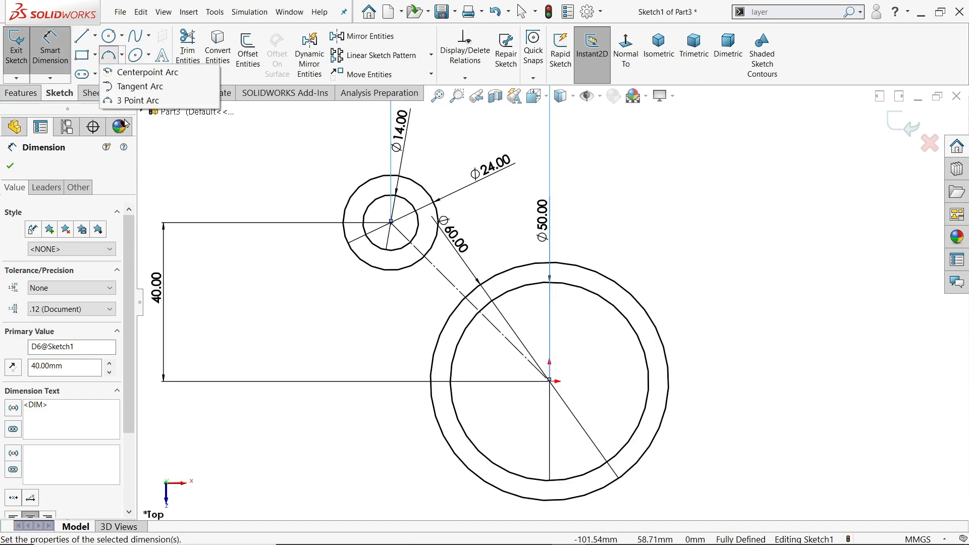
{"action": "left_click", "coordinate": [146, 71]}
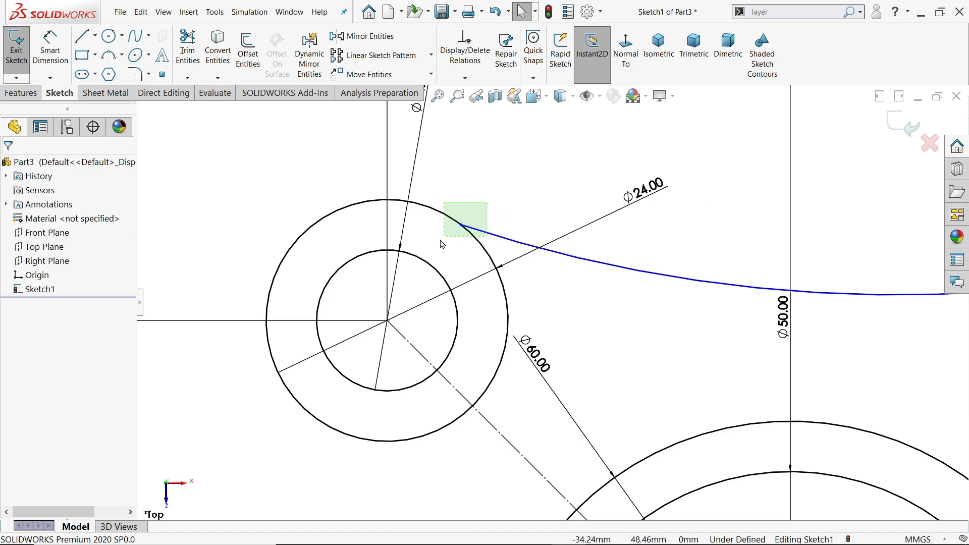
{"action": "left_click", "coordinate": [465, 220]}
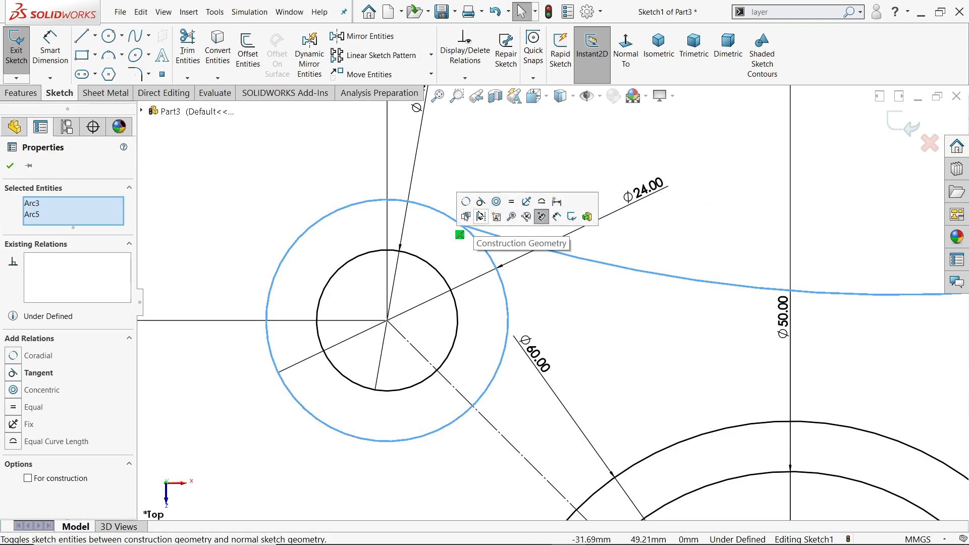
{"action": "left_click", "coordinate": [480, 202]}
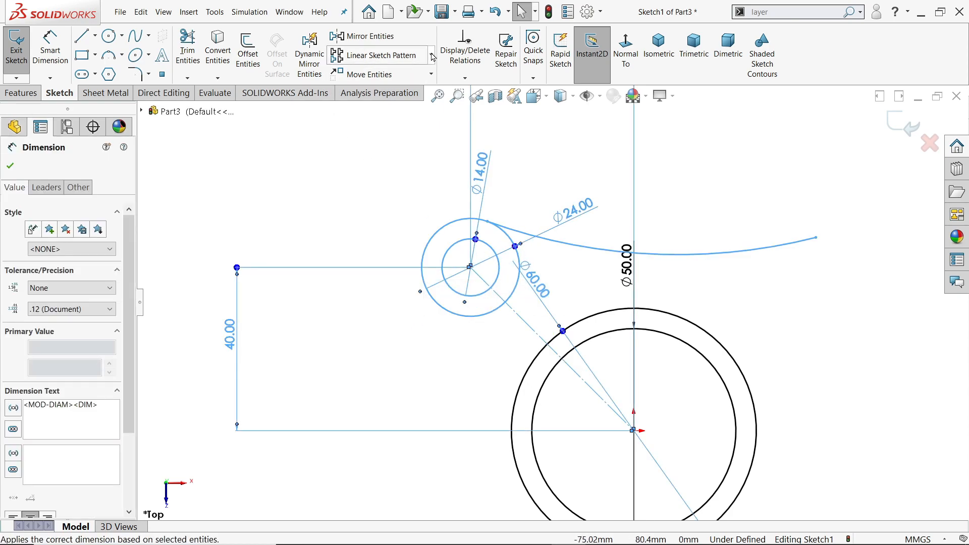
{"action": "left_click", "coordinate": [432, 56]}
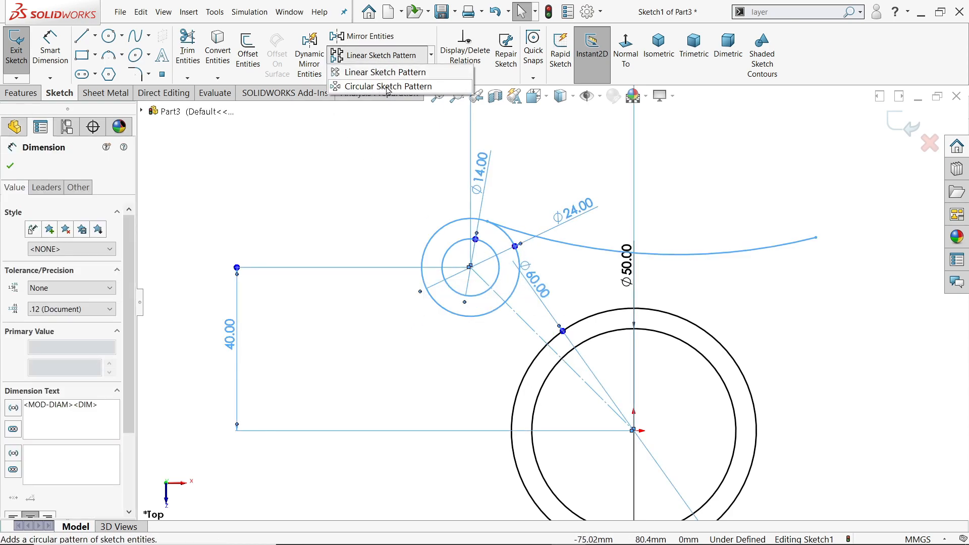
Circularly pattern the circle pair and arc, four instances over 360°
{"action": "left_click", "coordinate": [389, 86]}
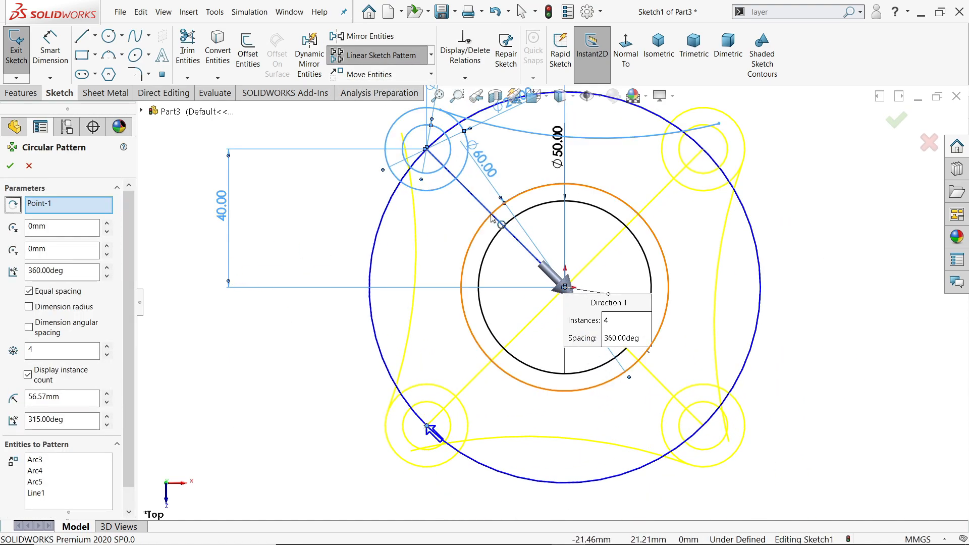
{"action": "left_click", "coordinate": [58, 350]}
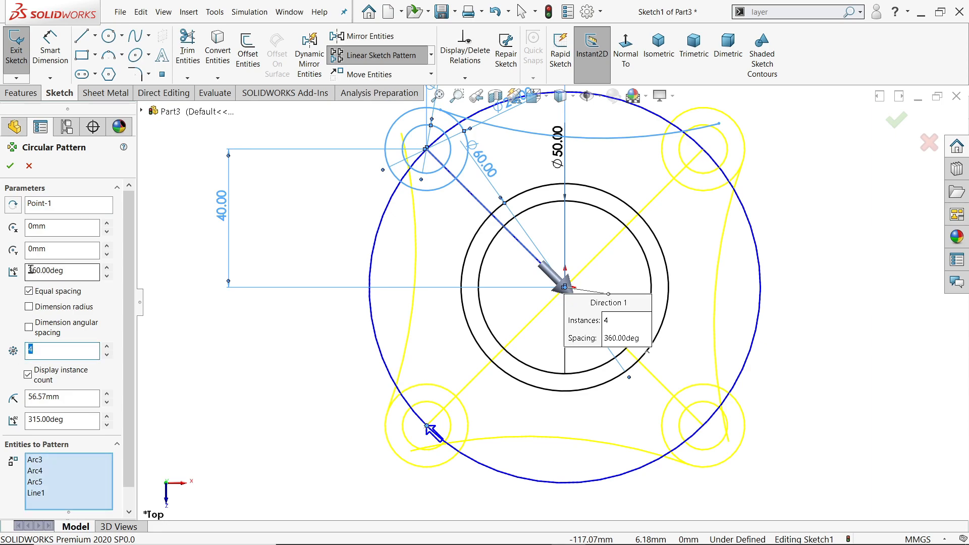
{"action": "type", "text": "360.00deg"}
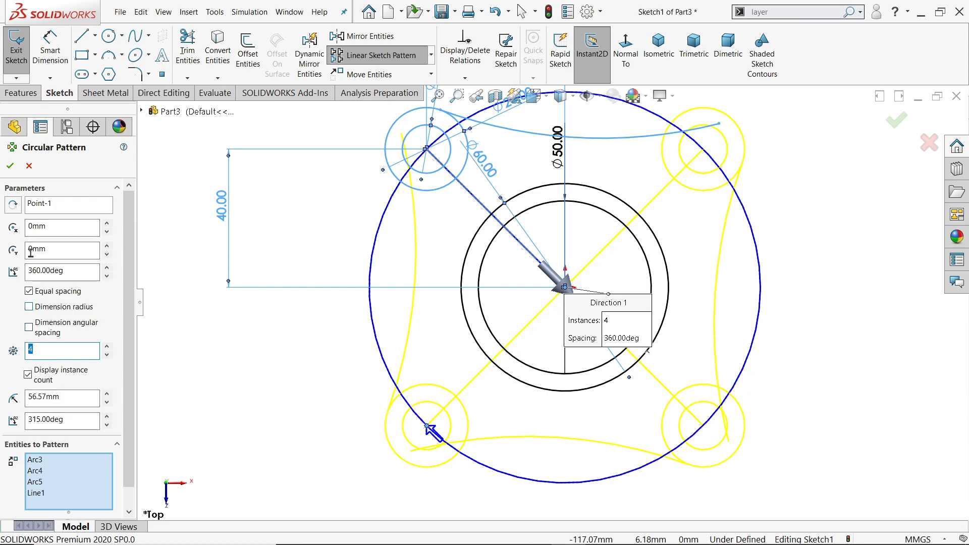
{"action": "left_click", "coordinate": [9, 165]}
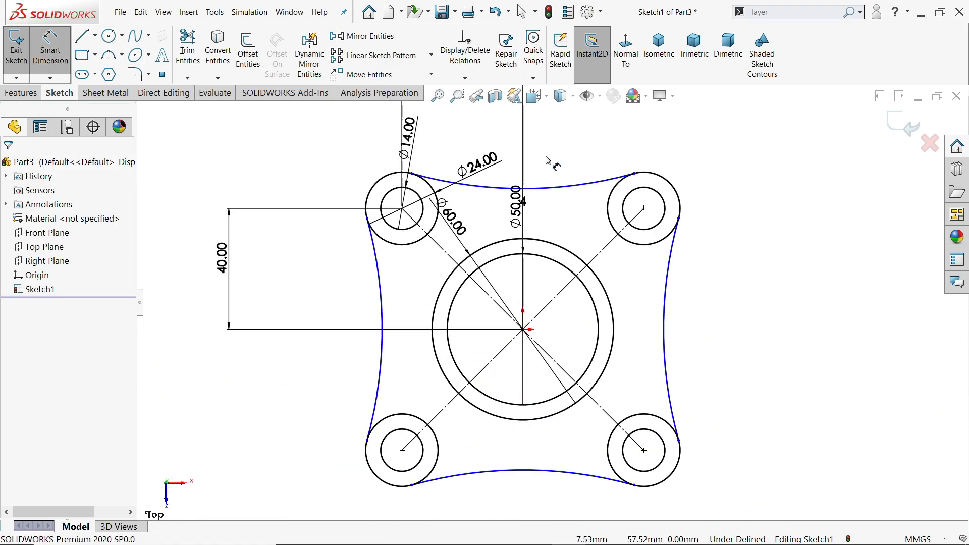
Dimension the connecting arc to R75 and exit the fully defined sketch
{"action": "left_click", "coordinate": [523, 178]}
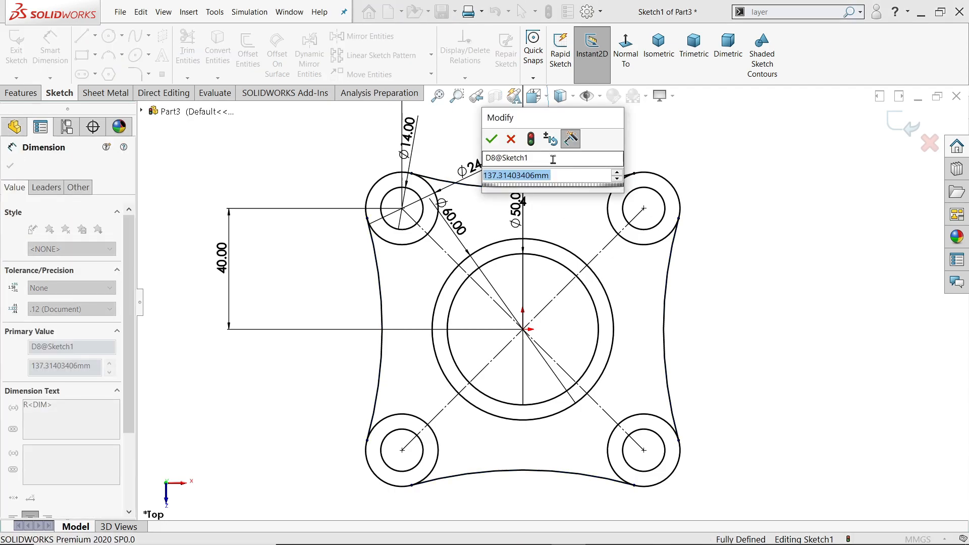
{"action": "type", "text": "75"}
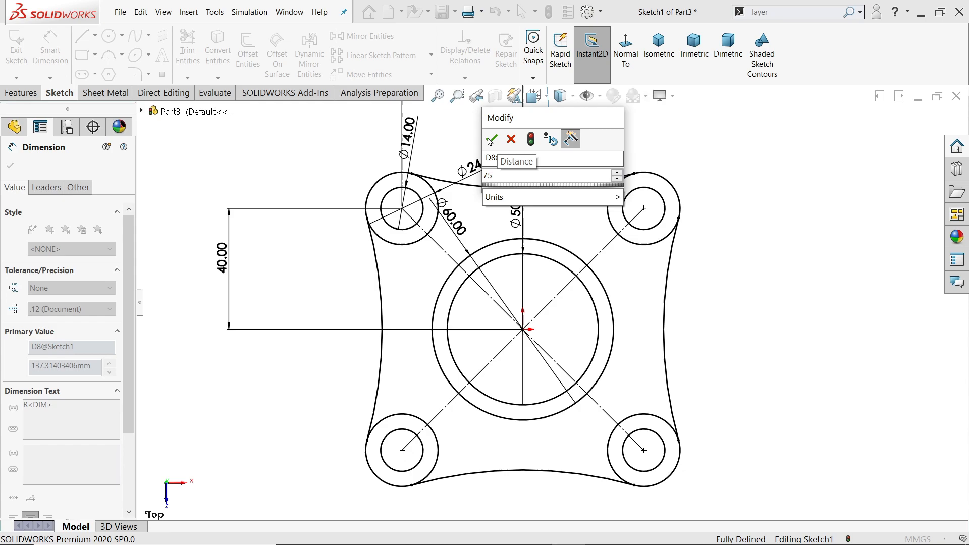
{"action": "left_click", "coordinate": [491, 140]}
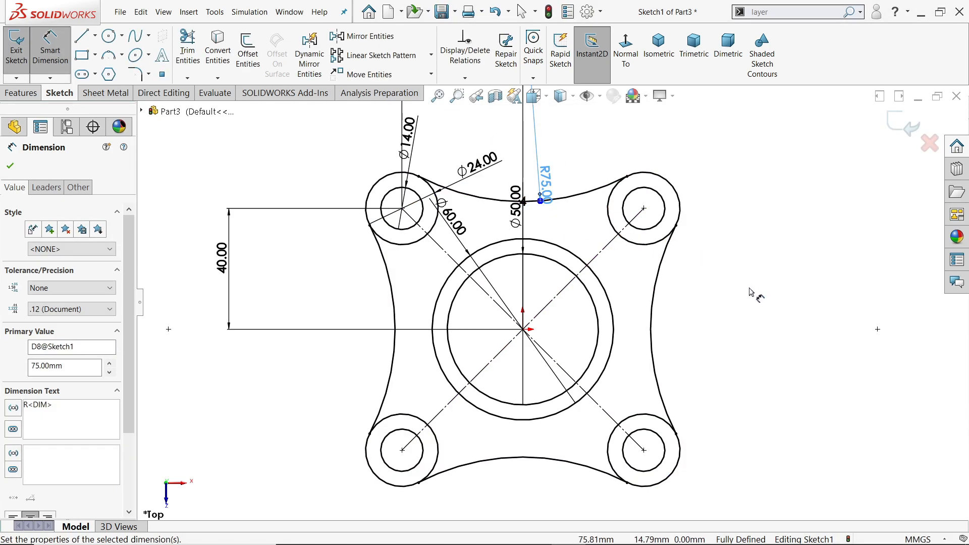
{"action": "left_click", "coordinate": [659, 46]}
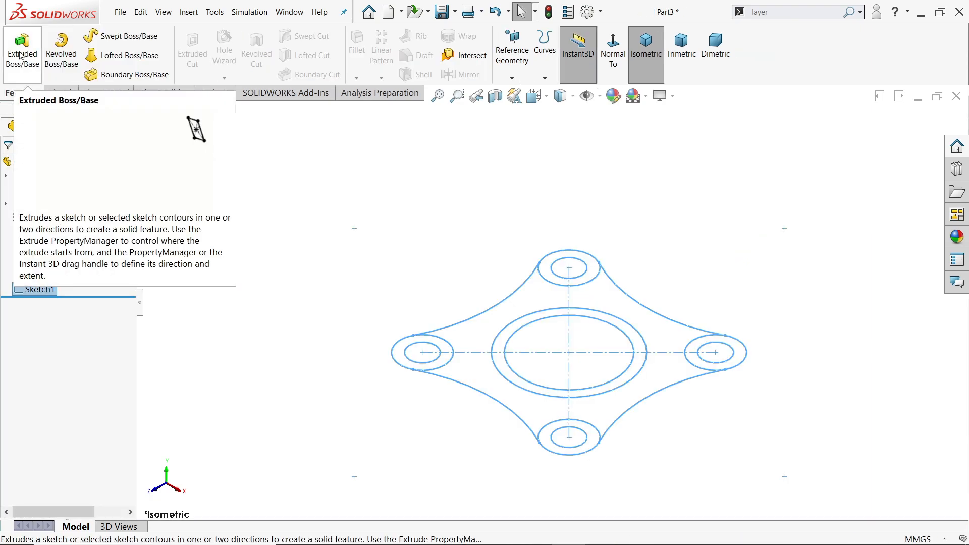
Extrude the flange body and corner ring regions 20 mm blind
{"action": "left_click", "coordinate": [21, 50]}
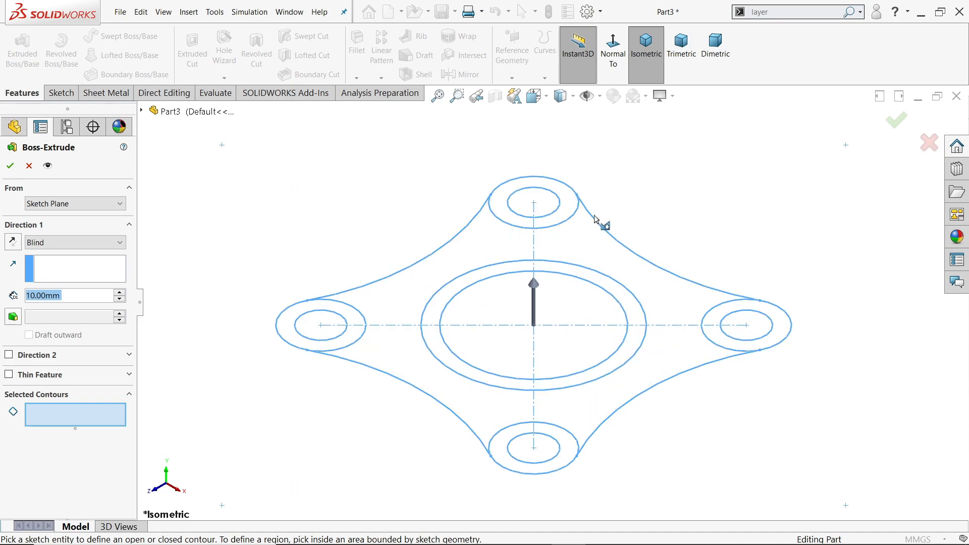
{"action": "mouse_move", "coordinate": [349, 326]}
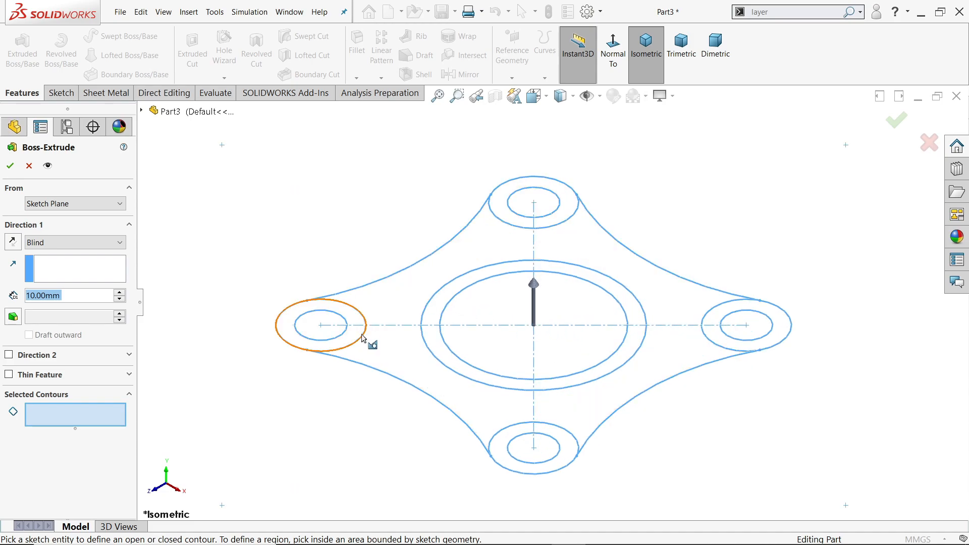
{"action": "left_click", "coordinate": [533, 204]}
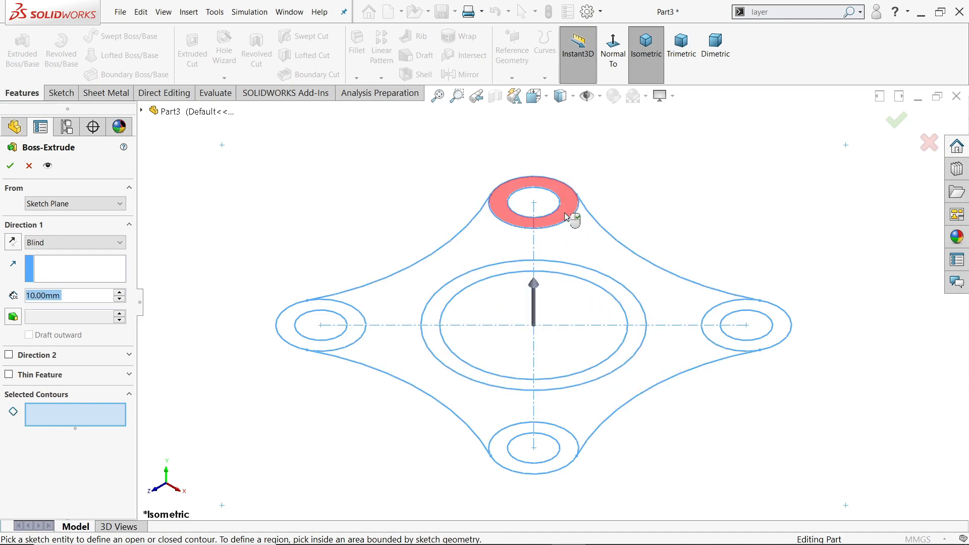
{"action": "left_click", "coordinate": [309, 326]}
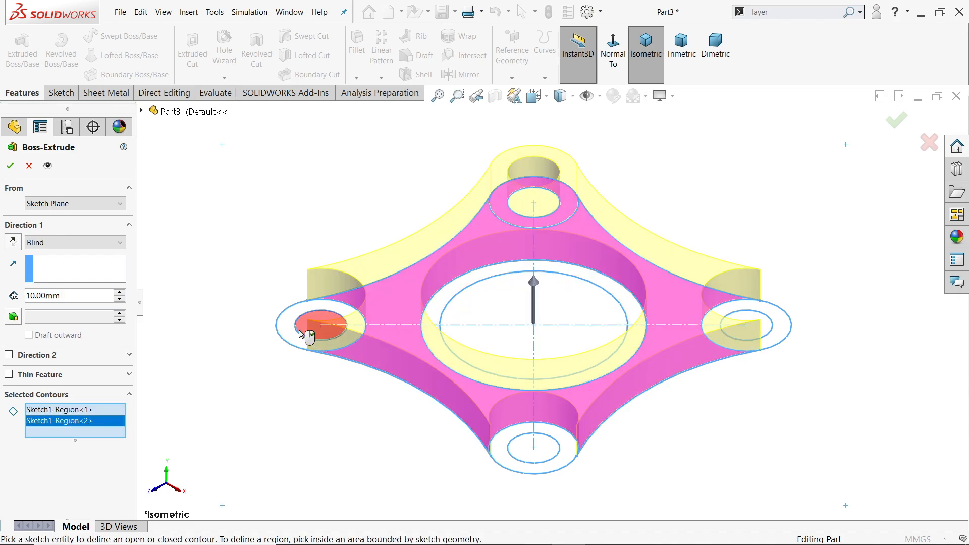
{"action": "left_click", "coordinate": [738, 325]}
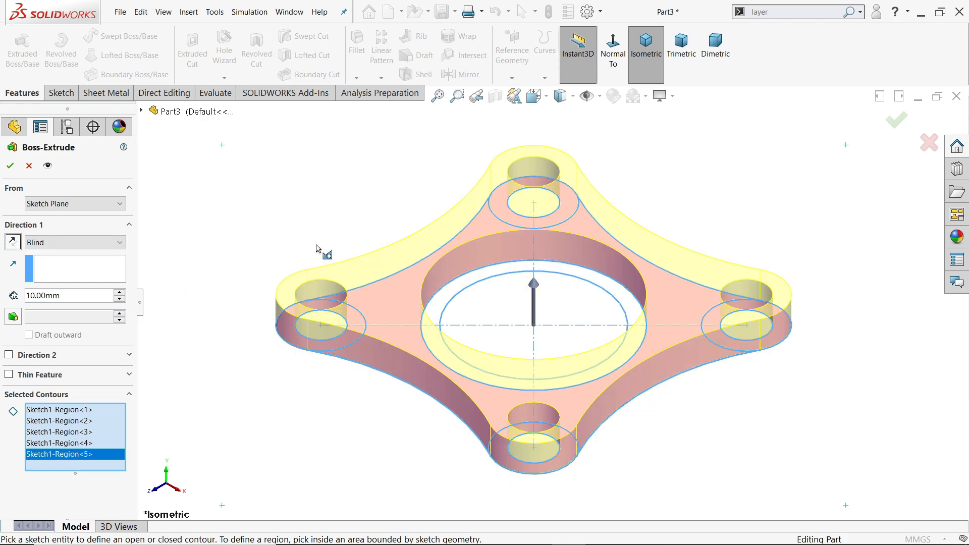
{"action": "triple_click", "coordinate": [43, 296]}
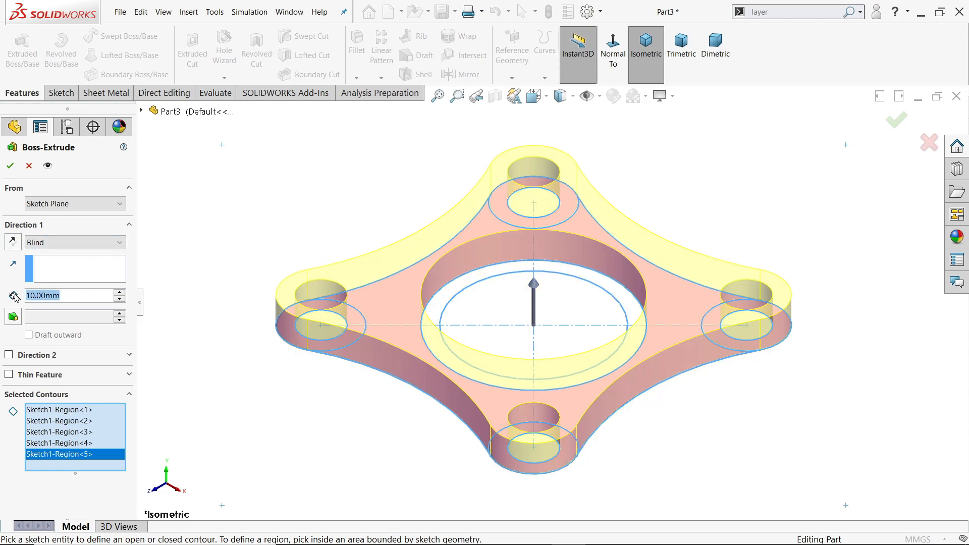
{"action": "type", "text": "20.00mm"}
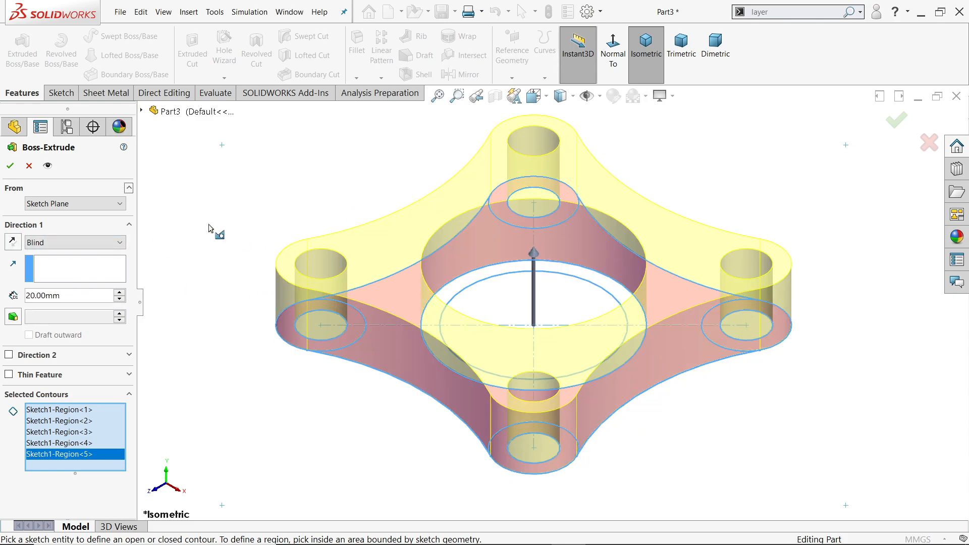
{"action": "left_click", "coordinate": [10, 165]}
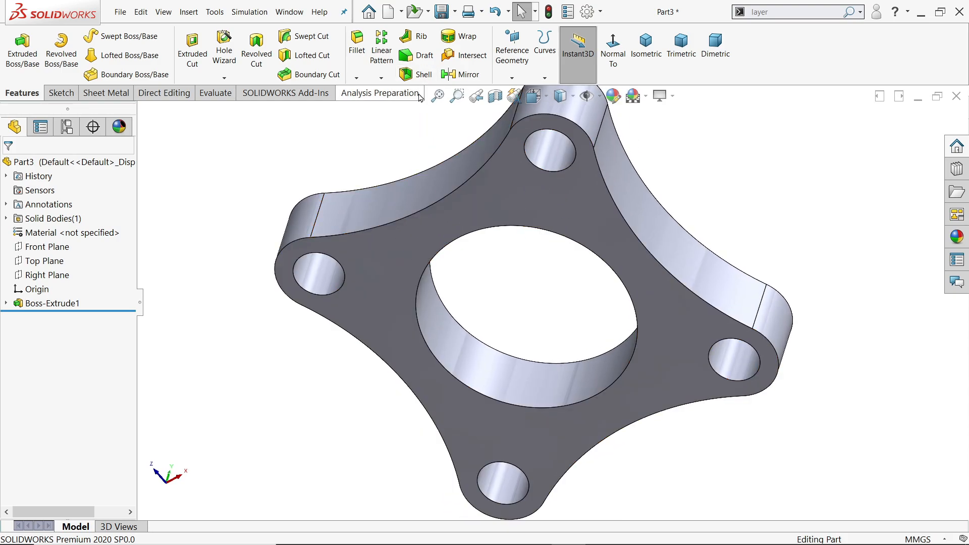
Shell the flange with 5 mm walls, removing the top face
{"action": "left_click", "coordinate": [424, 75]}
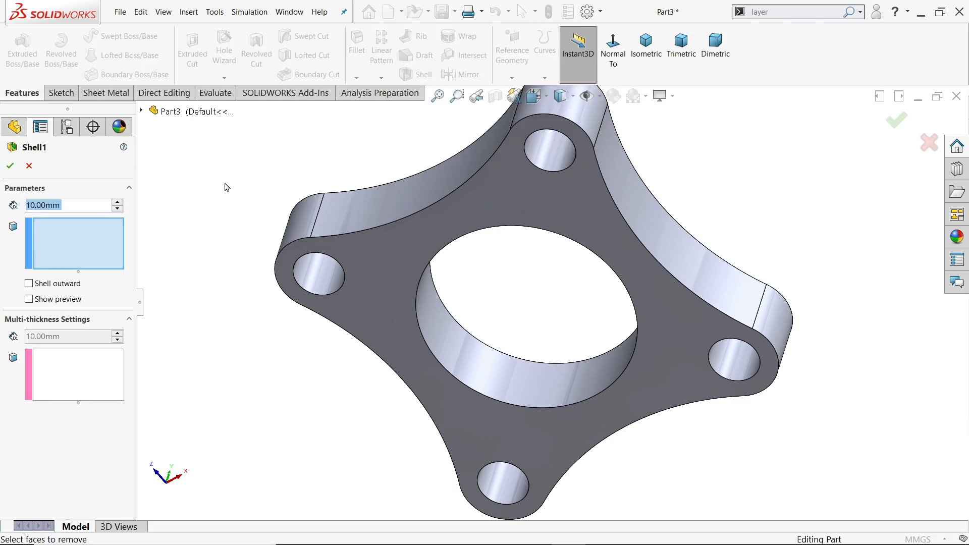
{"action": "type", "text": "5"}
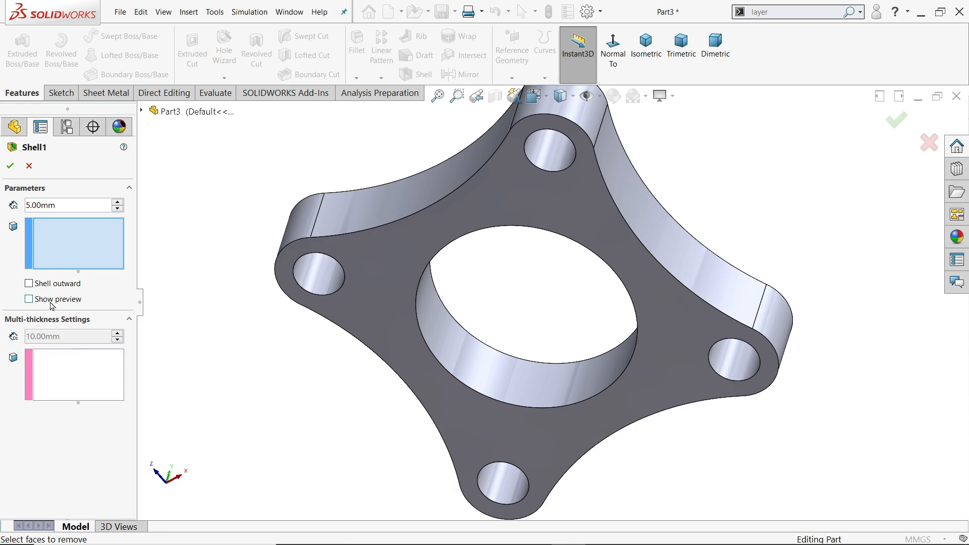
{"action": "left_click", "coordinate": [30, 299]}
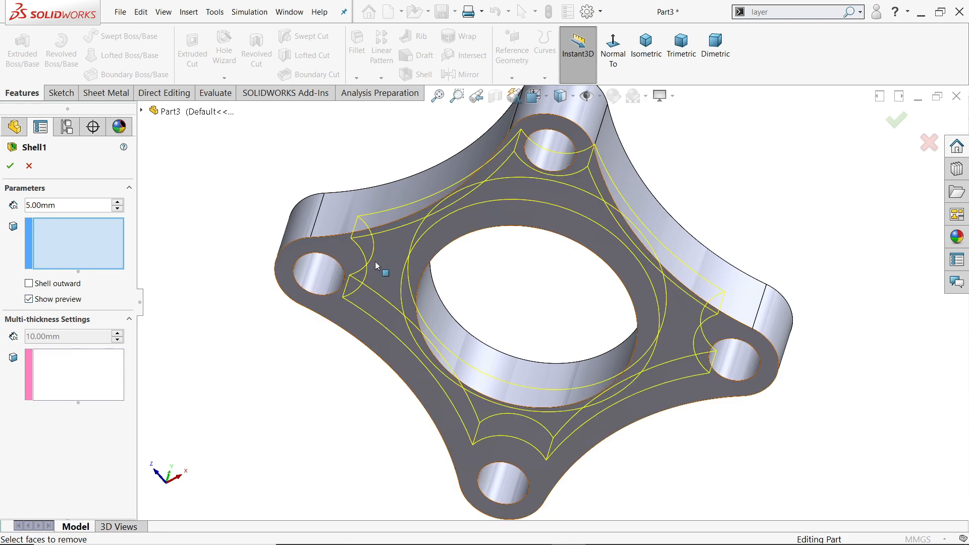
{"action": "left_click", "coordinate": [384, 266]}
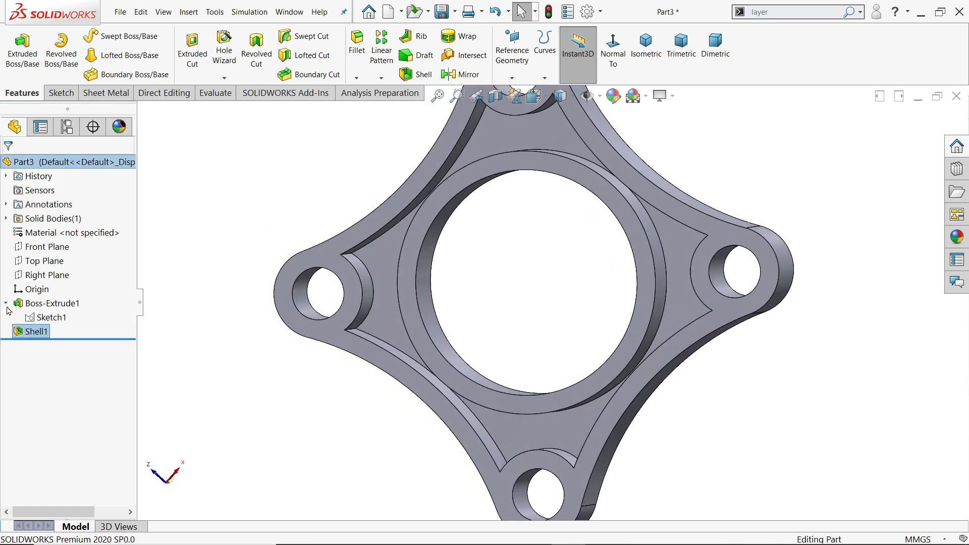
Extrude Sketch1's central ring region 60 mm, merged with the flange
{"action": "left_click", "coordinate": [50, 303]}
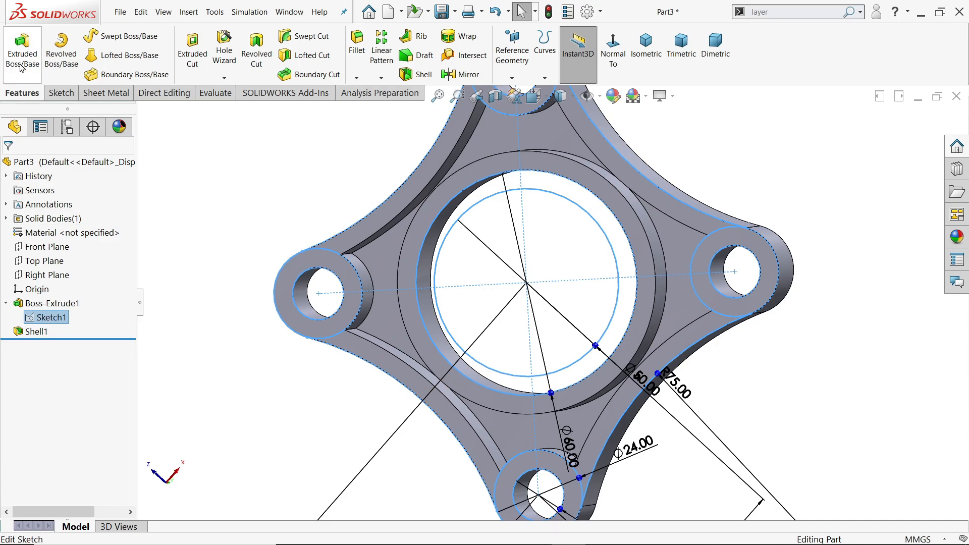
{"action": "left_click", "coordinate": [22, 53]}
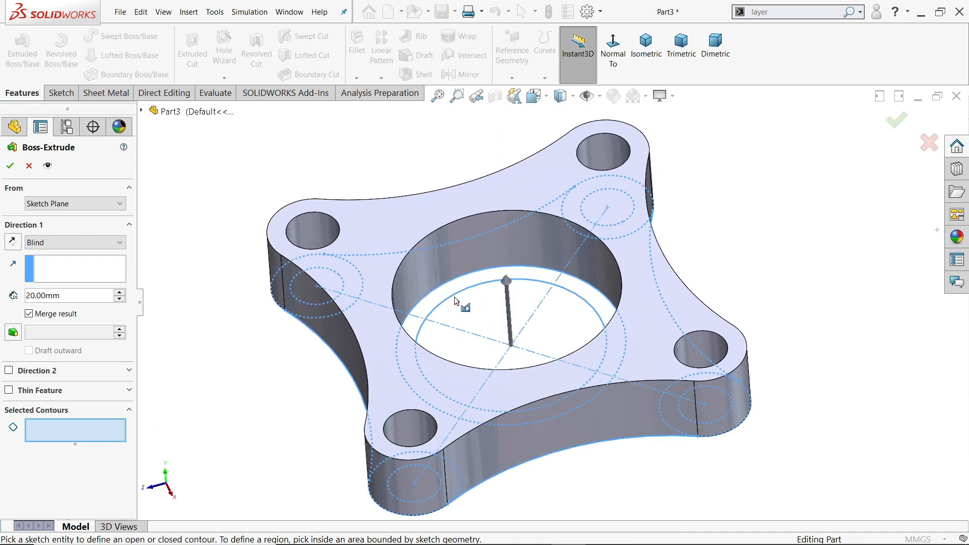
{"action": "left_click", "coordinate": [439, 303]}
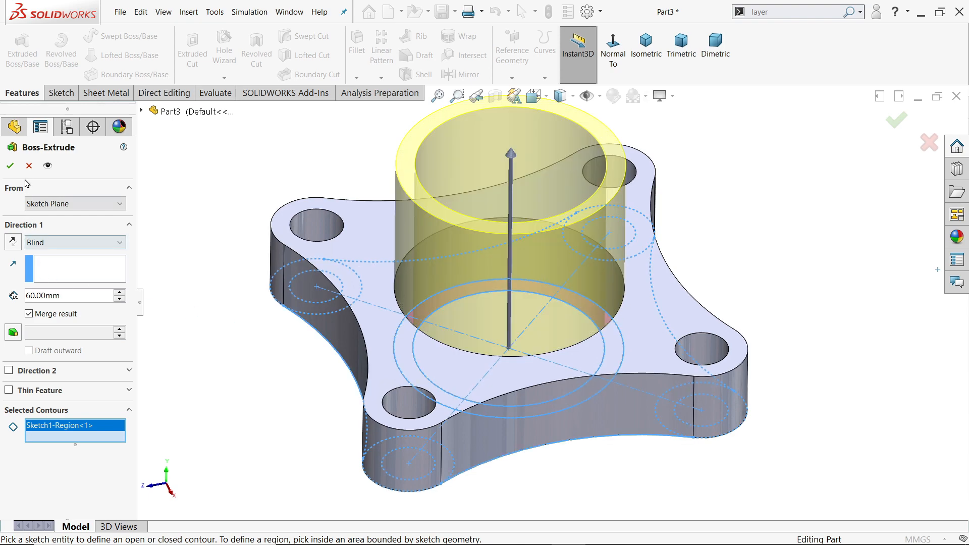
{"action": "mouse_move", "coordinate": [10, 166]}
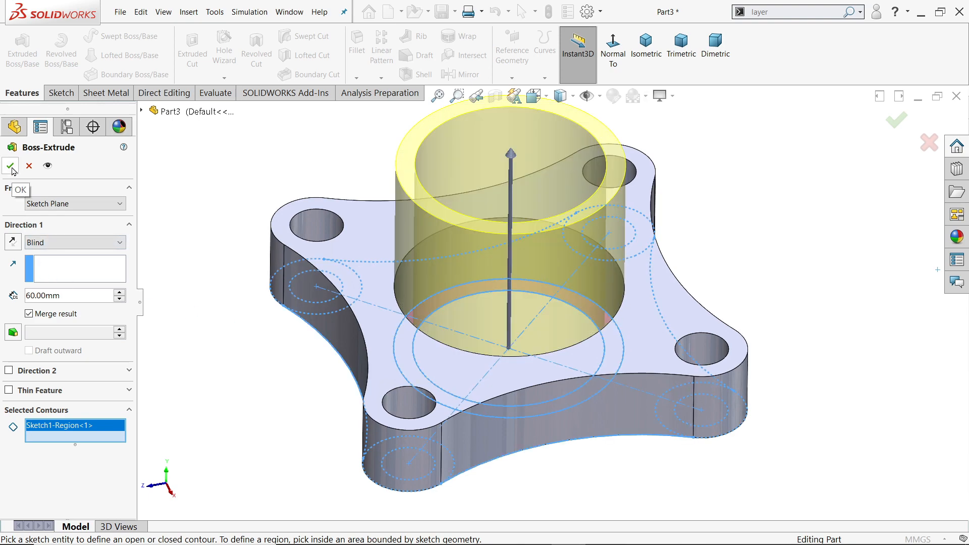
{"action": "left_click", "coordinate": [10, 166]}
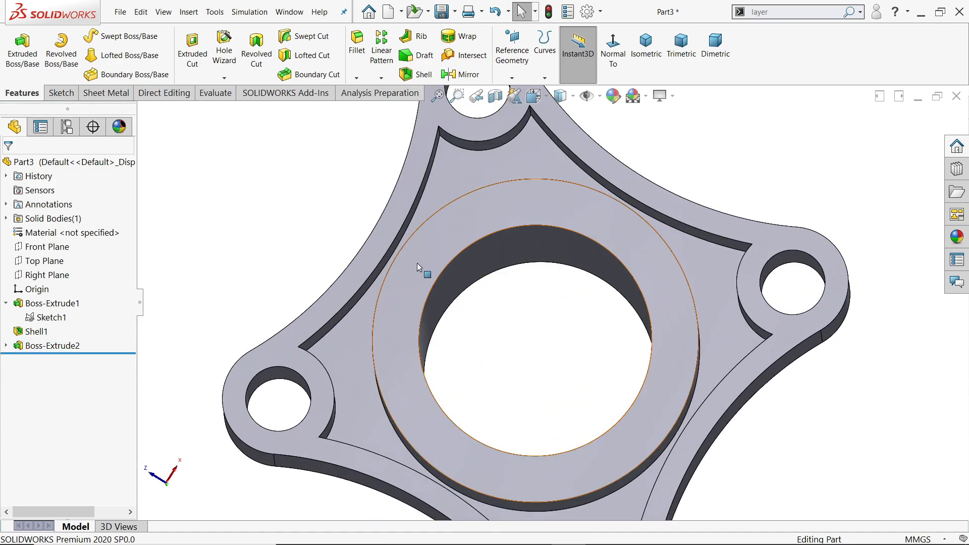
Edit Boss-Extrude1 to add the ring region around the central bore to its contours
{"action": "left_click", "coordinate": [53, 303]}
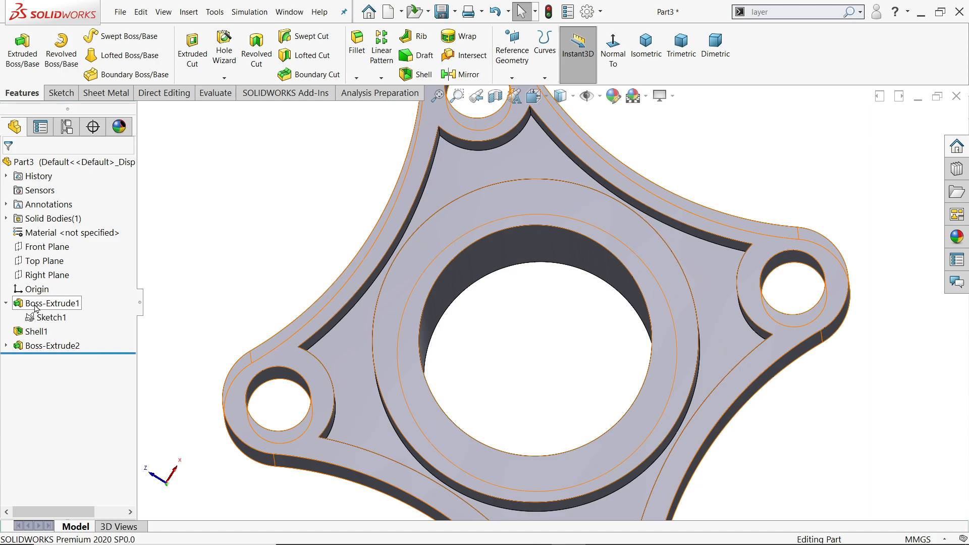
{"action": "left_click", "coordinate": [50, 303]}
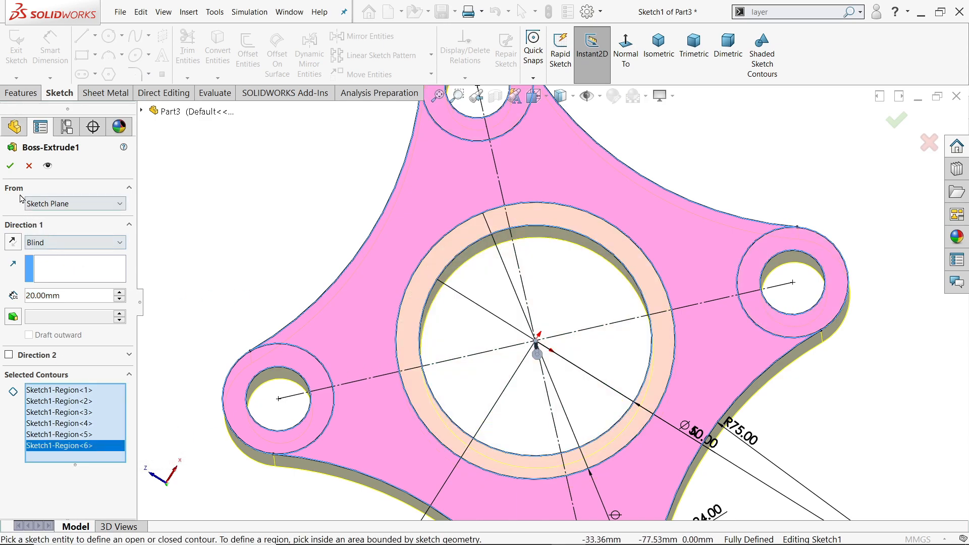
{"action": "left_click", "coordinate": [9, 165]}
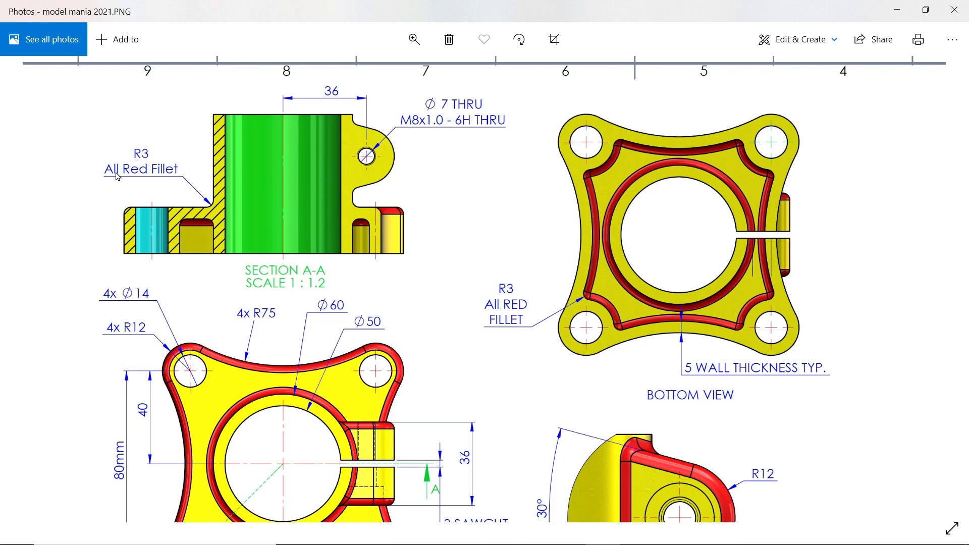
{"action": "mouse_move", "coordinate": [160, 175]}
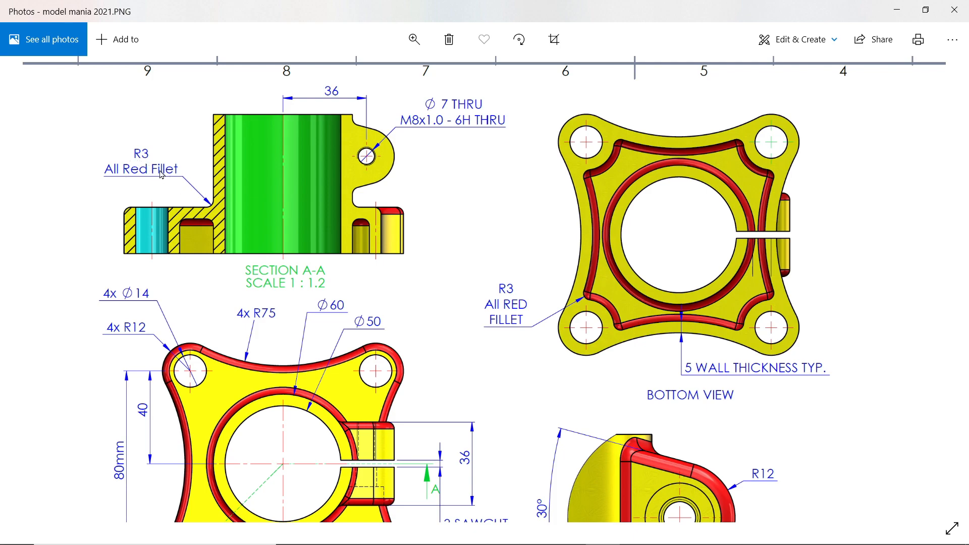
{"action": "scroll", "scroll_direction": "down", "scroll_amount": 3}
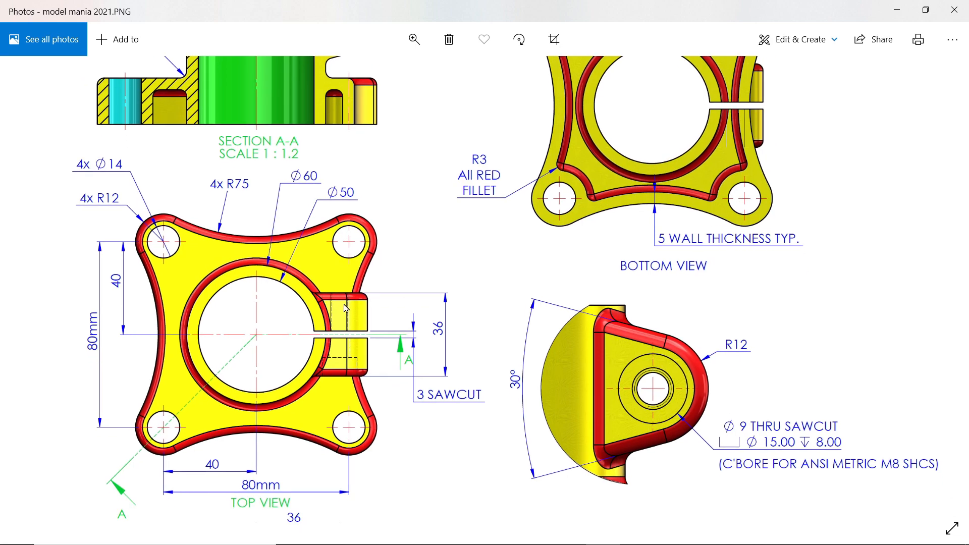
{"action": "scroll", "scroll_direction": "down", "scroll_amount": 3}
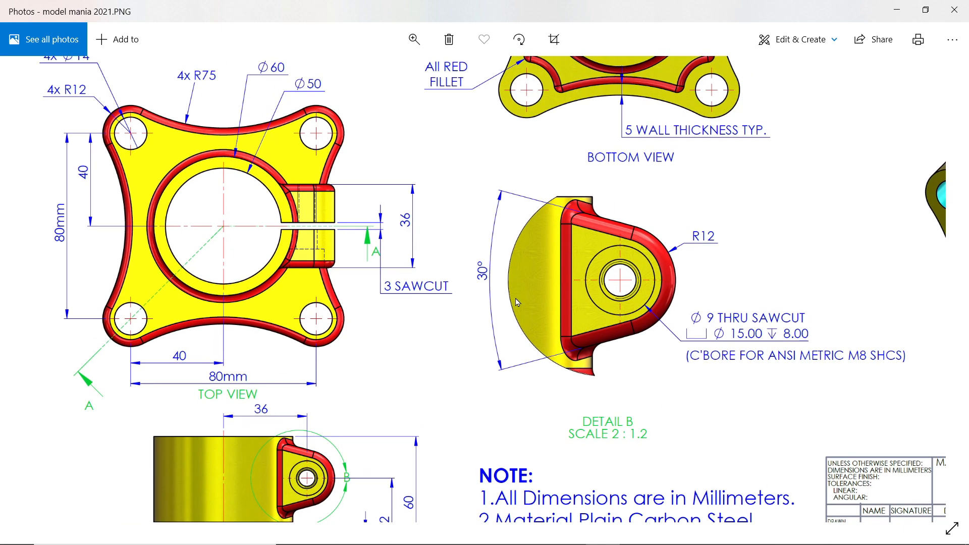
{"action": "mouse_move", "coordinate": [714, 245]}
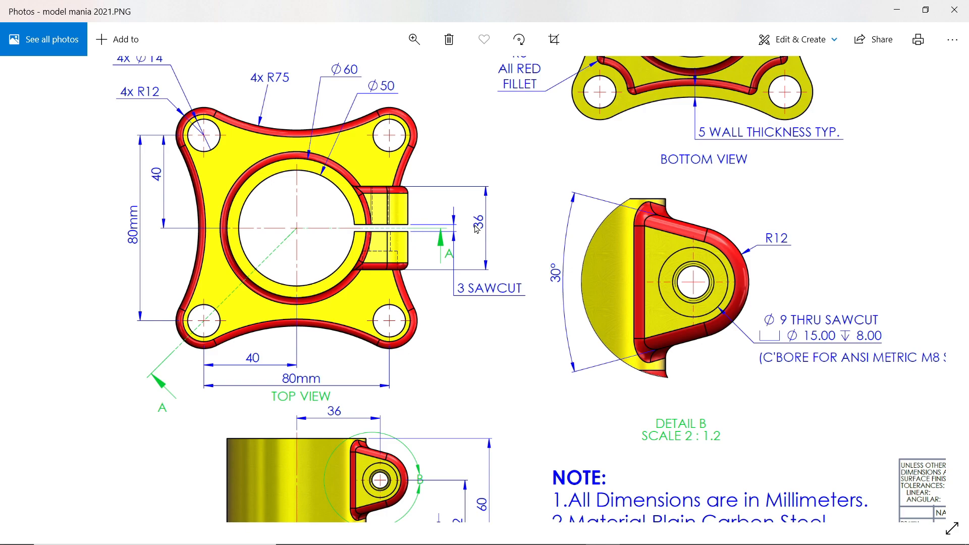
{"action": "mouse_move", "coordinate": [481, 229]}
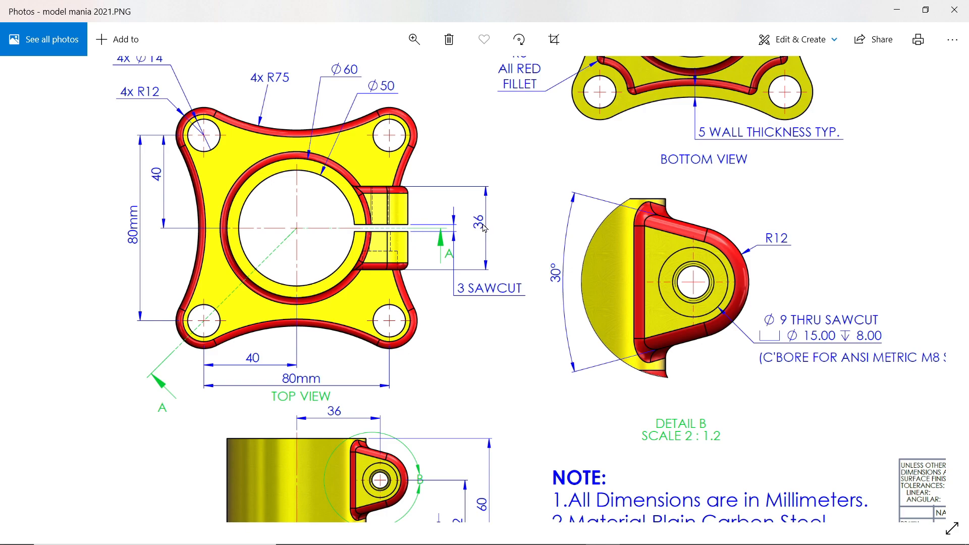
{"action": "mouse_move", "coordinate": [546, 220]}
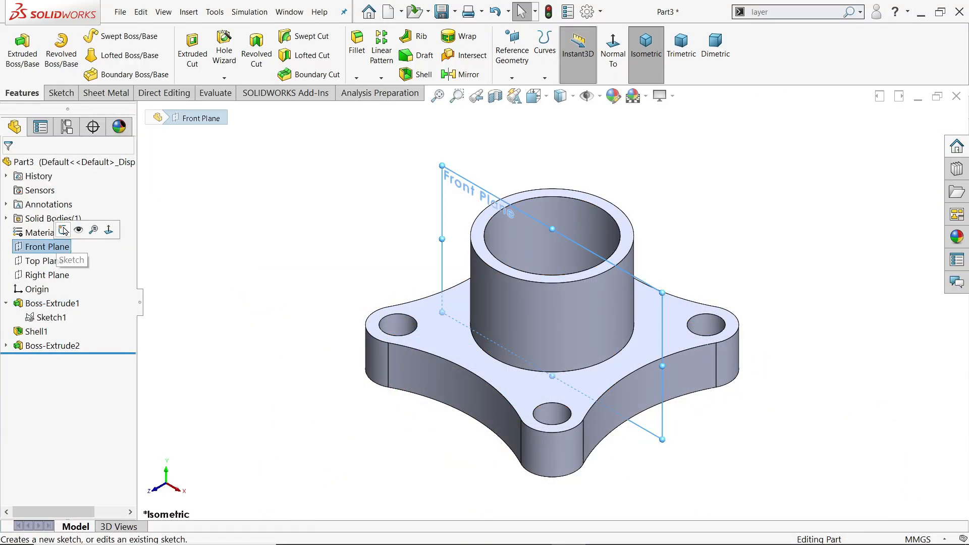
Sketch the lug on the Front Plane: tapered lines, tangent arc end and centreline, corner snapped to edge
{"action": "left_click", "coordinate": [71, 260]}
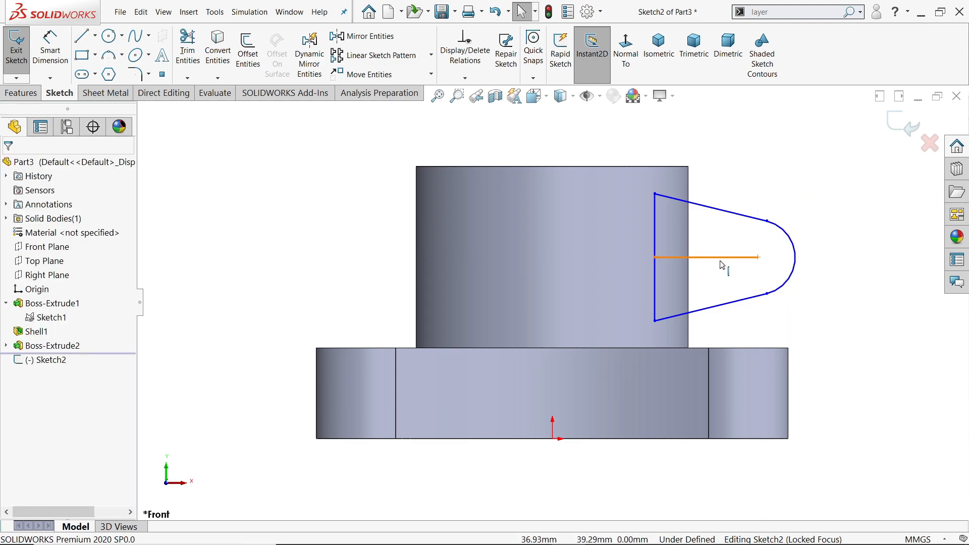
{"action": "left_click", "coordinate": [705, 257]}
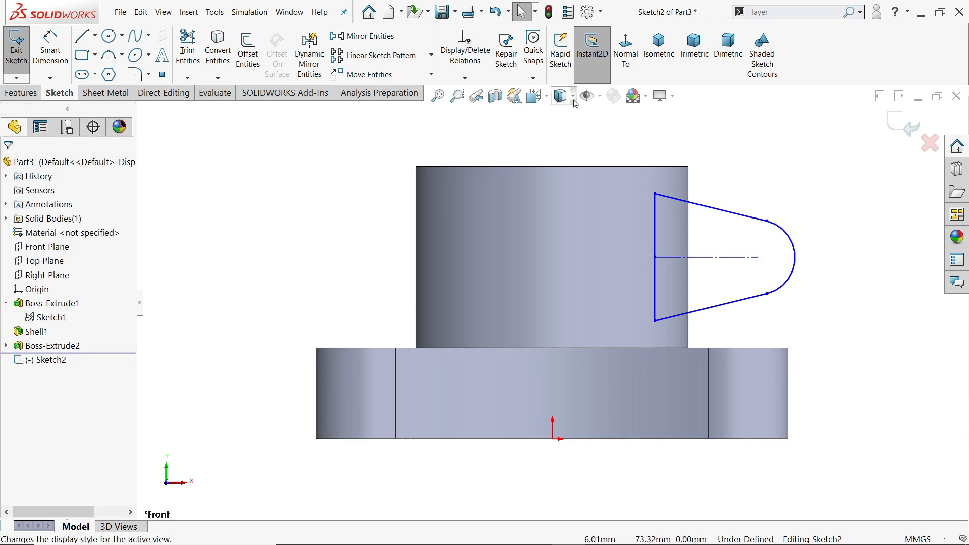
{"action": "mouse_move", "coordinate": [561, 96]}
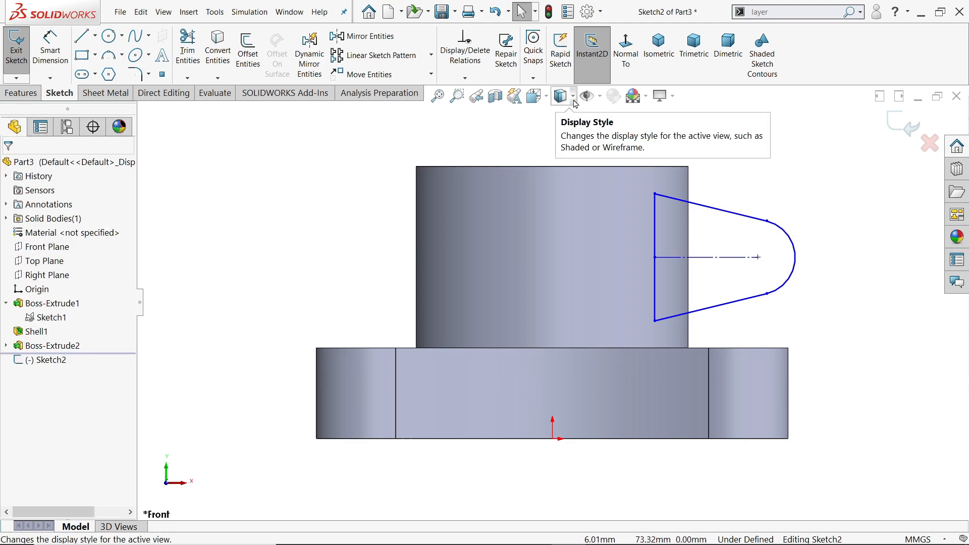
{"action": "left_click", "coordinate": [559, 96]}
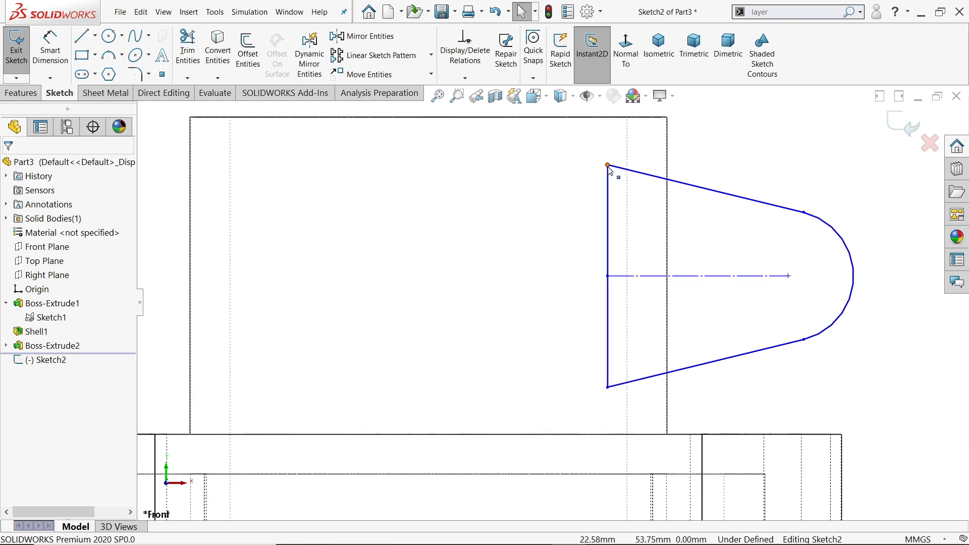
{"action": "left_click", "coordinate": [608, 167]}
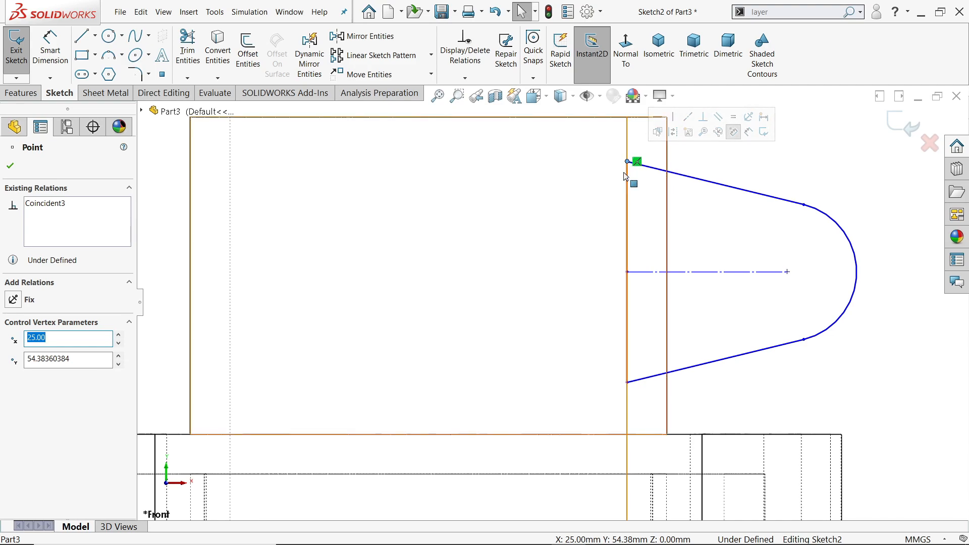
{"action": "mouse_move", "coordinate": [494, 96]}
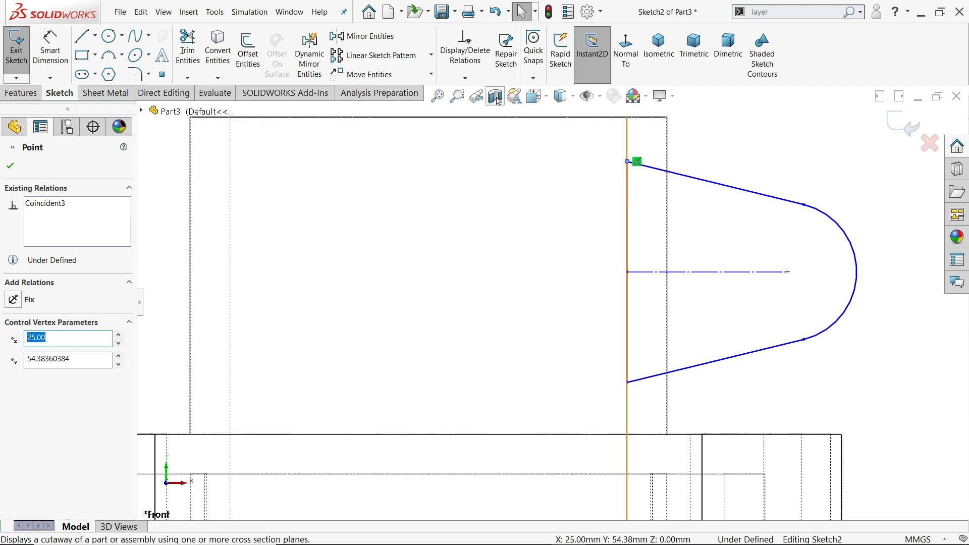
{"action": "left_click", "coordinate": [572, 96]}
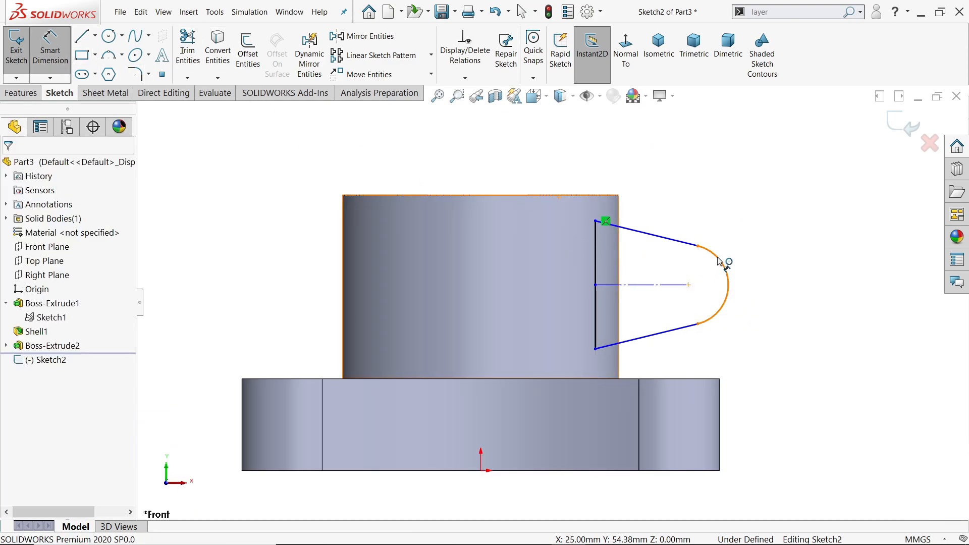
Dimension the lug sketch with R12 end arc, 36 mm and 42 mm offsets, and 30° taper
{"action": "left_click", "coordinate": [717, 256]}
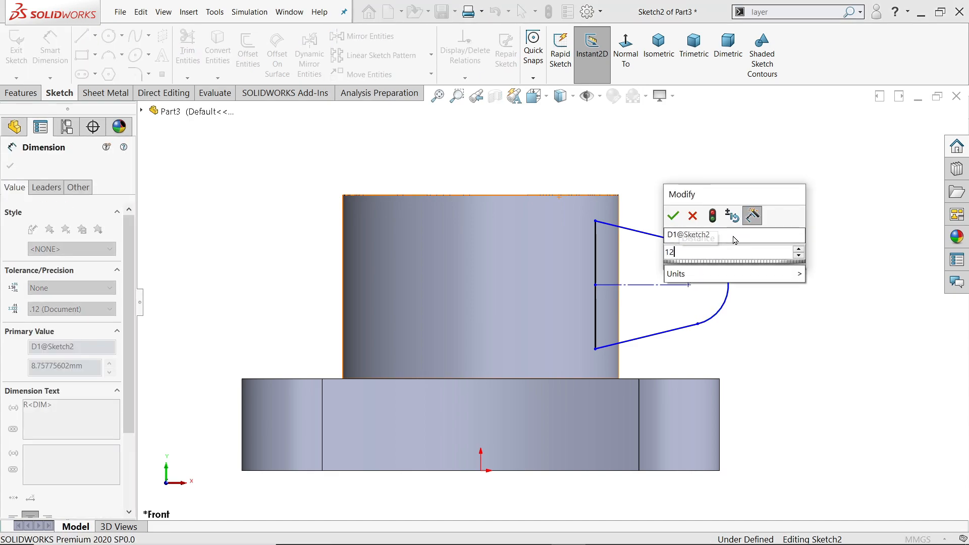
{"action": "left_click", "coordinate": [673, 216]}
{"action": "type", "text": "4"}
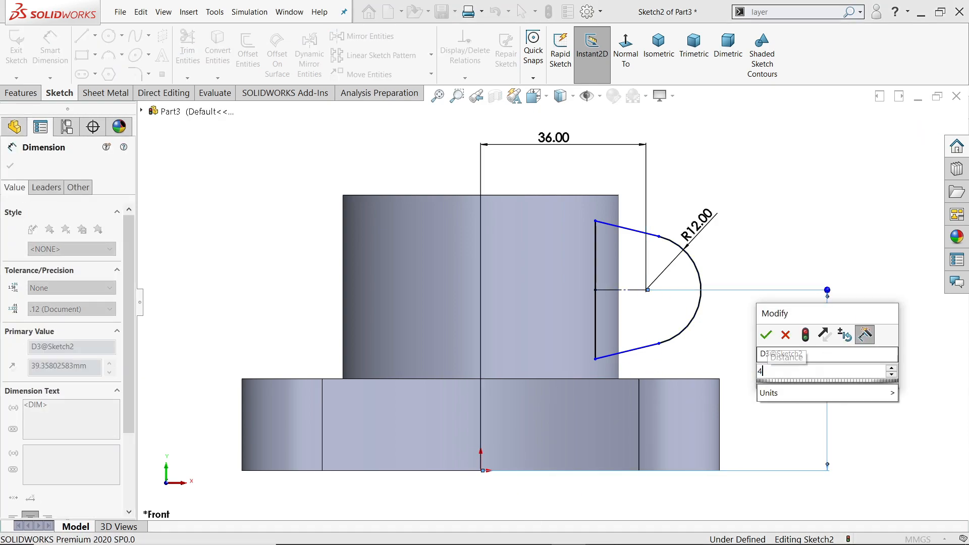
{"action": "type", "text": "2"}
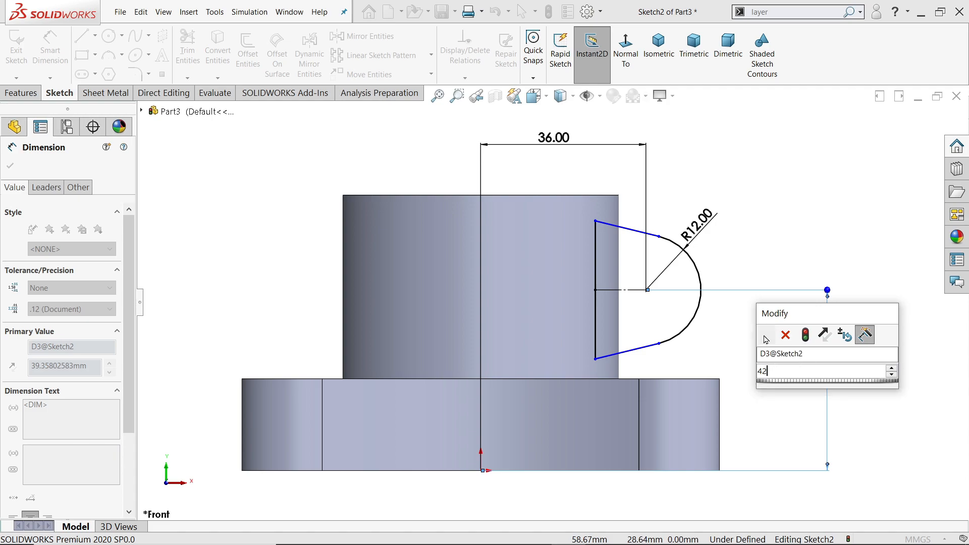
{"action": "left_click", "coordinate": [803, 334]}
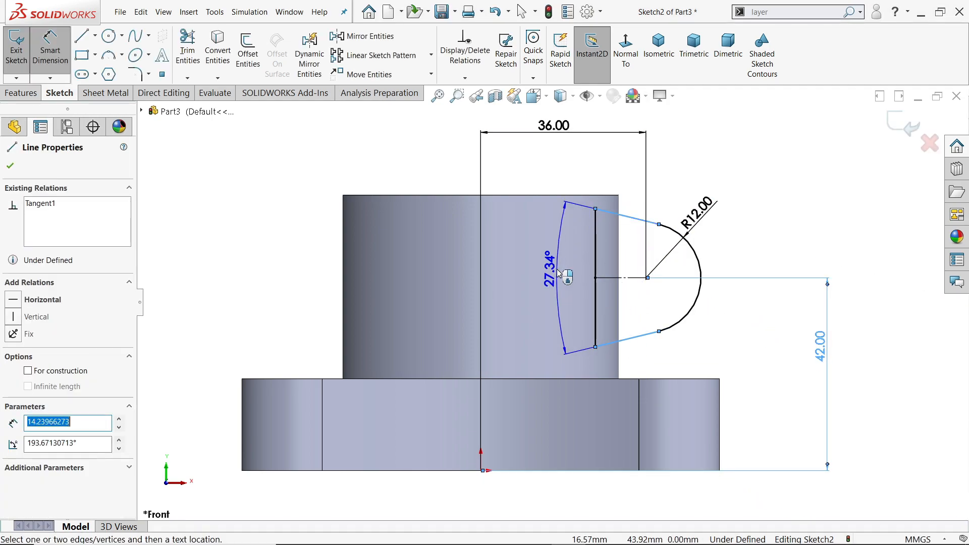
{"action": "left_click", "coordinate": [529, 273]}
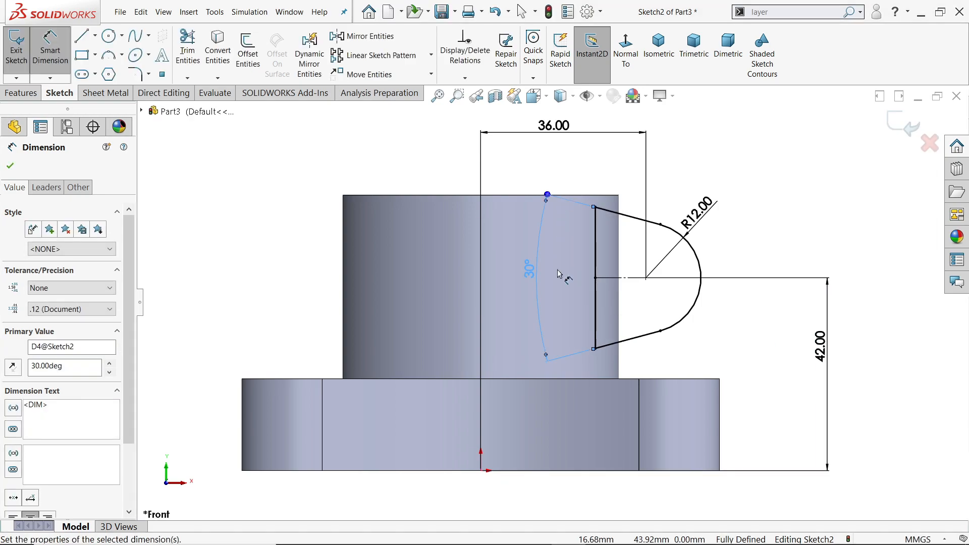
{"action": "mouse_move", "coordinate": [684, 300]}
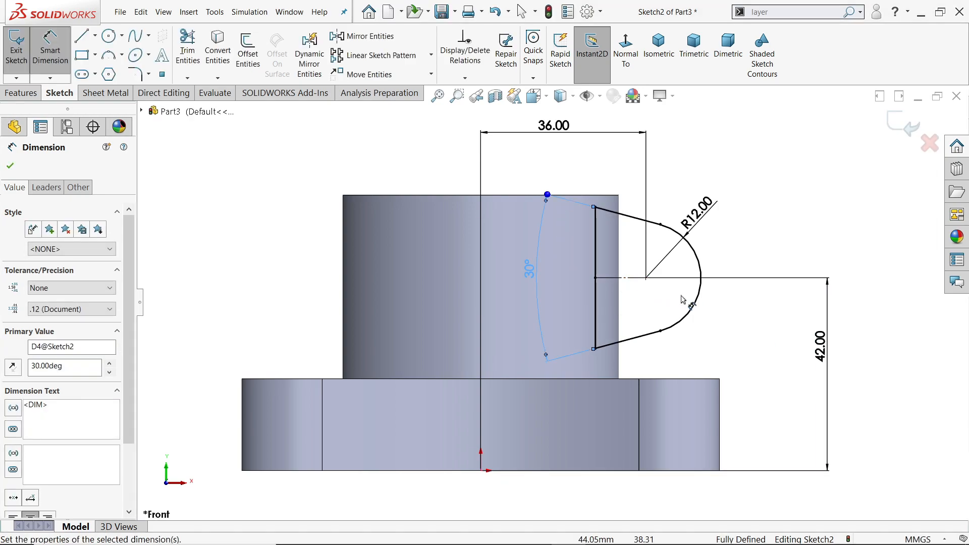
Extrude the lug sketch as a 36 mm mid-plane boss
{"action": "left_click", "coordinate": [22, 93]}
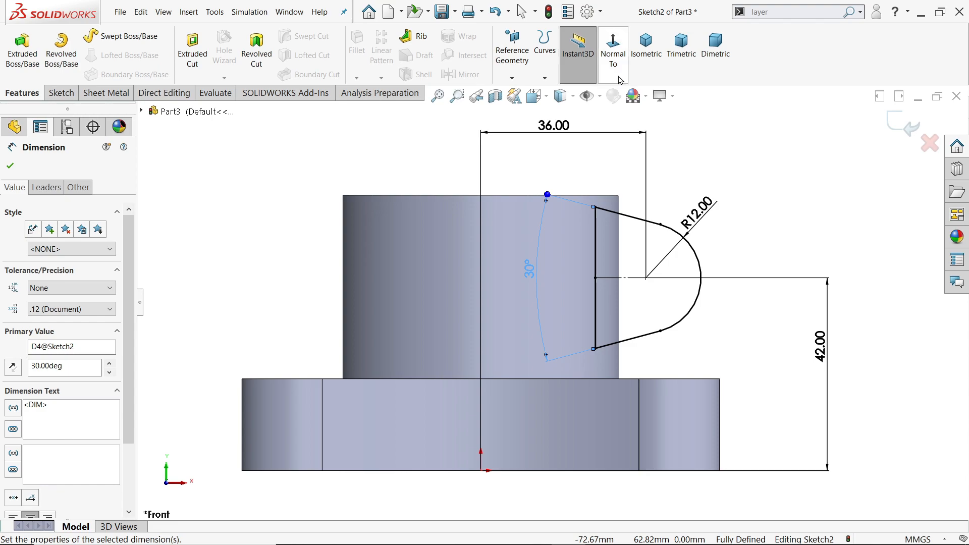
{"action": "left_click", "coordinate": [646, 46]}
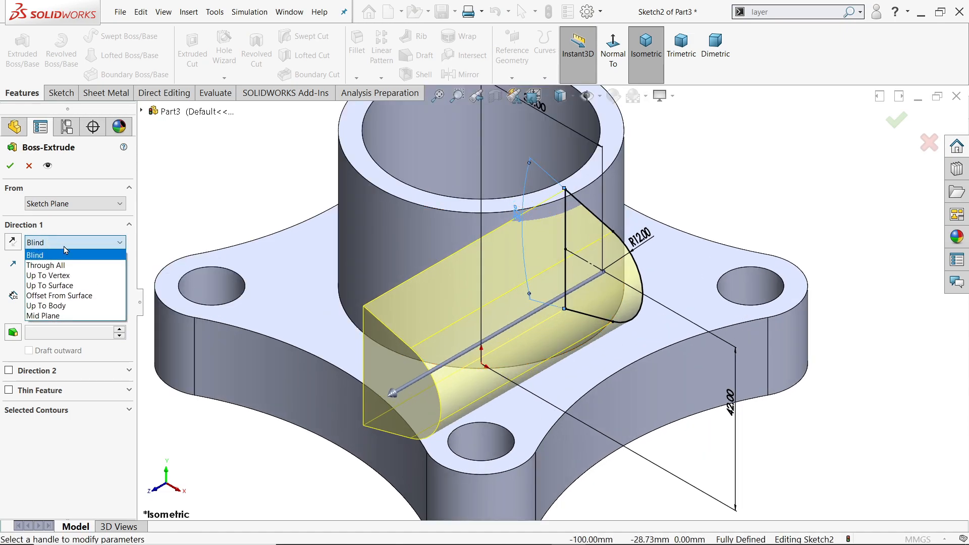
{"action": "mouse_move", "coordinate": [44, 316]}
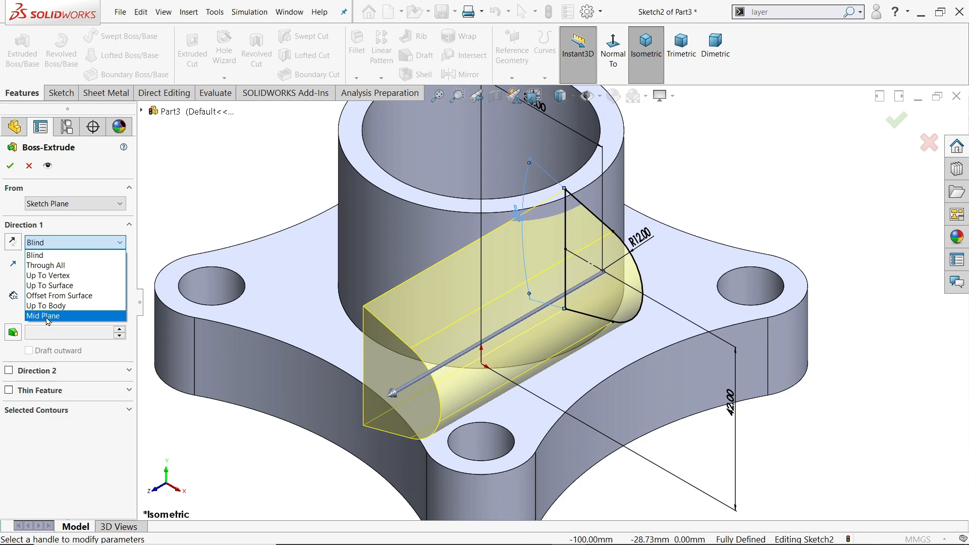
{"action": "left_click", "coordinate": [43, 316]}
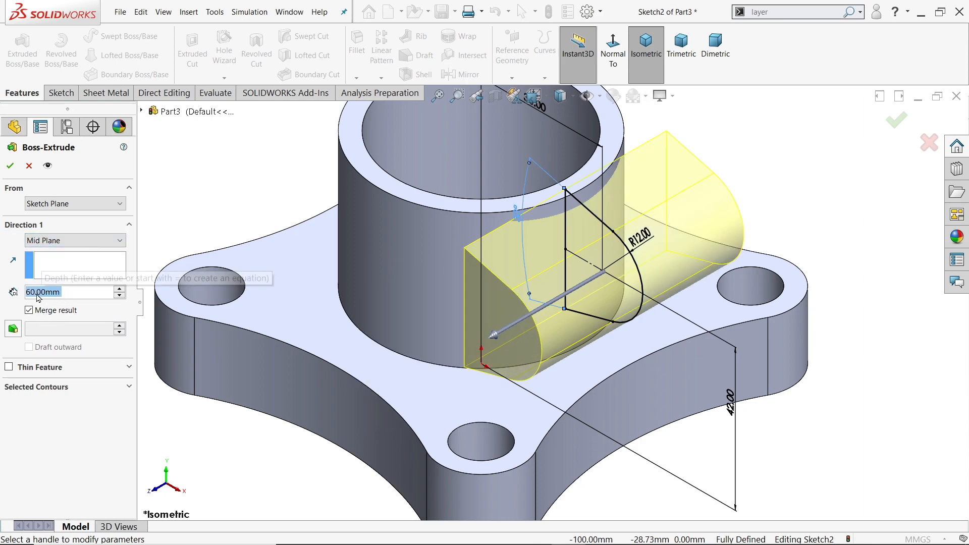
{"action": "type", "text": "36.00mm"}
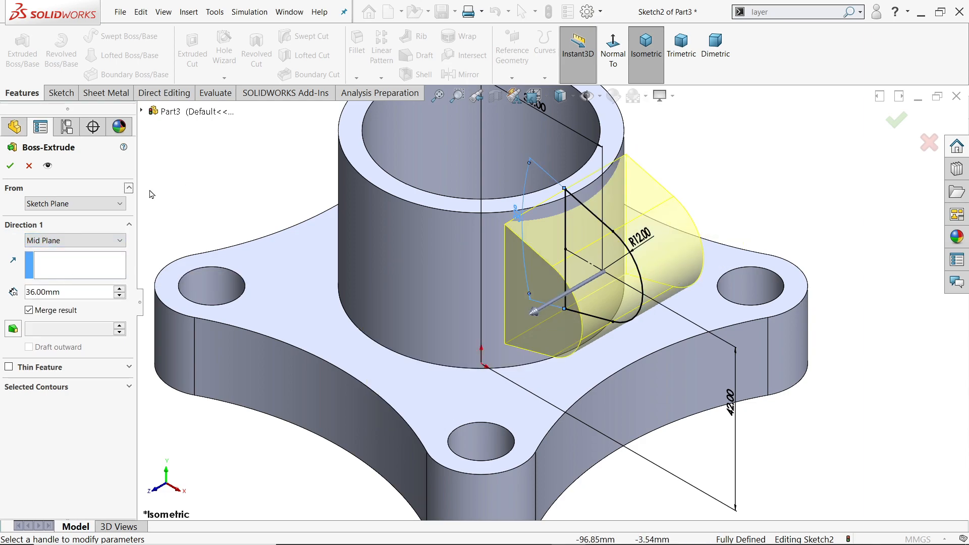
{"action": "left_click", "coordinate": [9, 165]}
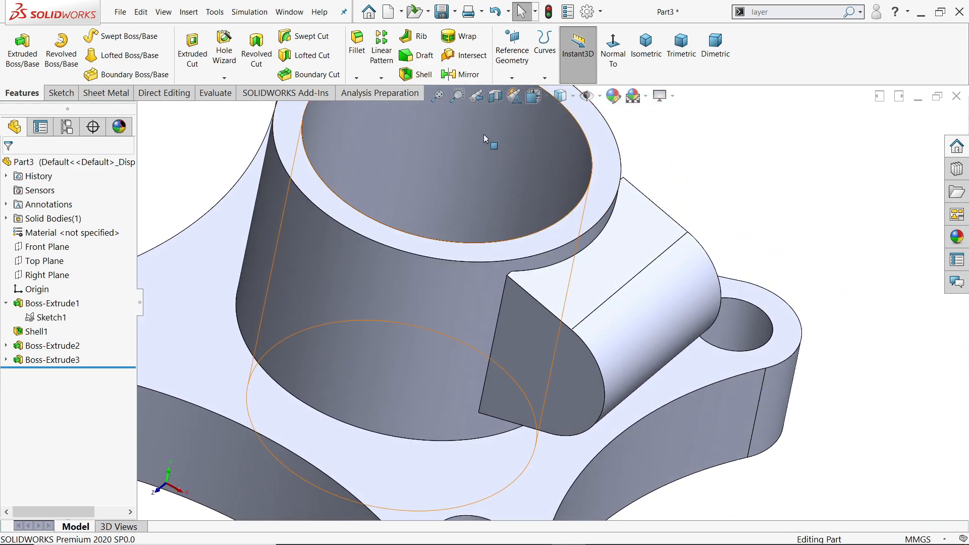
Delete and patch the two sliver faces where the lug joins the cylinder
{"action": "left_click", "coordinate": [164, 93]}
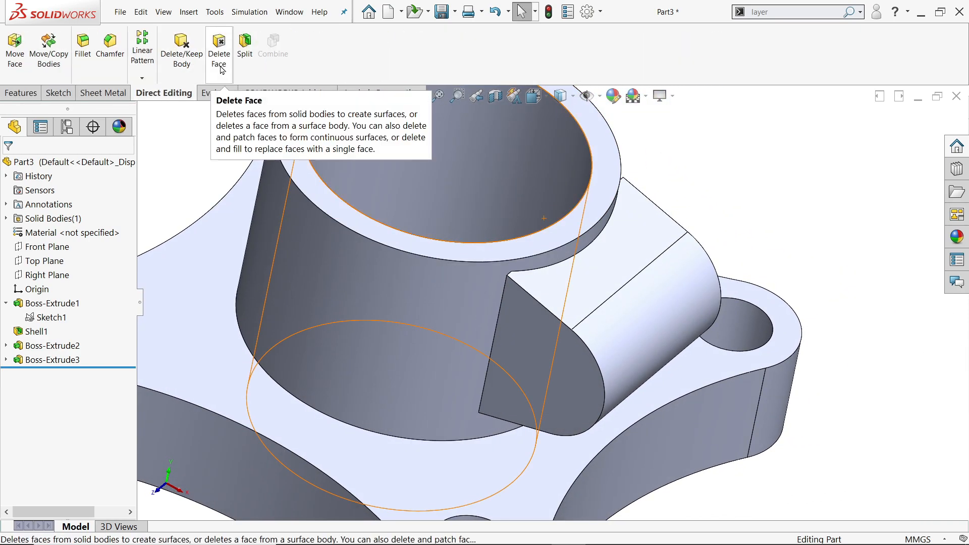
{"action": "left_click", "coordinate": [219, 49]}
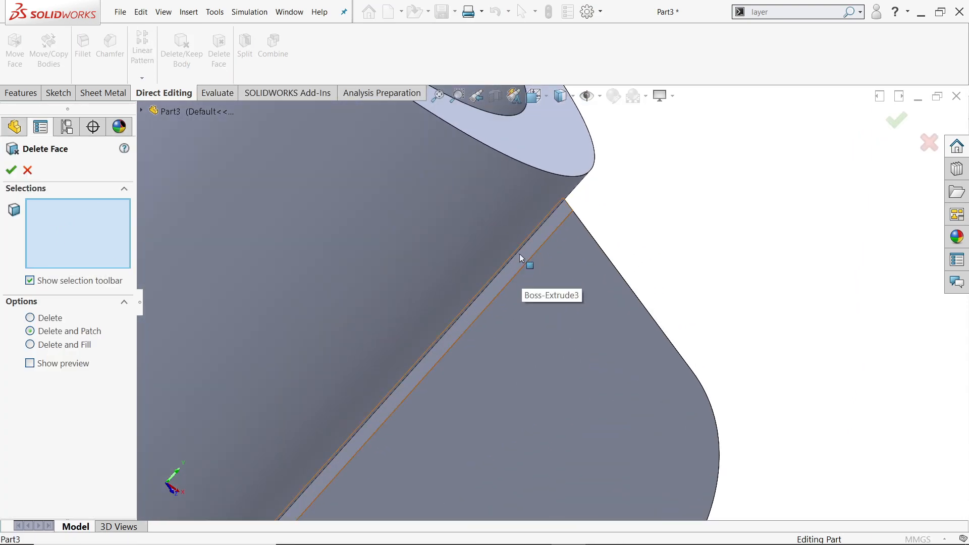
{"action": "left_click", "coordinate": [521, 258]}
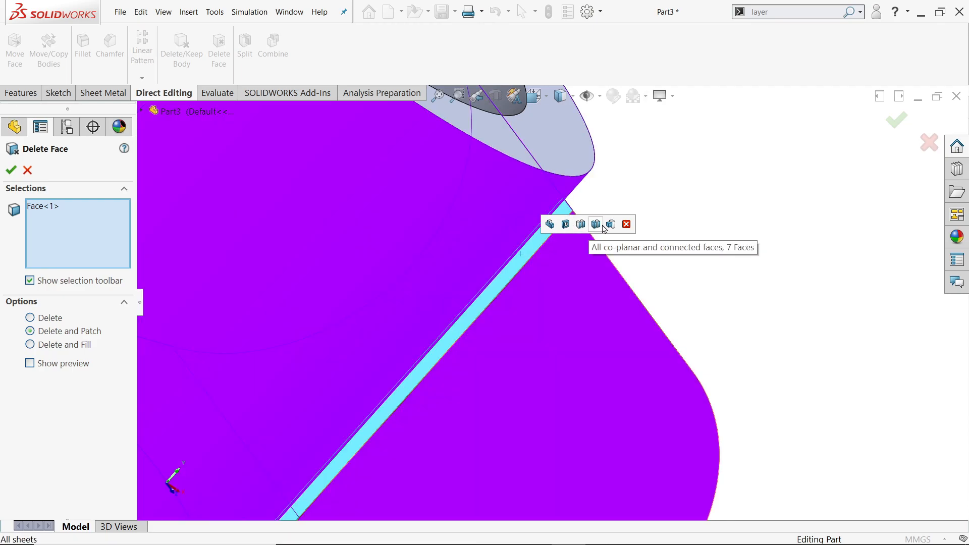
{"action": "left_click", "coordinate": [581, 224]}
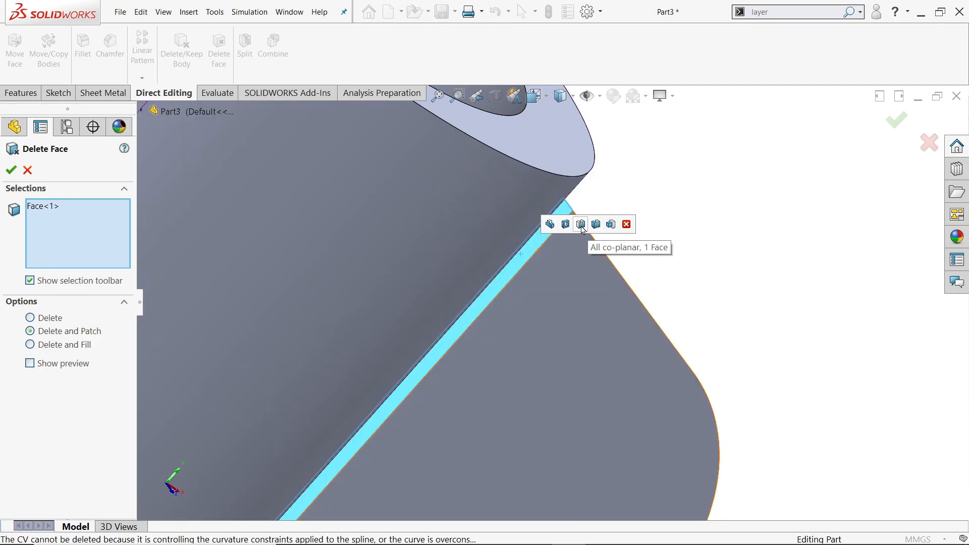
{"action": "mouse_move", "coordinate": [550, 265]}
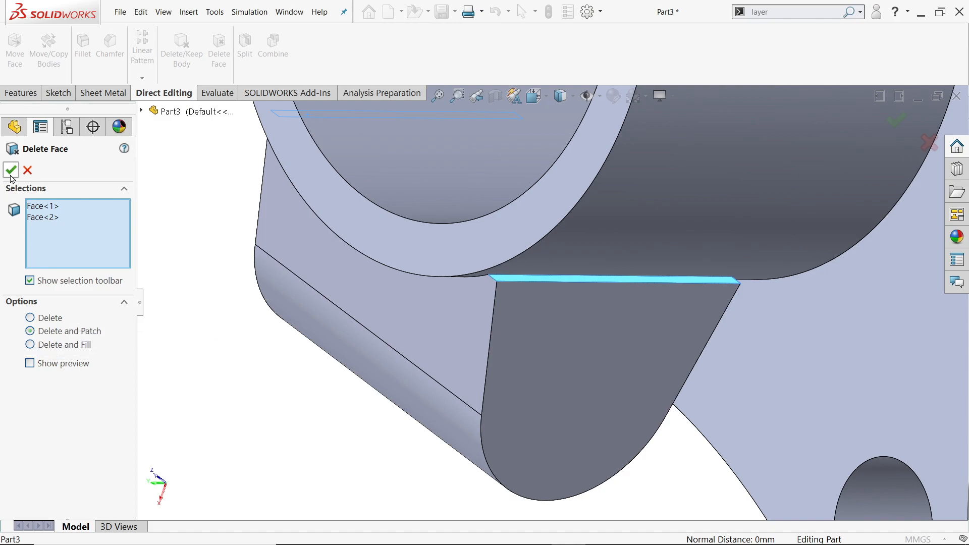
{"action": "left_click", "coordinate": [10, 170]}
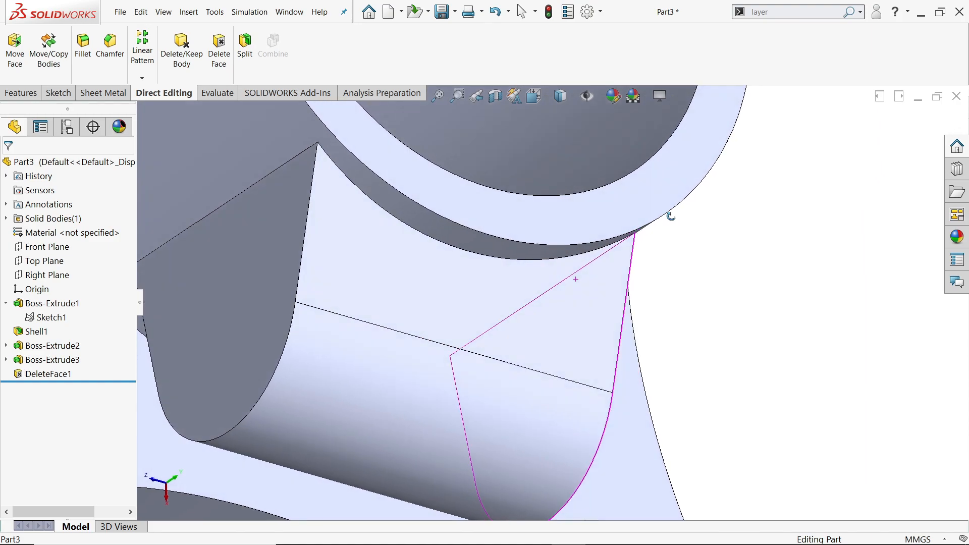
{"action": "left_click", "coordinate": [20, 93]}
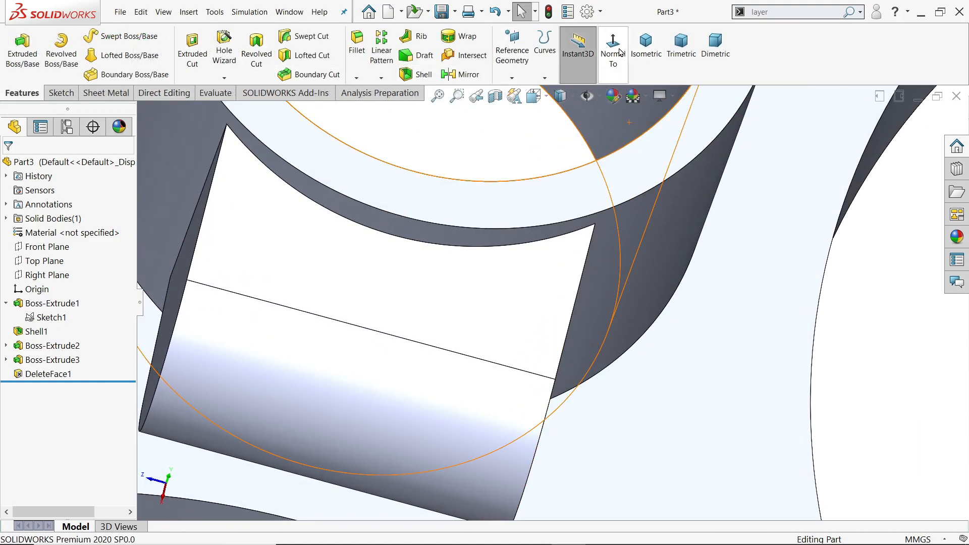
{"action": "left_click", "coordinate": [646, 52]}
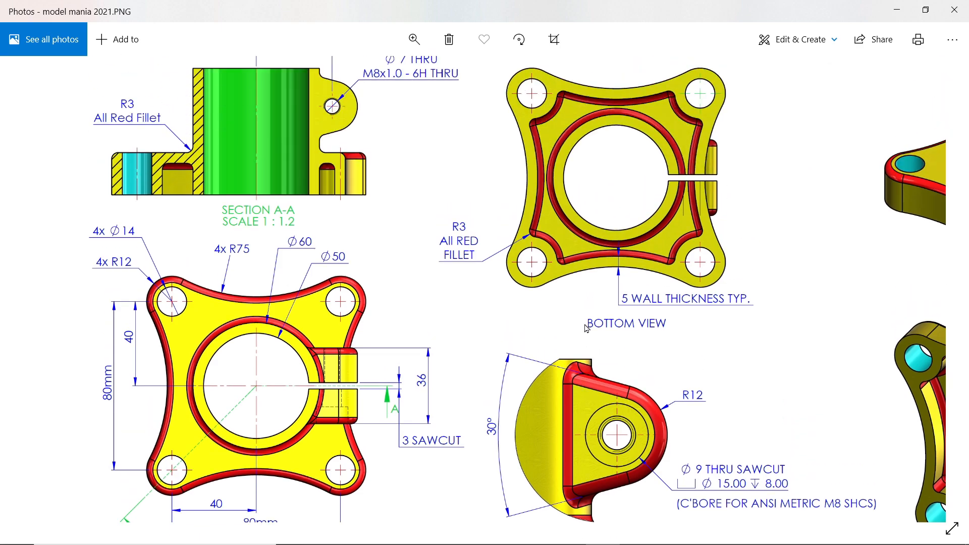
{"action": "mouse_move", "coordinate": [362, 162]}
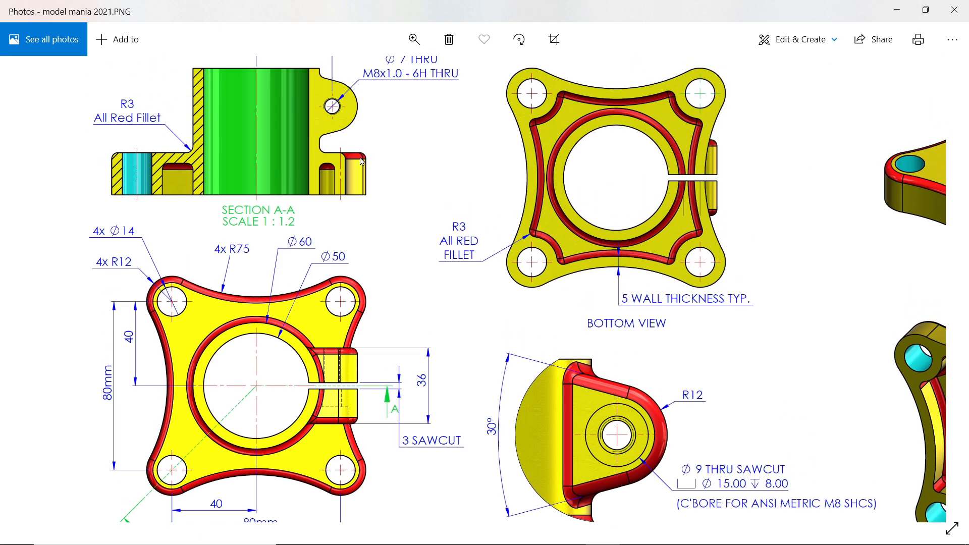
{"action": "mouse_move", "coordinate": [191, 154]}
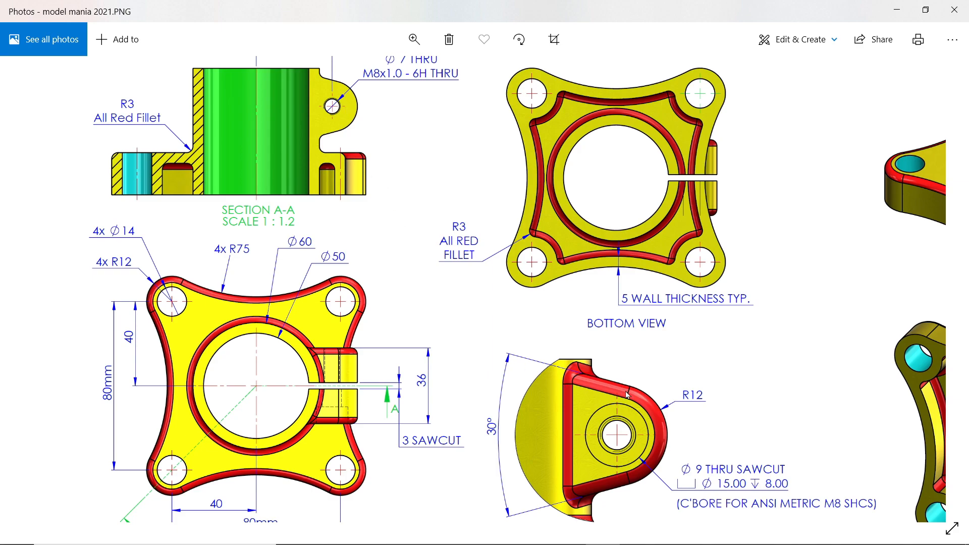
{"action": "mouse_move", "coordinate": [430, 399]}
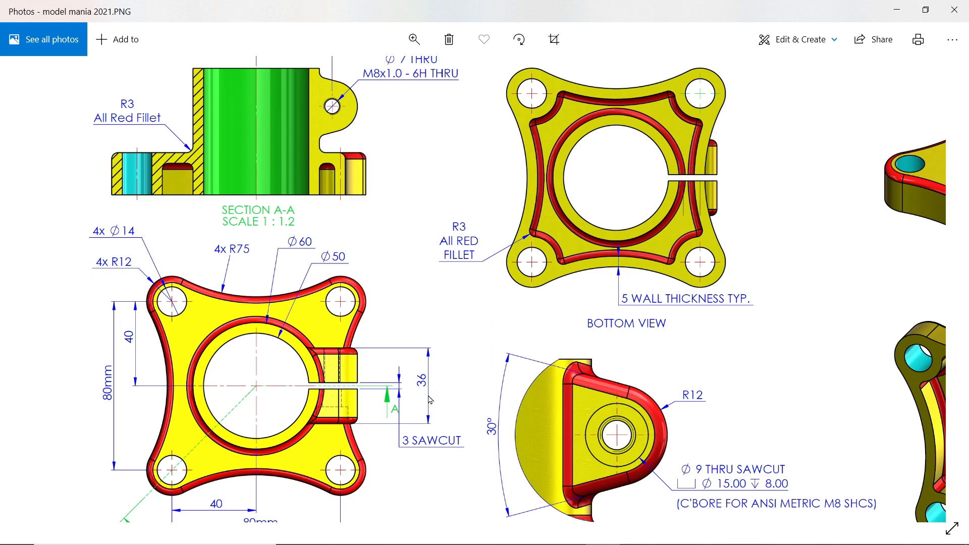
Scroll the drawing down to the top view, Detail B and material notes
{"action": "scroll", "scroll_direction": "down", "scroll_amount": 3}
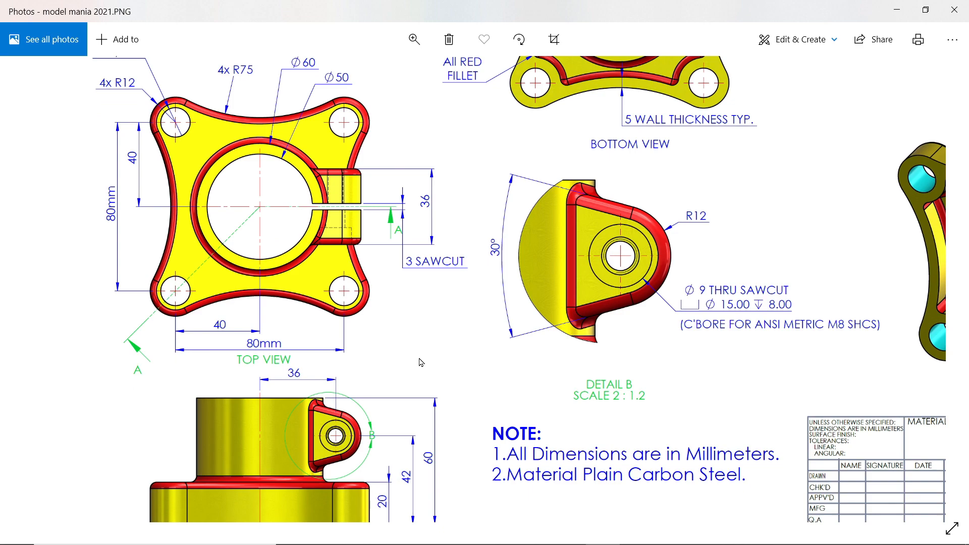
{"action": "scroll", "scroll_direction": "down", "scroll_amount": 3}
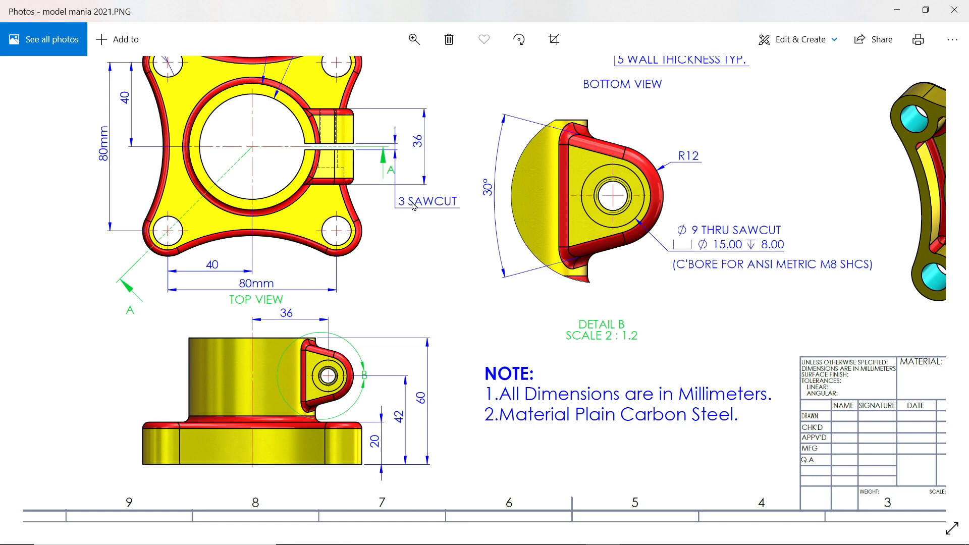
{"action": "mouse_move", "coordinate": [344, 152]}
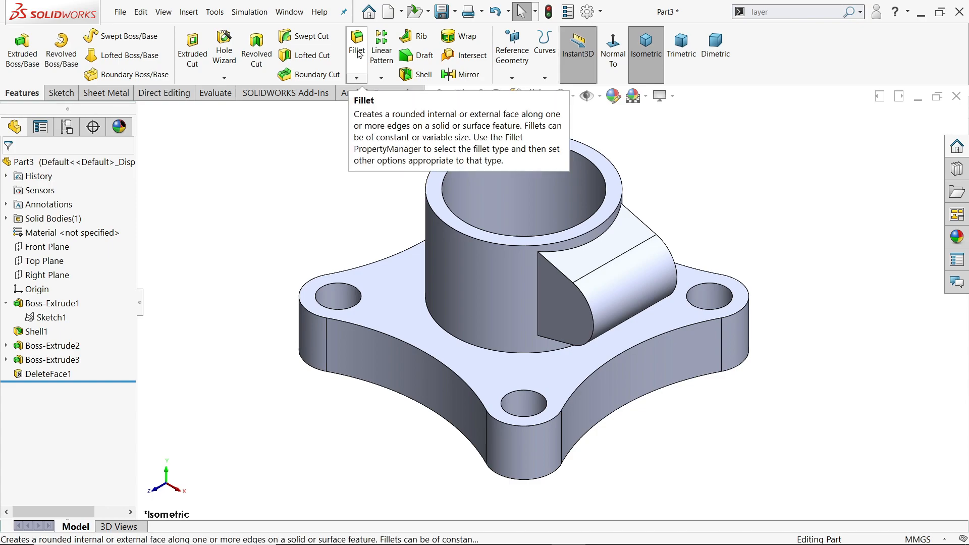
Fillet the underside faces and their connected edge loop with a 3 mm radius
{"action": "left_click", "coordinate": [356, 43]}
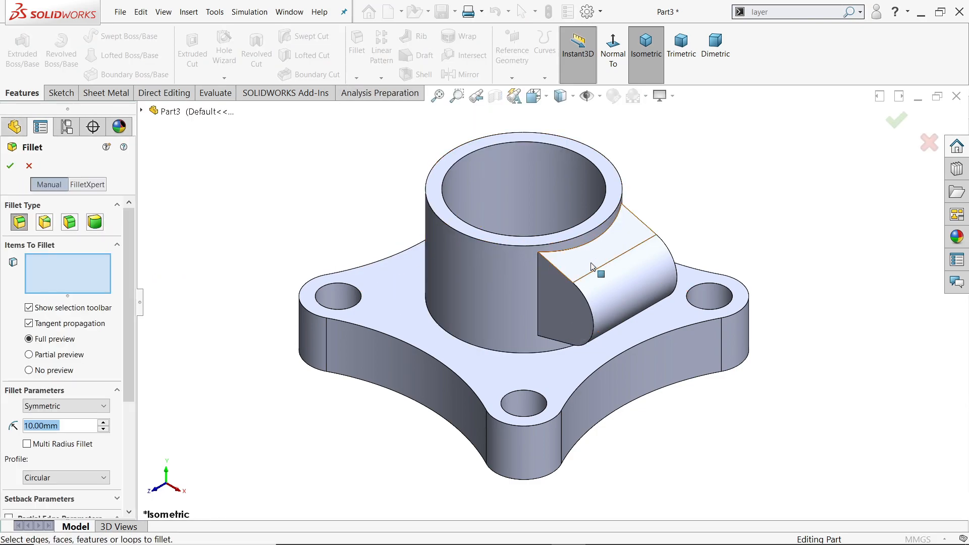
{"action": "left_click", "coordinate": [594, 275]}
{"action": "type", "text": "3"}
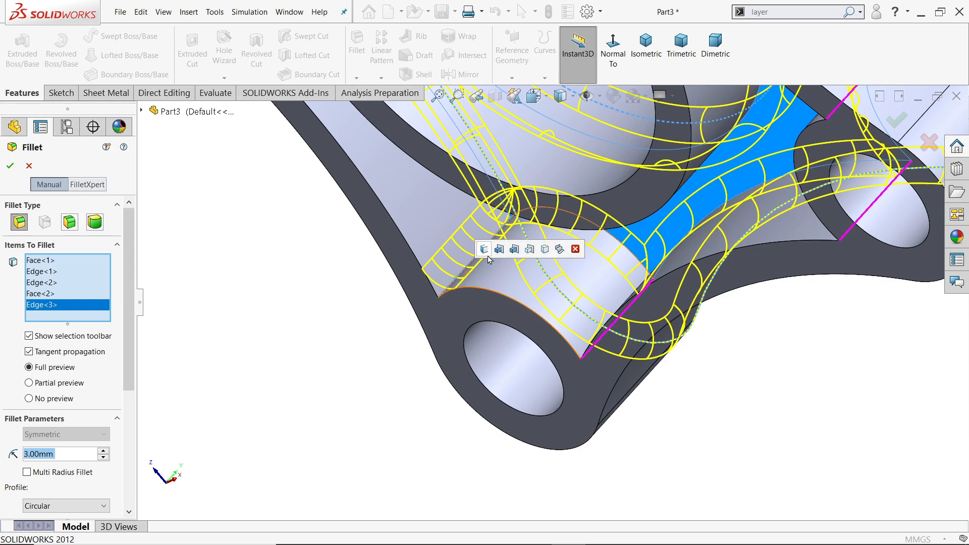
{"action": "mouse_move", "coordinate": [484, 249]}
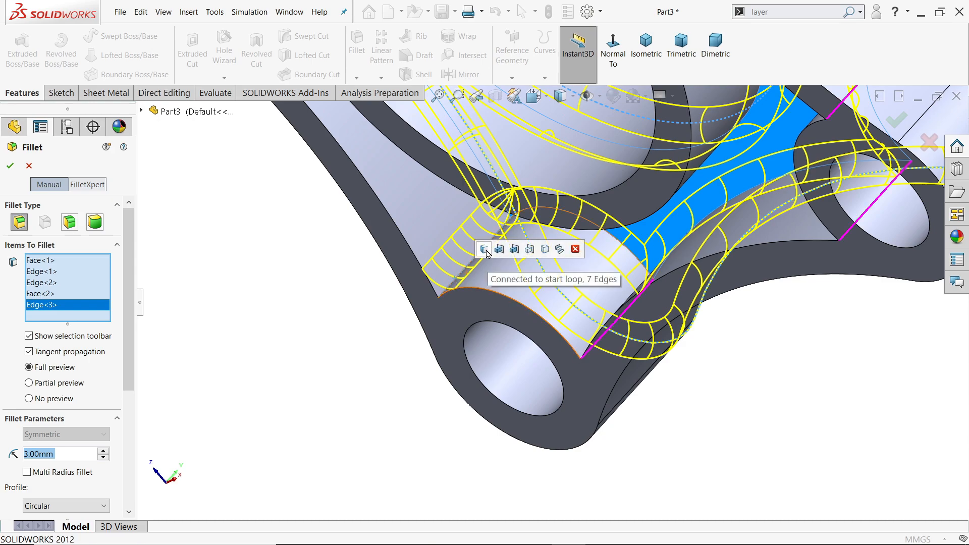
{"action": "left_click", "coordinate": [483, 249]}
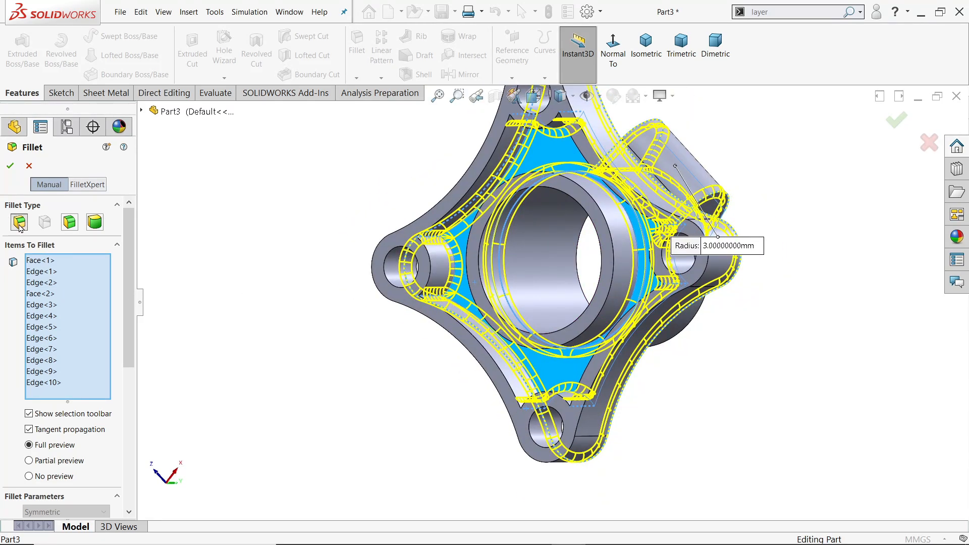
{"action": "mouse_move", "coordinate": [19, 222]}
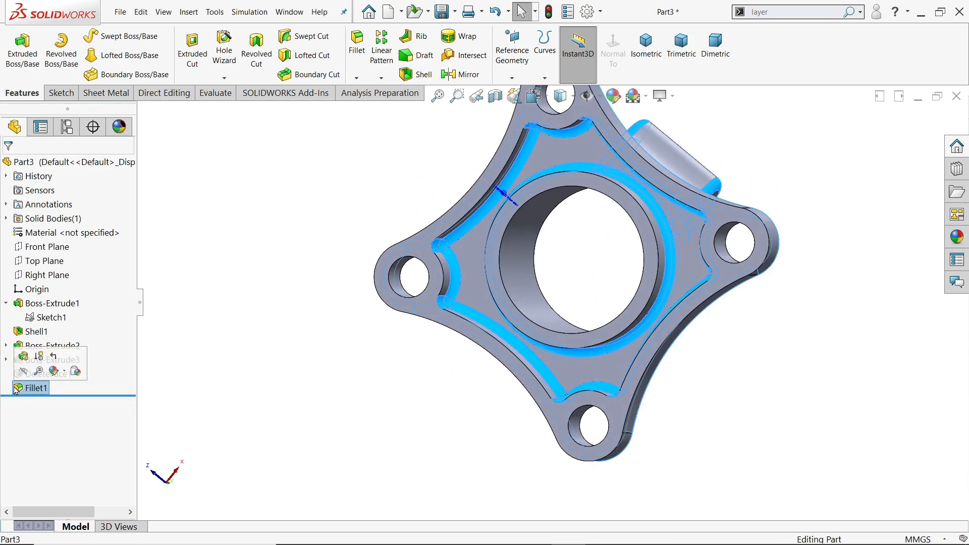
Select Fillet1 in the feature tree to give it a red appearance
{"action": "left_click", "coordinate": [52, 371]}
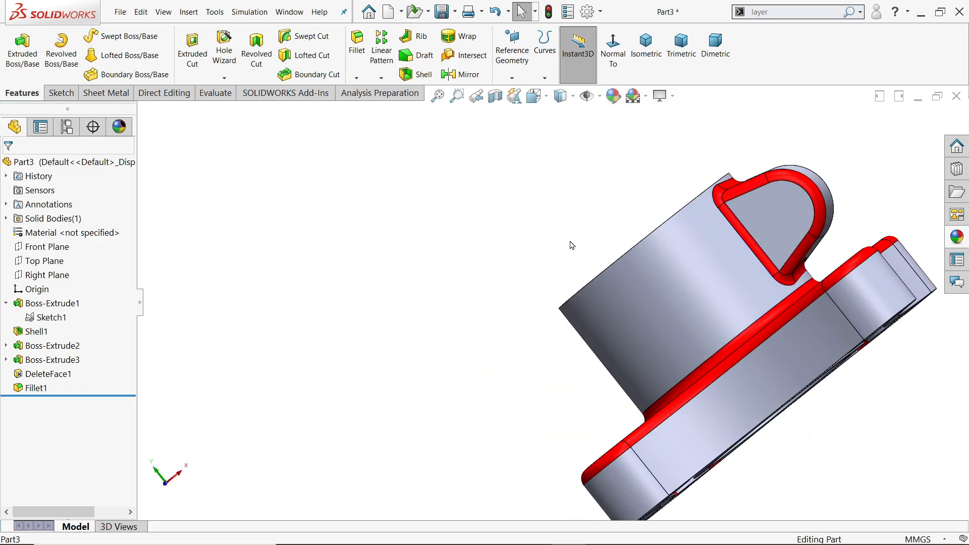
Start a sketch and draw a line from the cylinder centre out across the lug
{"action": "left_click", "coordinate": [52, 345]}
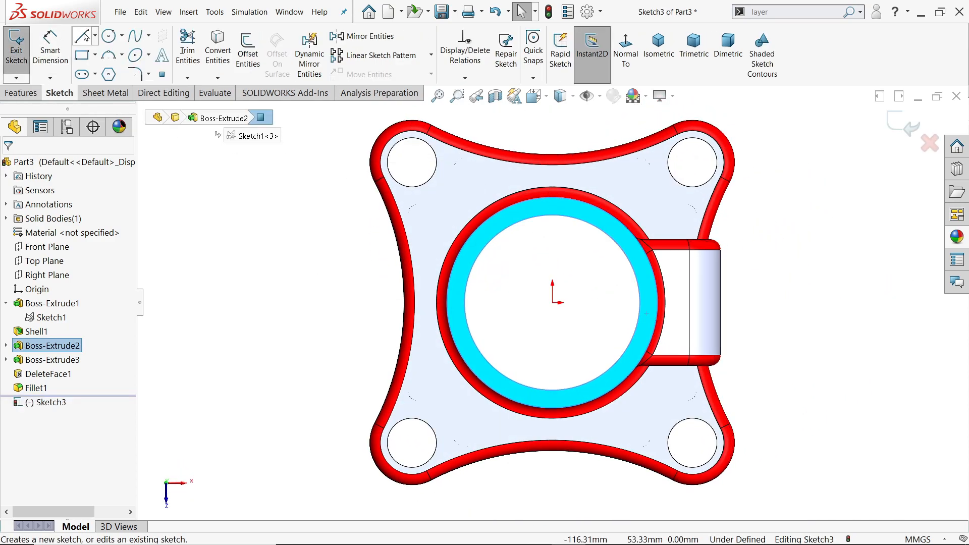
{"action": "left_click", "coordinate": [81, 36]}
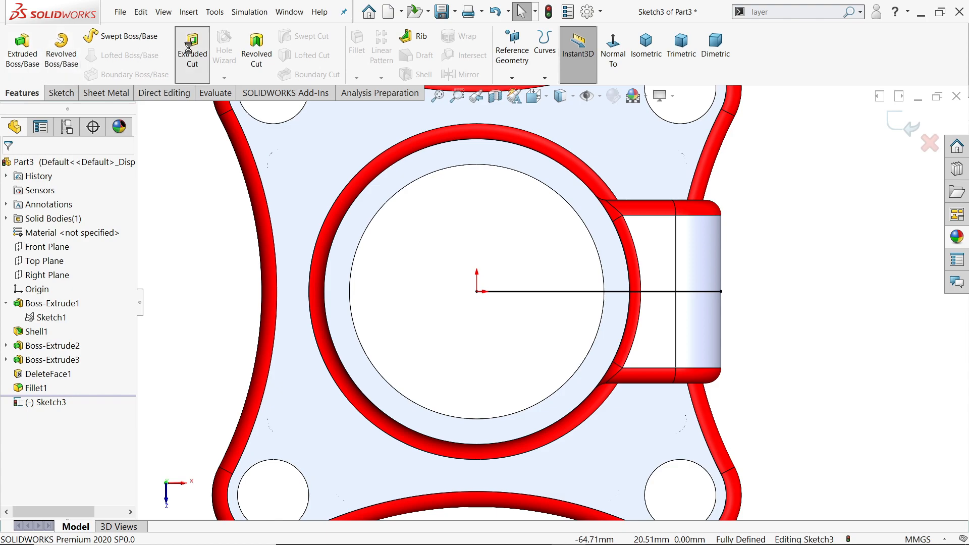
Cut a 3 mm mid-plane thin sawcut through all along the sketched line
{"action": "left_click", "coordinate": [192, 50]}
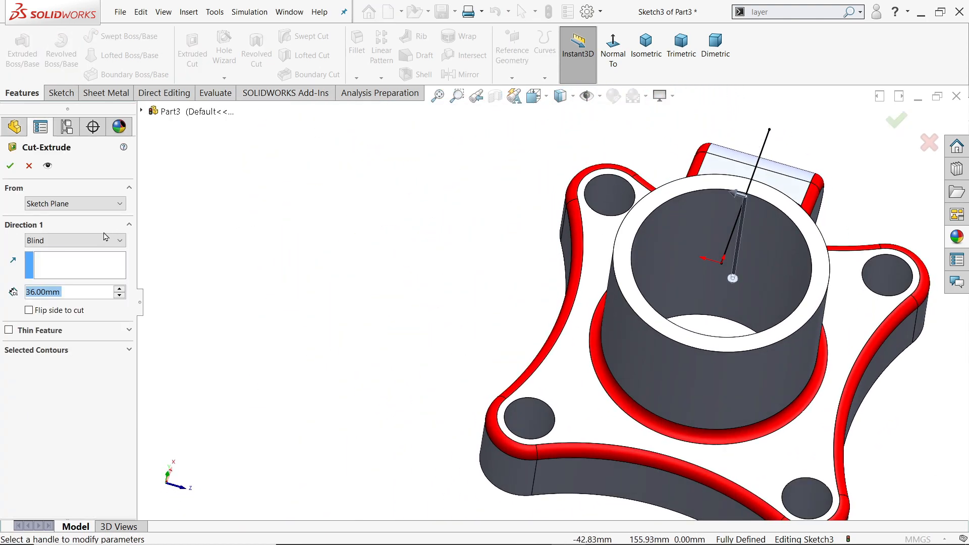
{"action": "left_click", "coordinate": [645, 50]}
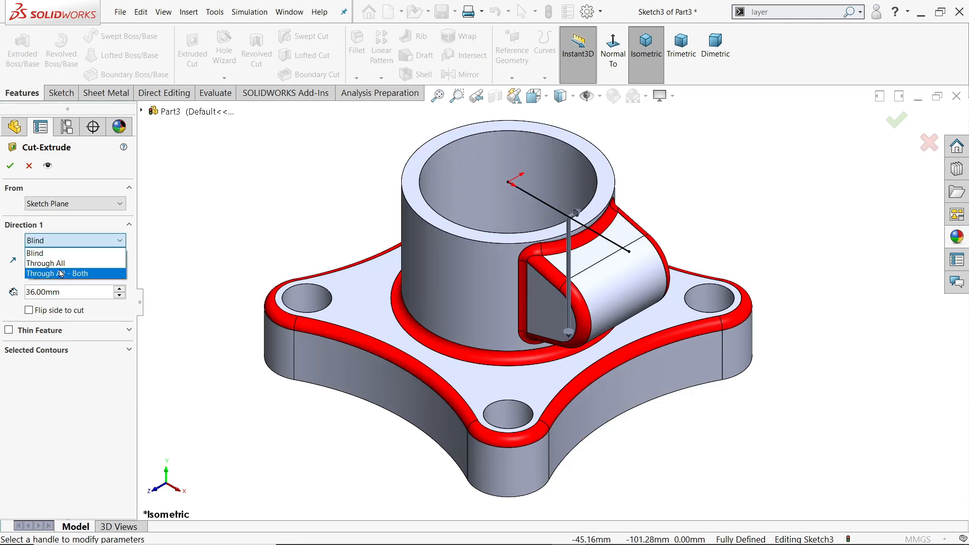
{"action": "left_click", "coordinate": [45, 262]}
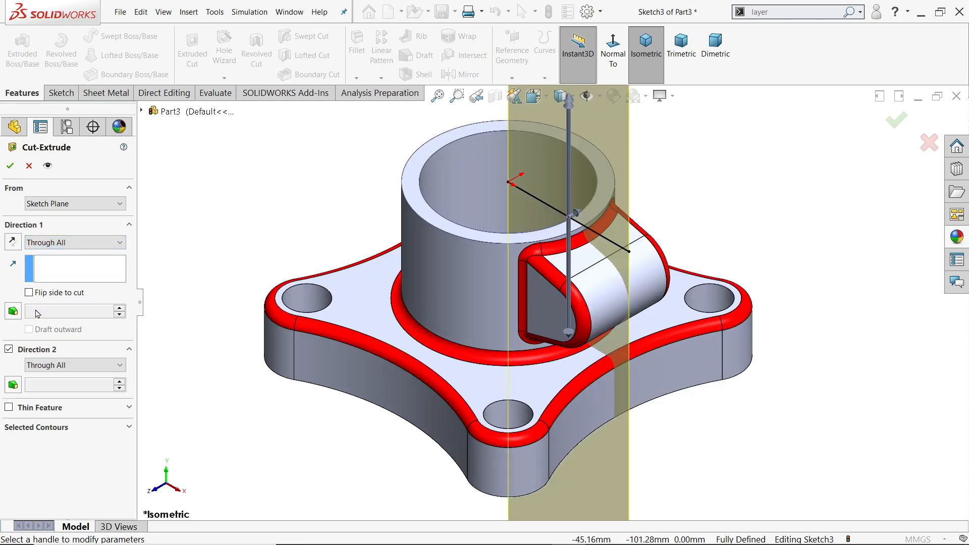
{"action": "left_click", "coordinate": [8, 349]}
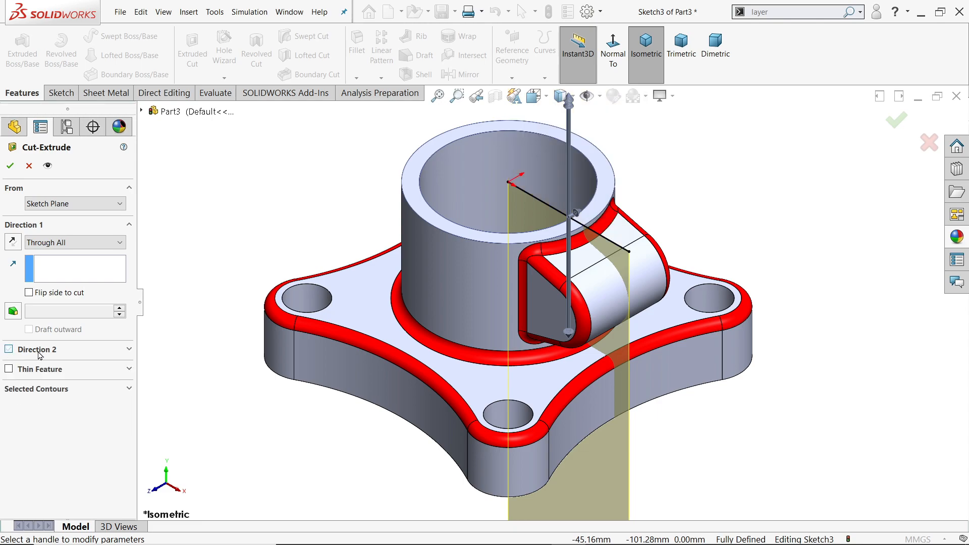
{"action": "left_click", "coordinate": [9, 370]}
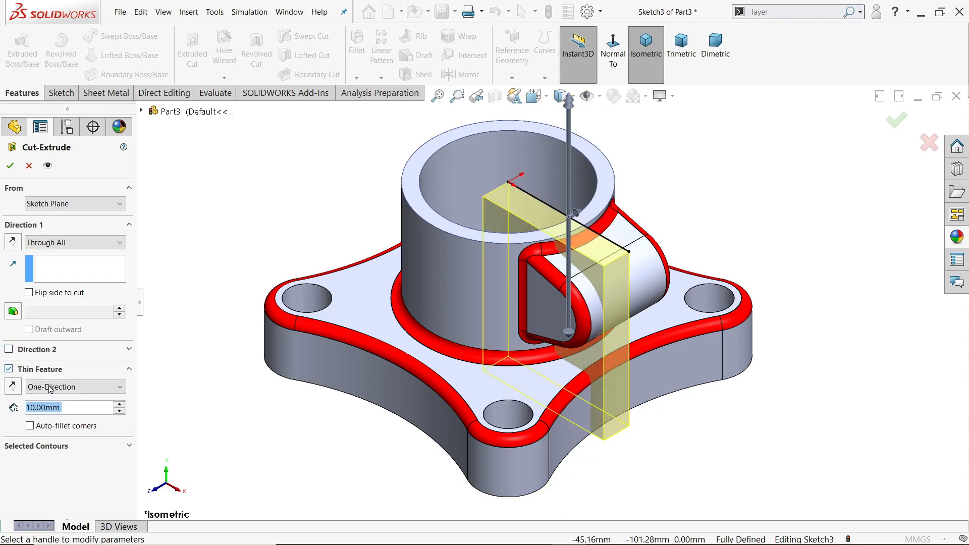
{"action": "left_click", "coordinate": [71, 386]}
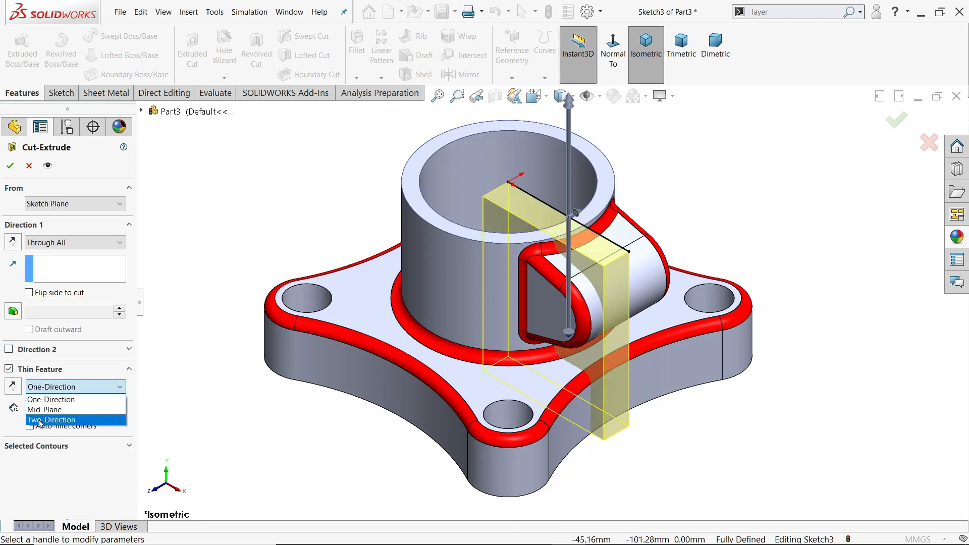
{"action": "left_click", "coordinate": [52, 410]}
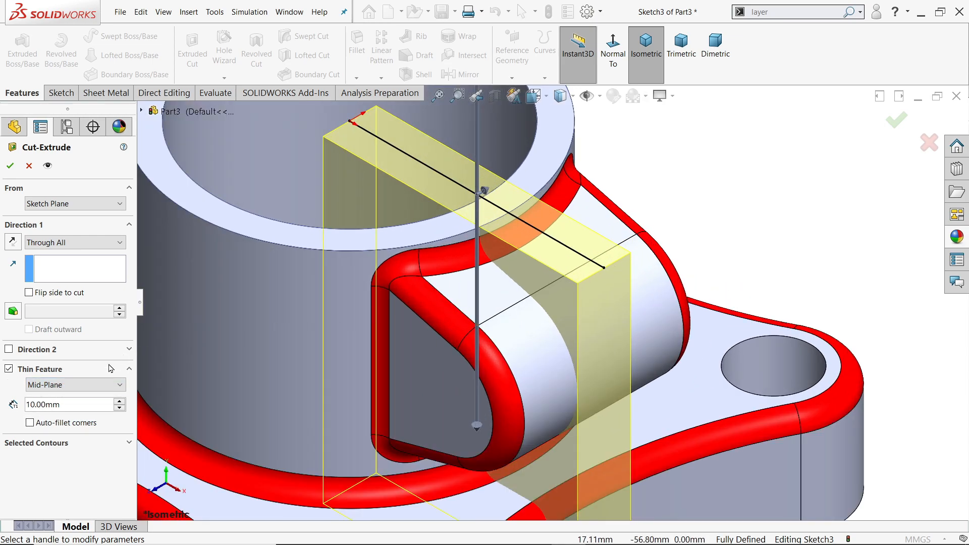
{"action": "type", "text": "3"}
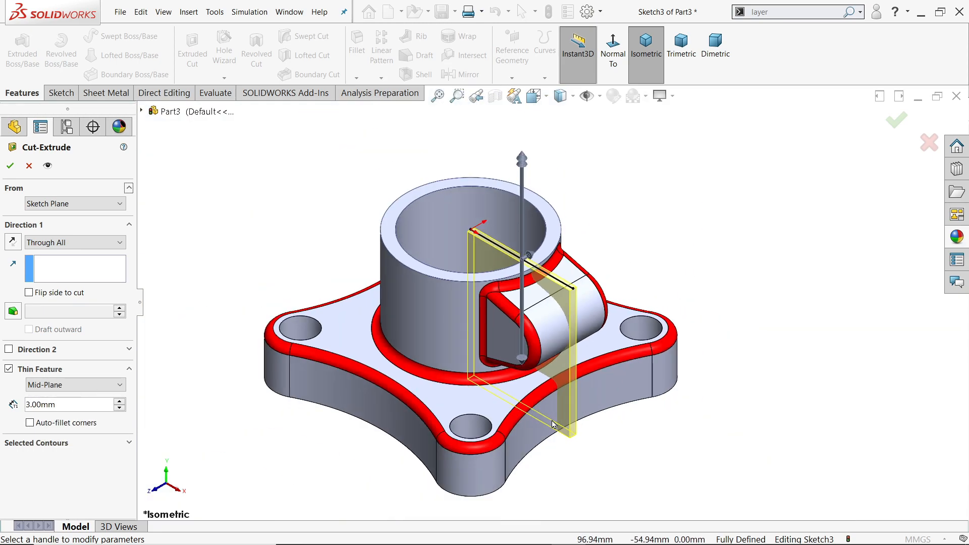
{"action": "left_click", "coordinate": [10, 166]}
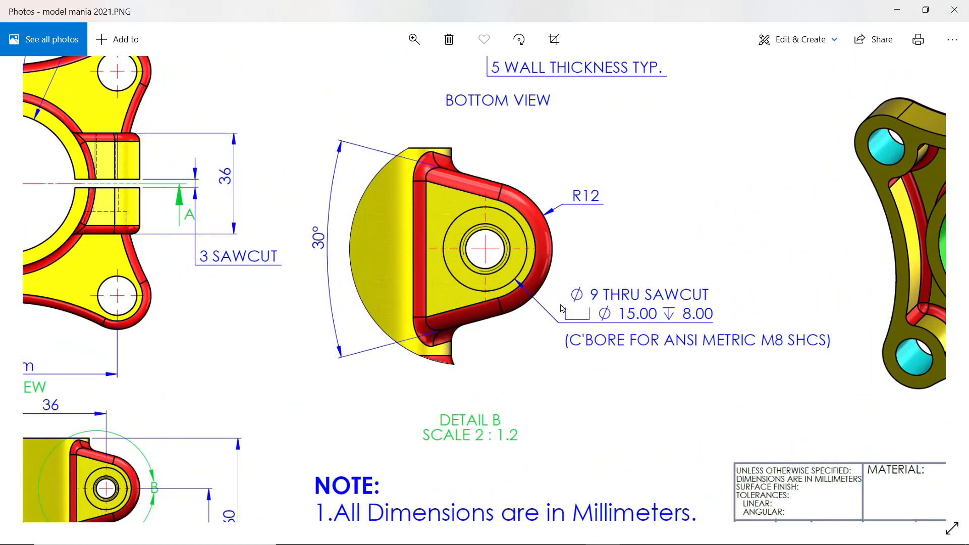
{"action": "mouse_move", "coordinate": [638, 339]}
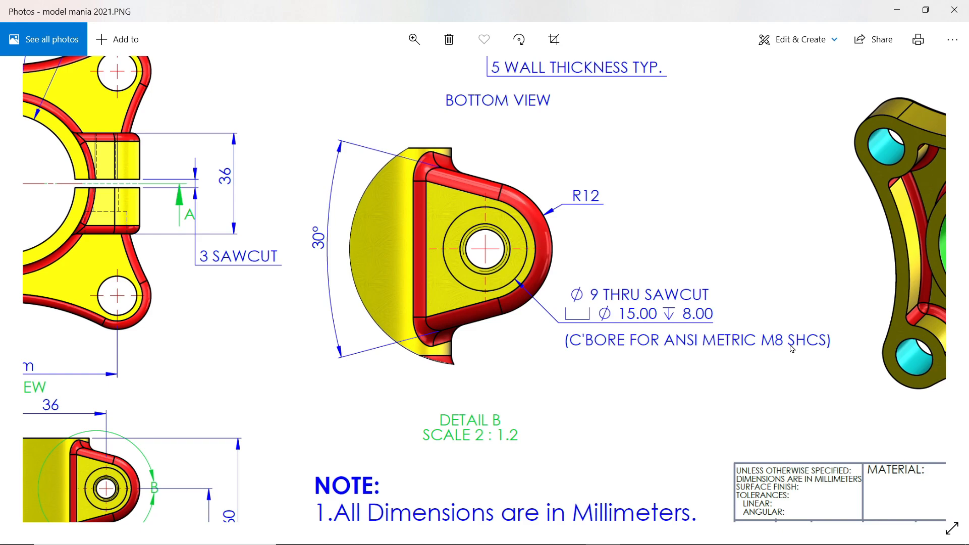
{"action": "mouse_move", "coordinate": [580, 303]}
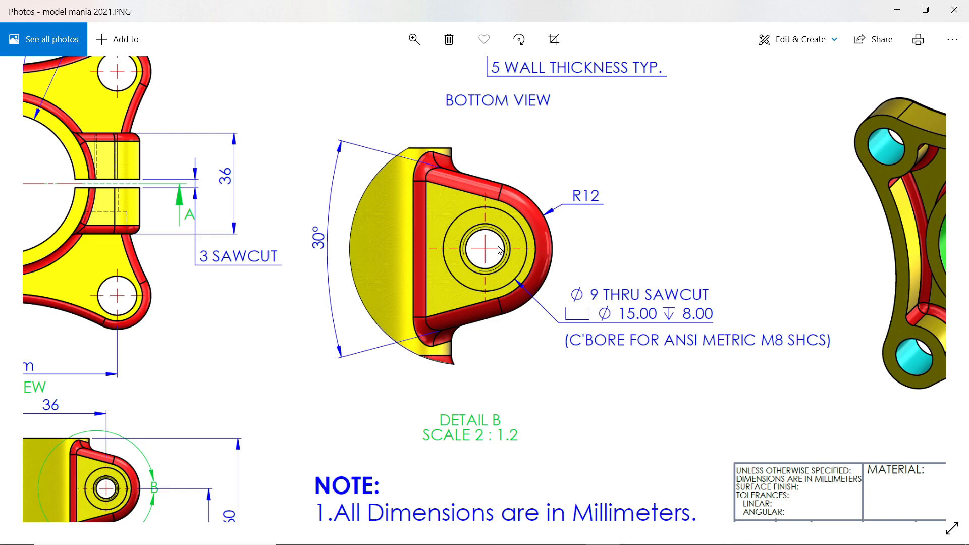
{"action": "mouse_move", "coordinate": [624, 302]}
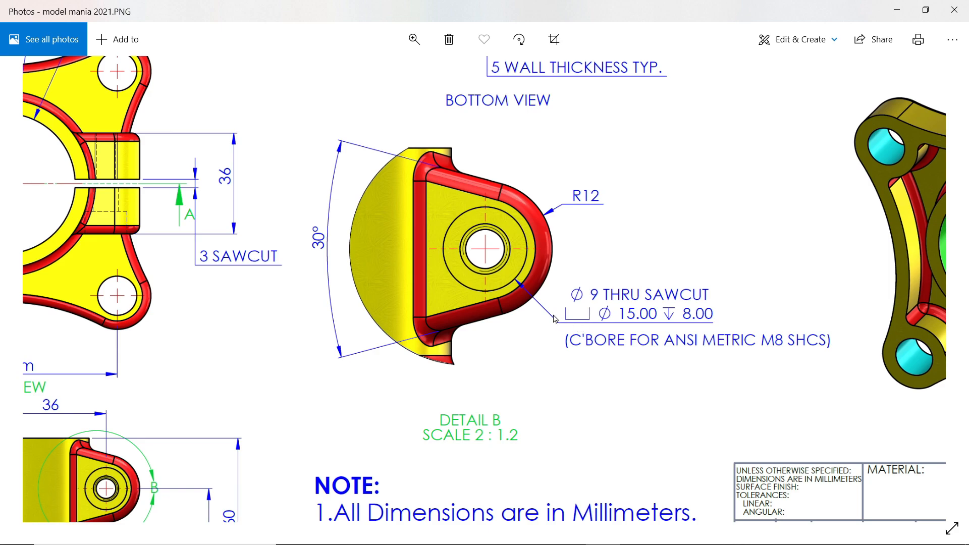
{"action": "mouse_move", "coordinate": [694, 321]}
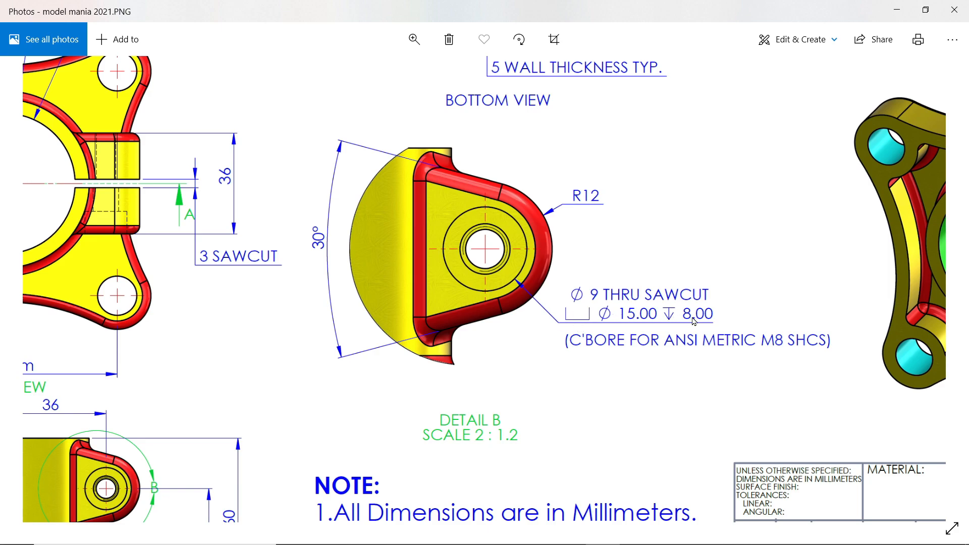
{"action": "mouse_move", "coordinate": [659, 347]}
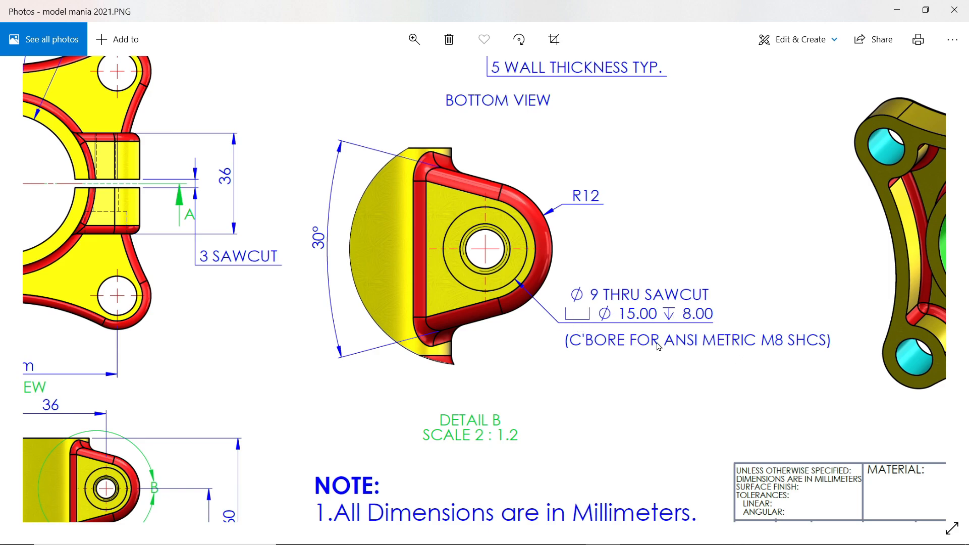
{"action": "mouse_move", "coordinate": [640, 311]}
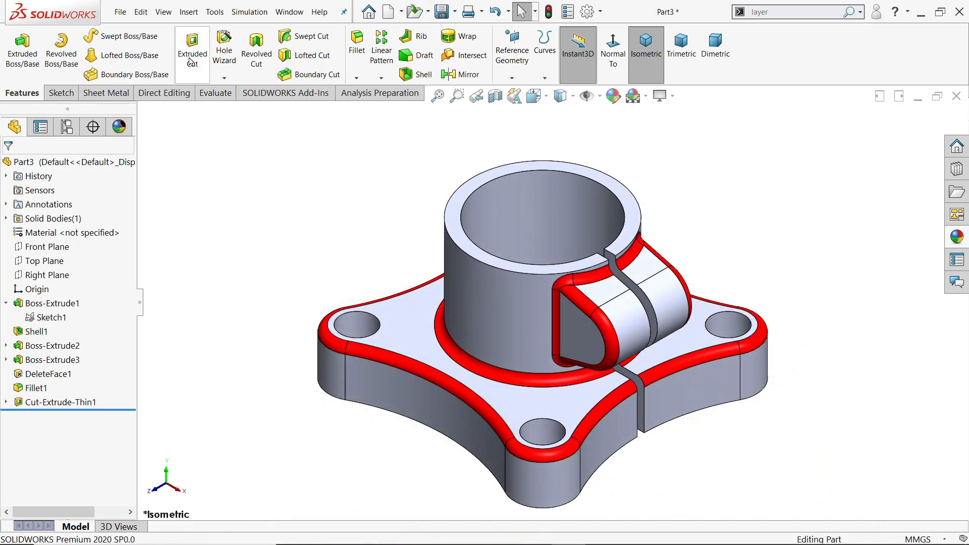
Set up a Hole Wizard counterbore for an M8 socket head cap screw, Normal fit, Up To Next
{"action": "left_click", "coordinate": [224, 46]}
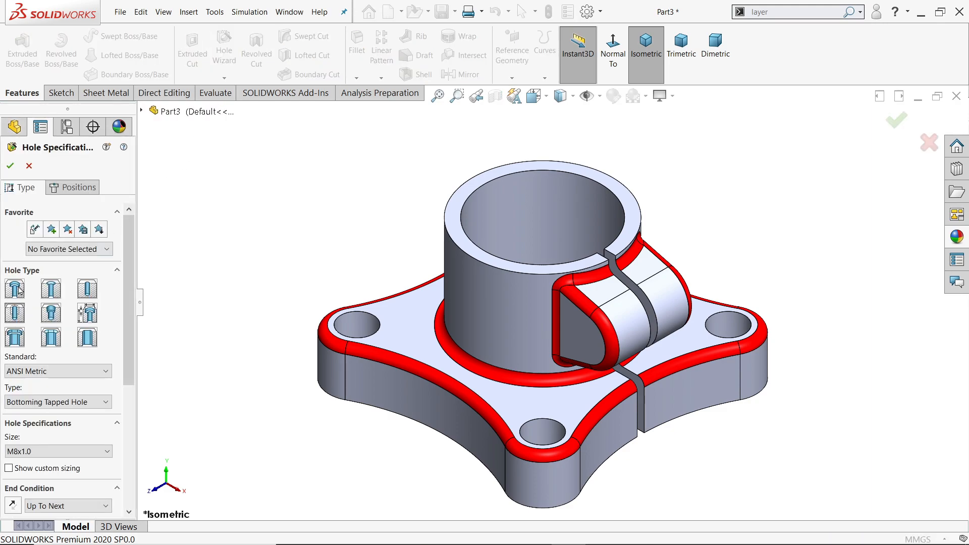
{"action": "left_click", "coordinate": [14, 288]}
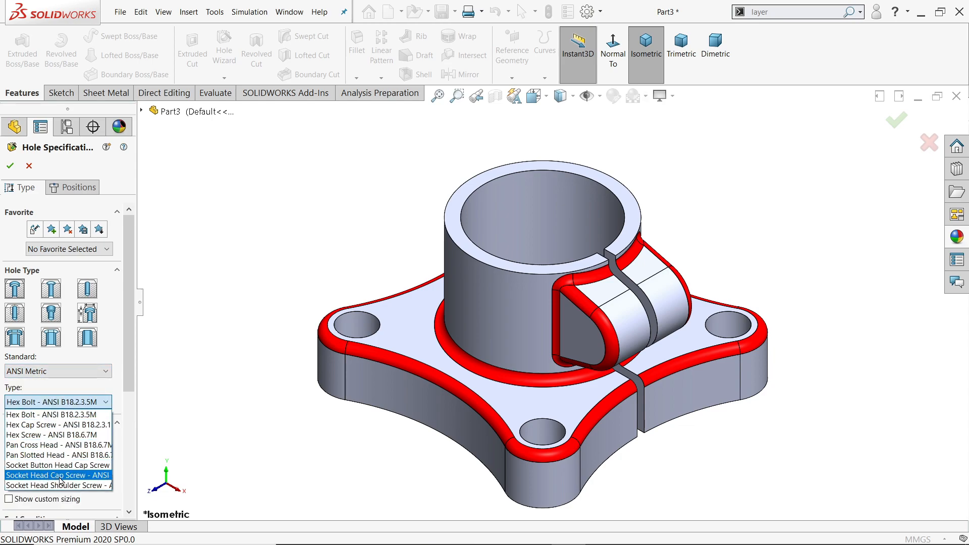
{"action": "left_click", "coordinate": [55, 475]}
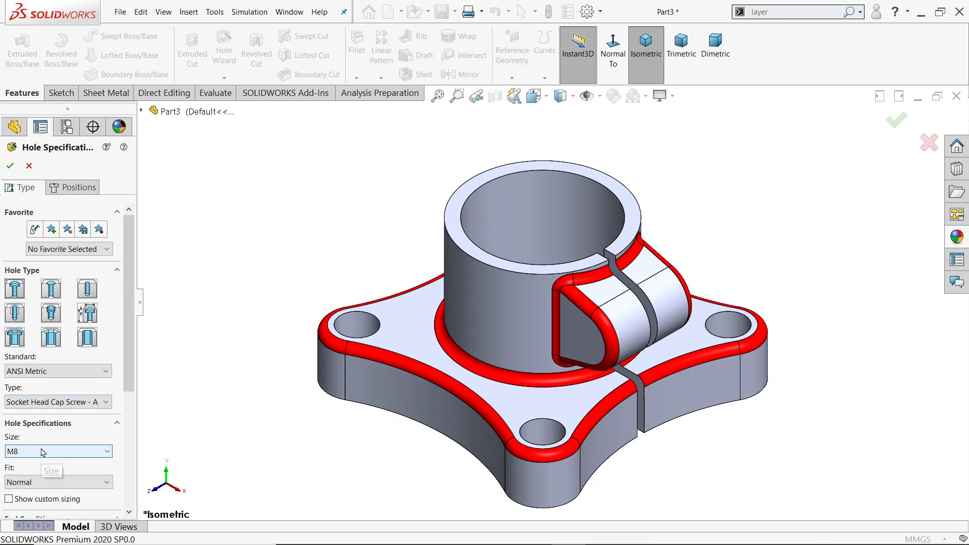
{"action": "scroll", "scroll_direction": "down", "scroll_amount": 3}
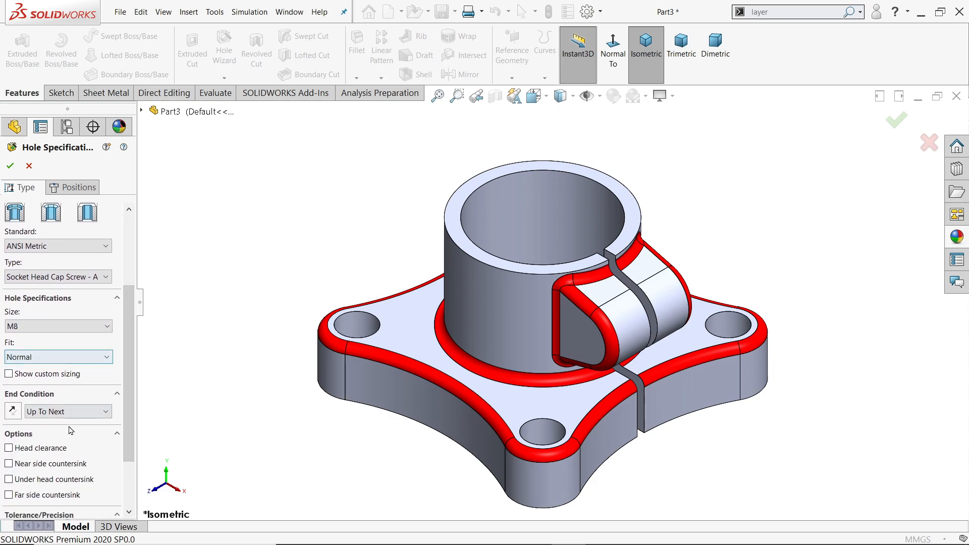
{"action": "mouse_move", "coordinate": [518, 317]}
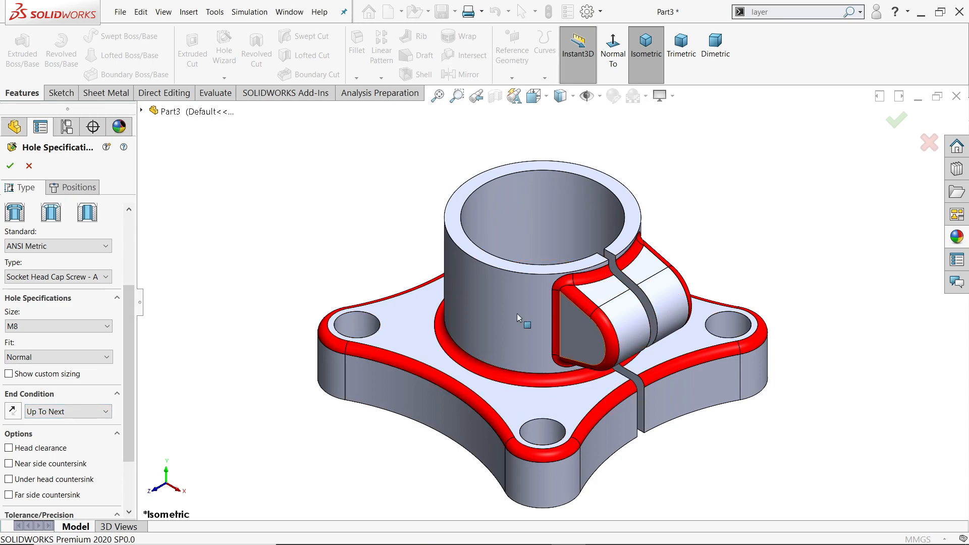
{"action": "left_click", "coordinate": [72, 188]}
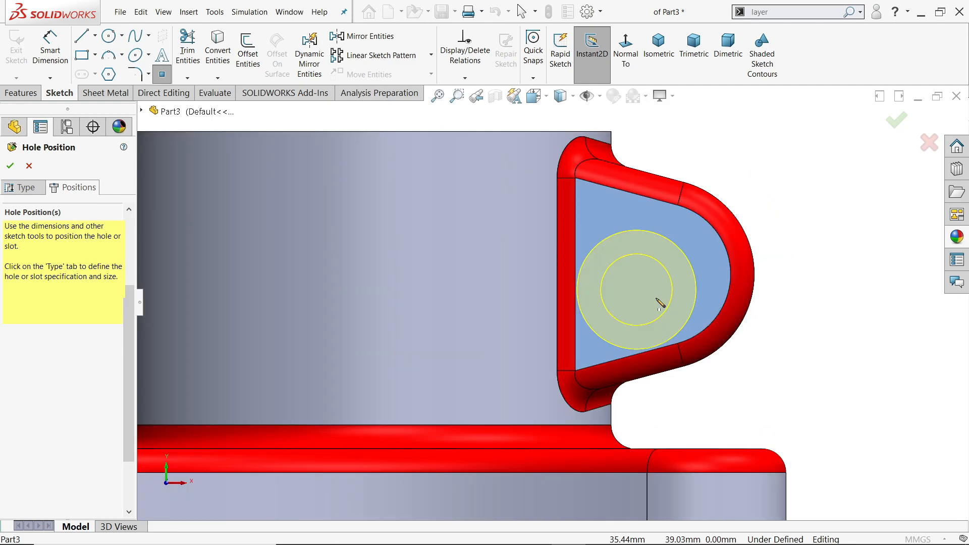
Place the hole on the lug face, dimension it 36 mm from the origin, and finish
{"action": "left_click_drag", "start_coordinate": [640, 291], "coordinate": [733, 294]}
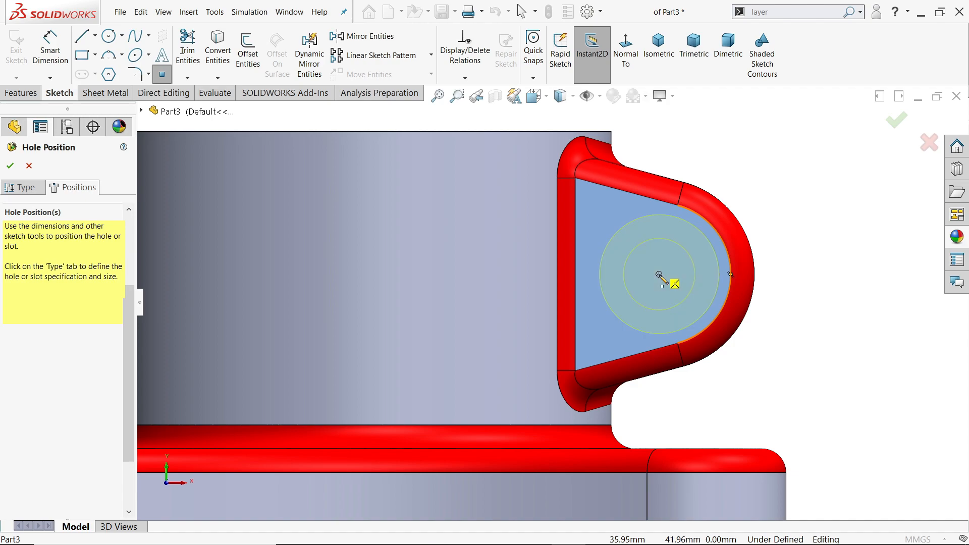
{"action": "left_click_drag", "start_coordinate": [659, 276], "coordinate": [659, 273]}
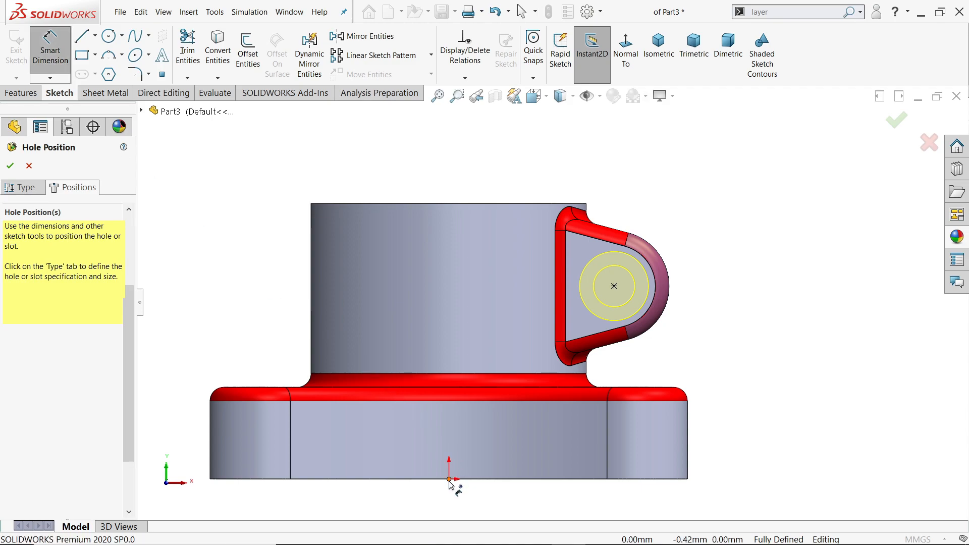
{"action": "left_click", "coordinate": [567, 202]}
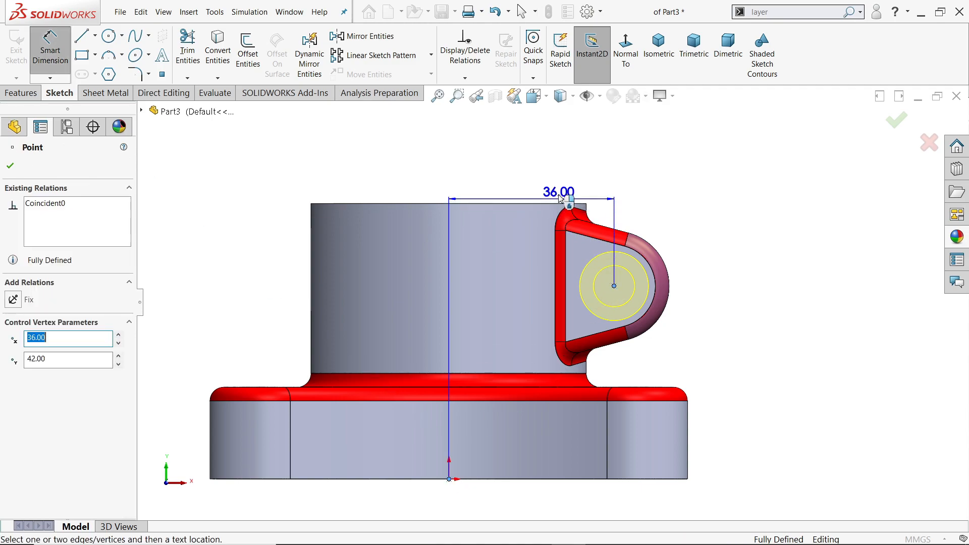
{"action": "left_click", "coordinate": [530, 197]}
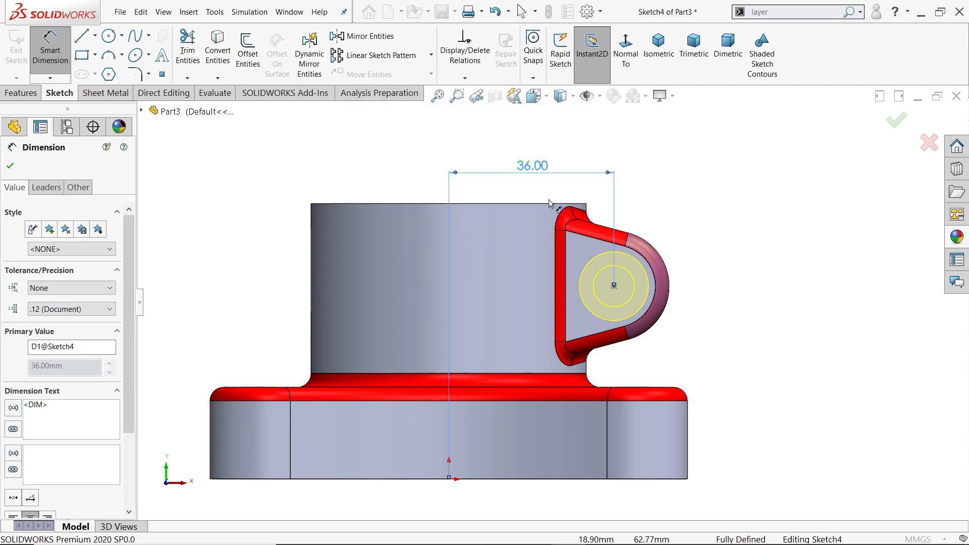
{"action": "left_click", "coordinate": [658, 46]}
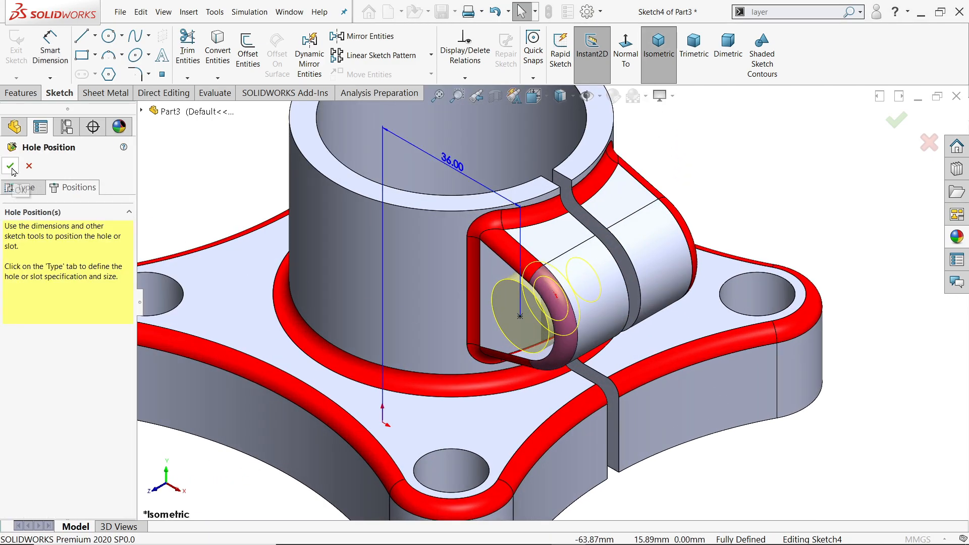
{"action": "left_click", "coordinate": [10, 165]}
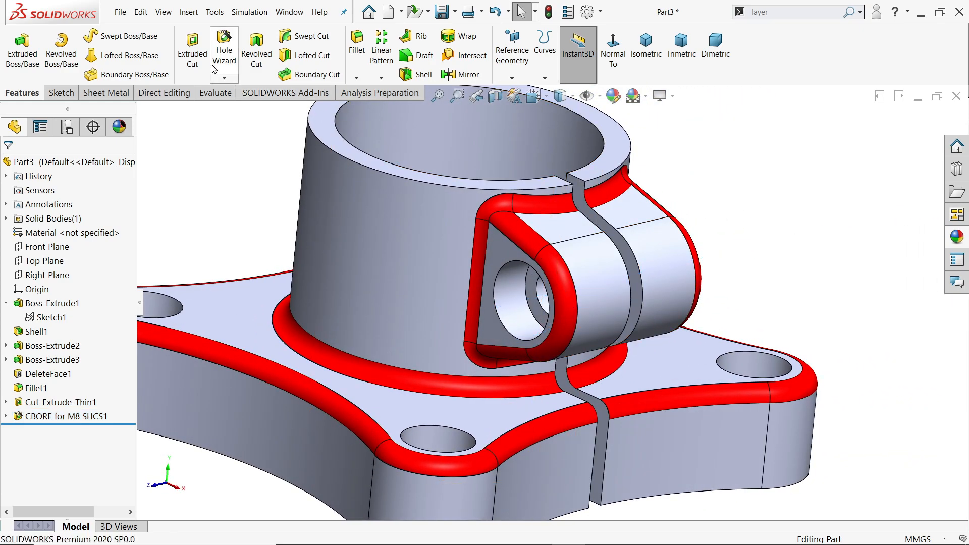
Create an M8x1.0 bottoming tapped hole, Up To Next, without thread callout, on the lug face
{"action": "left_click", "coordinate": [224, 51]}
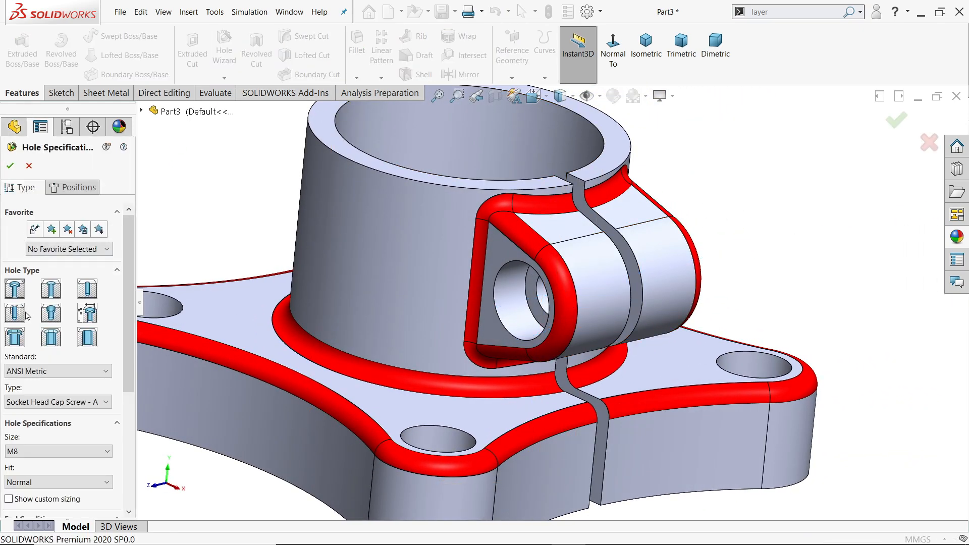
{"action": "left_click", "coordinate": [14, 312]}
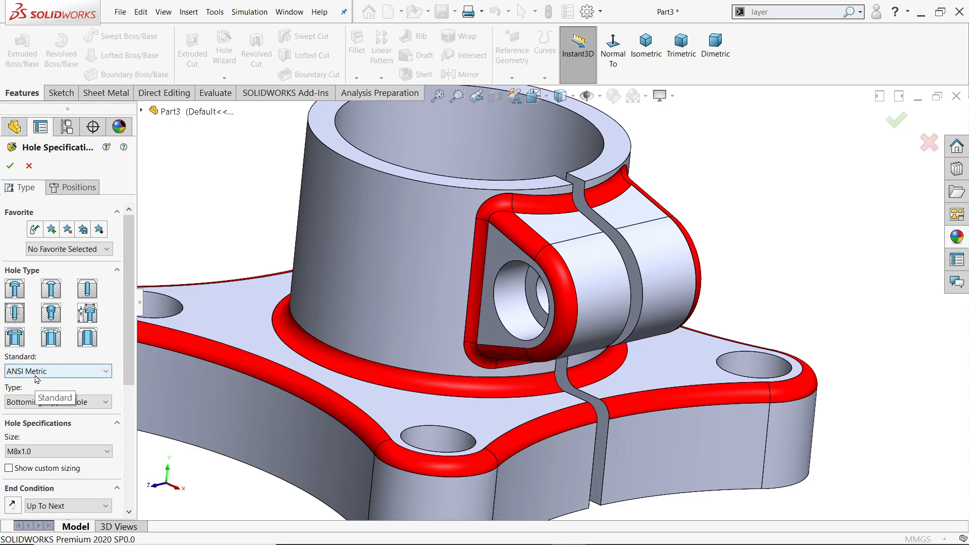
{"action": "left_click", "coordinate": [56, 402]}
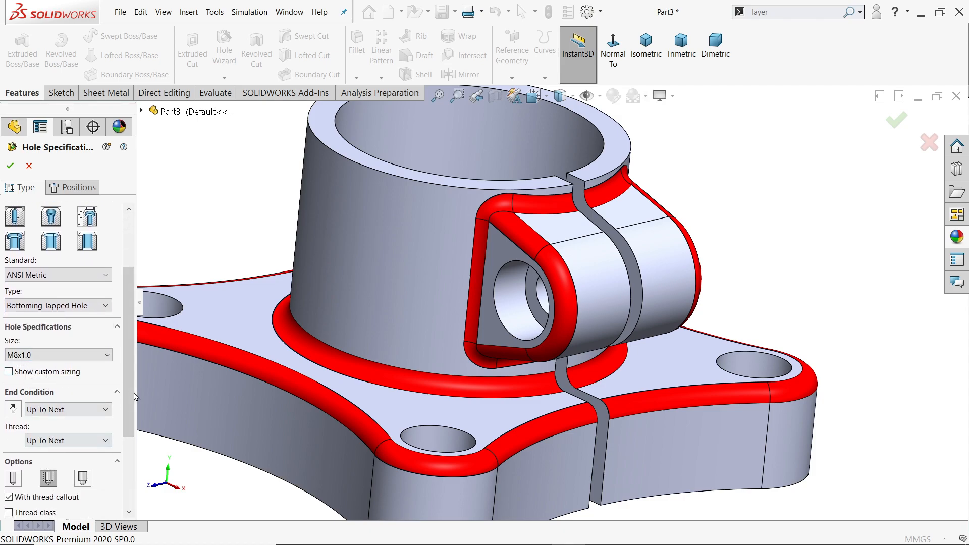
{"action": "scroll", "scroll_direction": "down", "scroll_amount": 3}
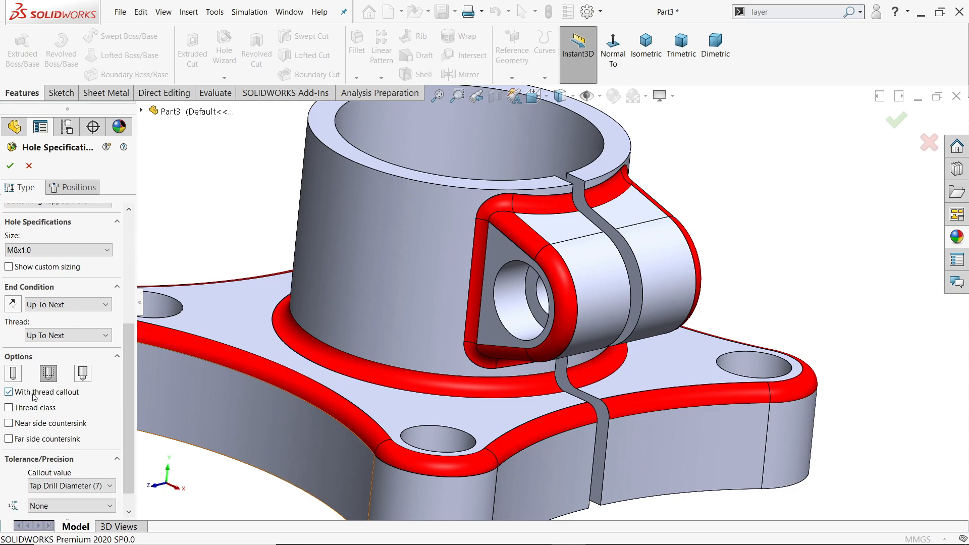
{"action": "left_click", "coordinate": [8, 391]}
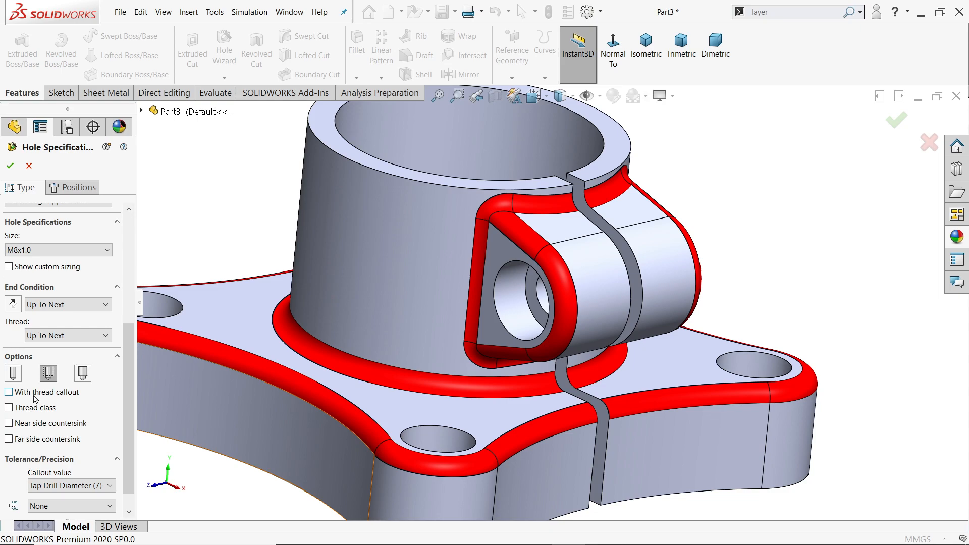
{"action": "left_click", "coordinate": [9, 392]}
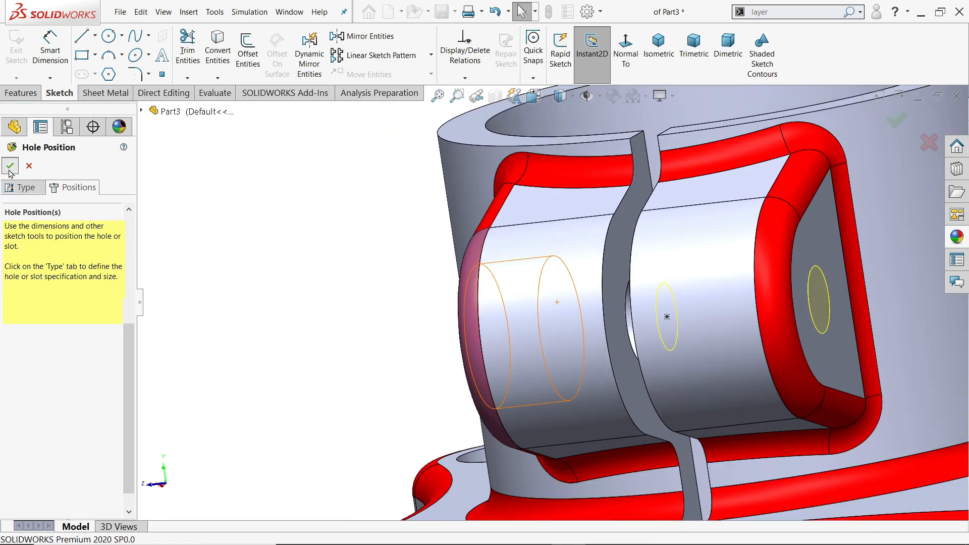
{"action": "left_click", "coordinate": [9, 166]}
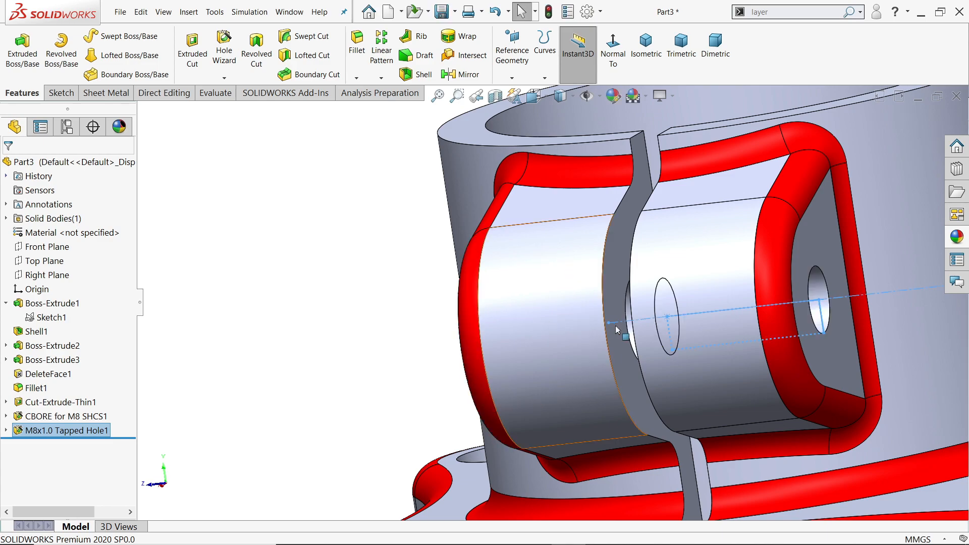
Enable cosmetic thread display under Document Properties > Detailing, then open the Display Style list
{"action": "left_click", "coordinate": [586, 11]}
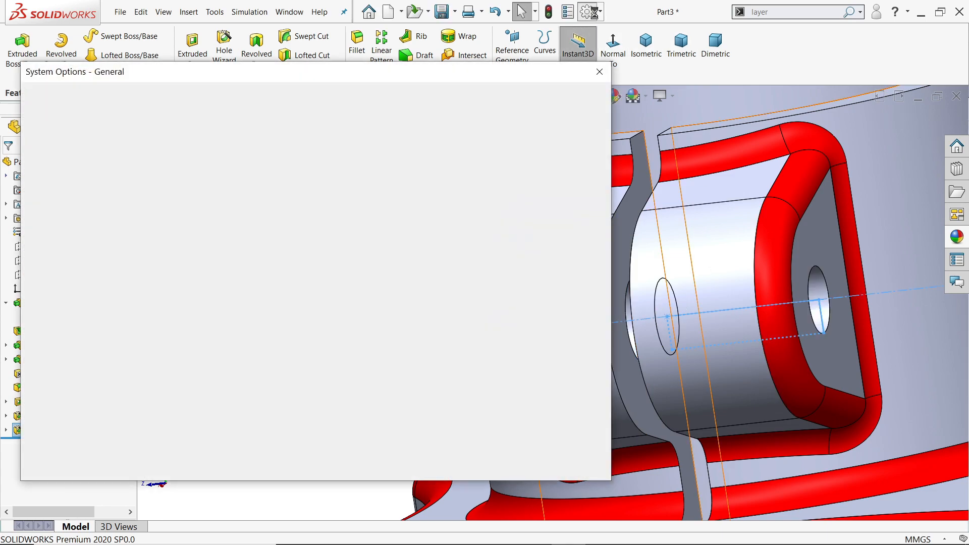
{"action": "left_click", "coordinate": [126, 99]}
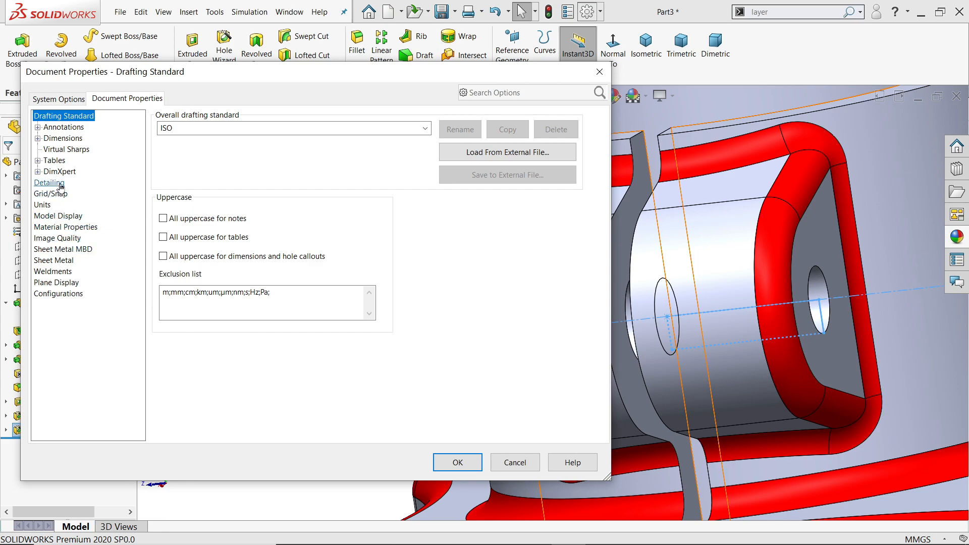
{"action": "left_click", "coordinate": [49, 182]}
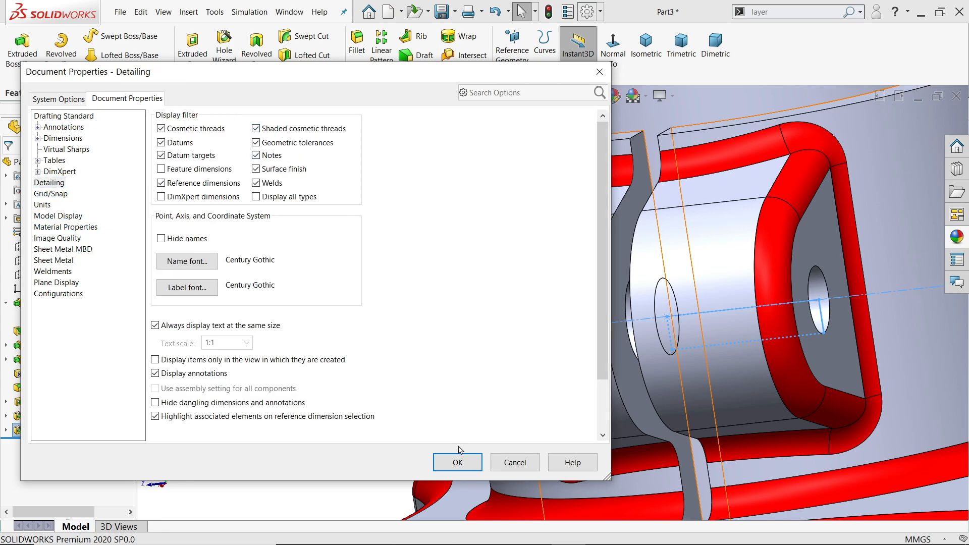
{"action": "left_click", "coordinate": [457, 463]}
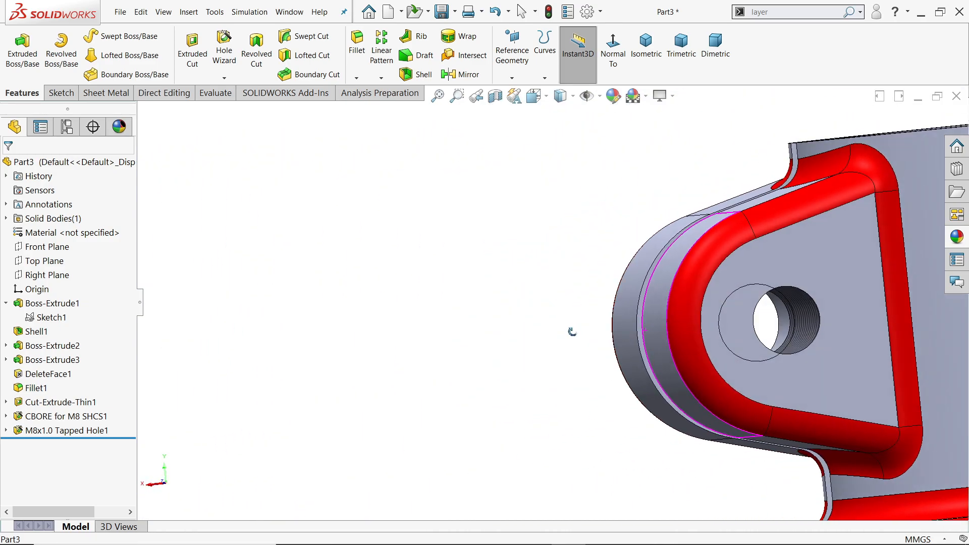
{"action": "left_click", "coordinate": [645, 46]}
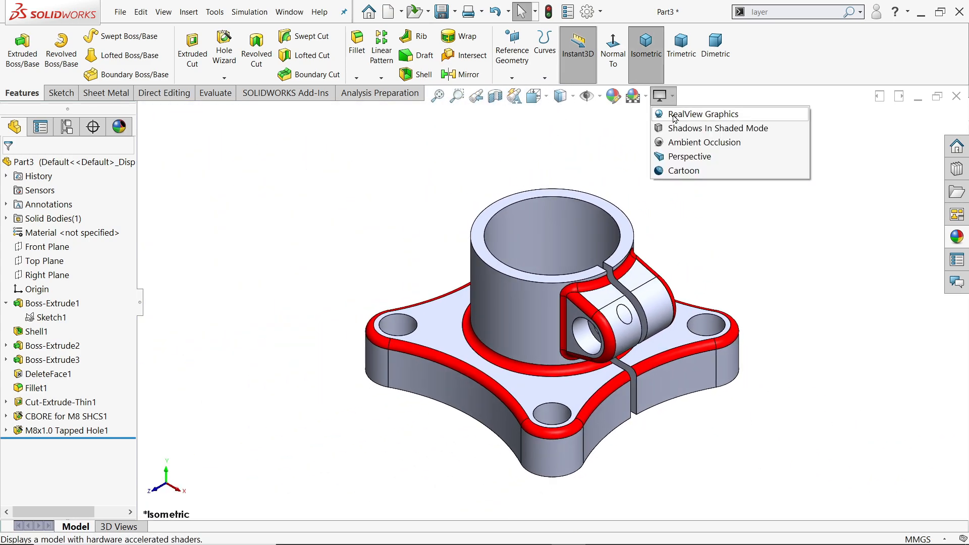
Turn on RealView Graphics and assign Plain Carbon Steel as the part material
{"action": "left_click", "coordinate": [700, 114]}
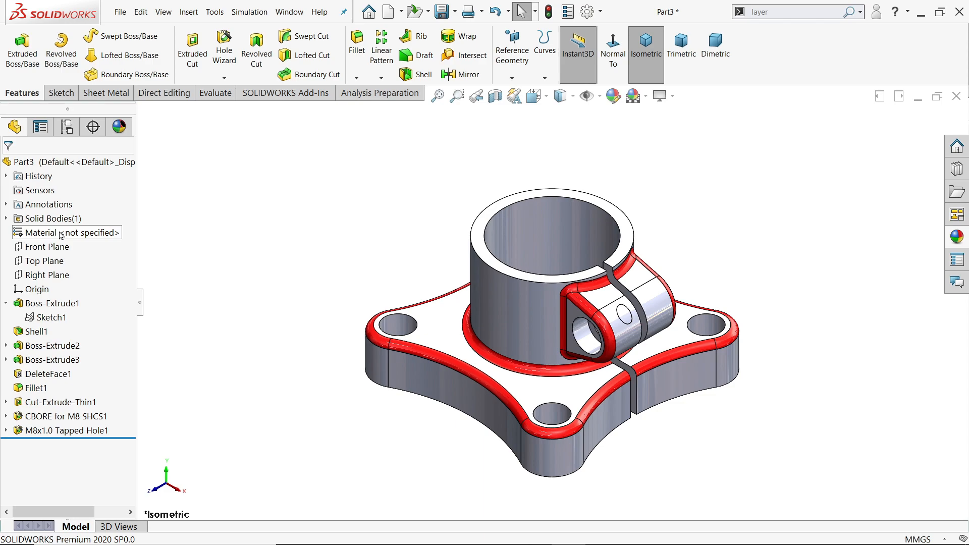
{"action": "right_click", "coordinate": [43, 232]}
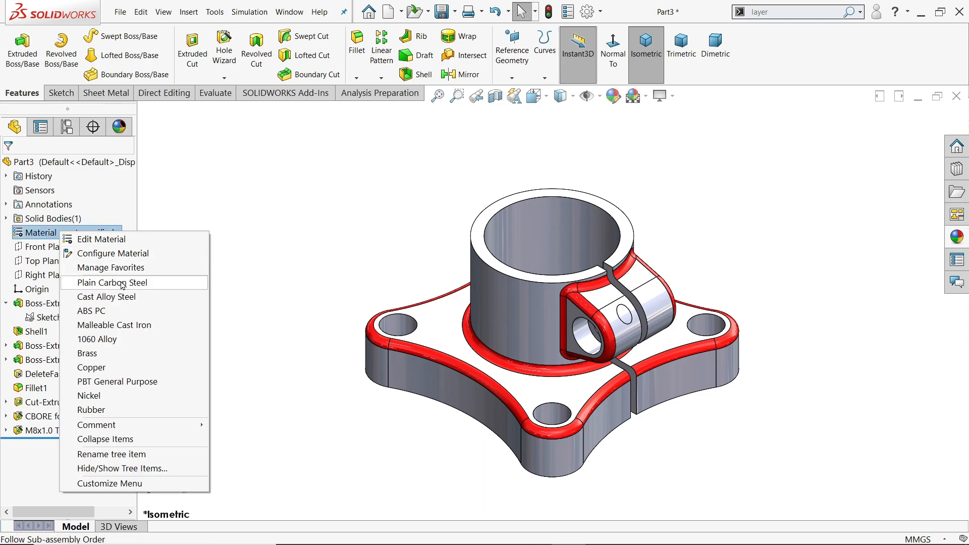
{"action": "left_click", "coordinate": [111, 282]}
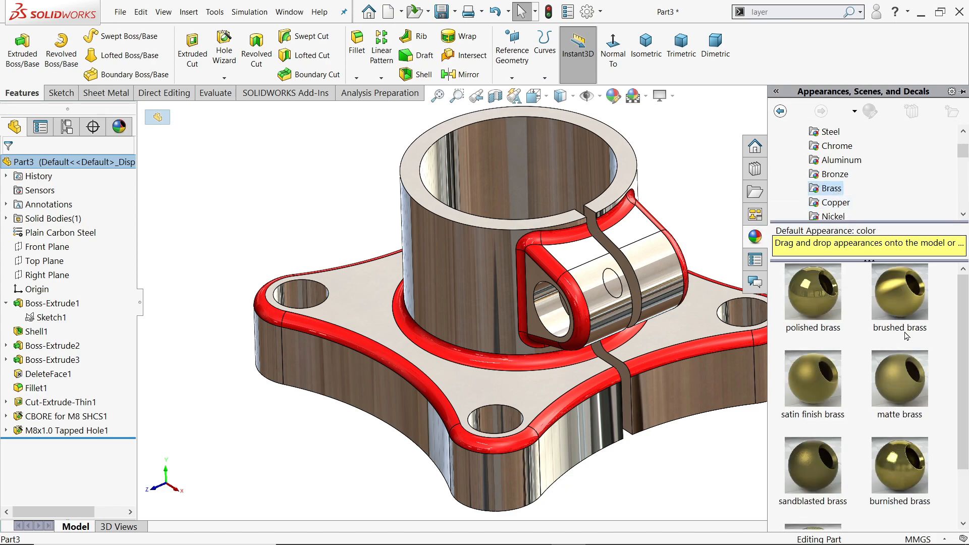
Apply brushed brass from Metal > Brass to the whole part and open its appearance settings
{"action": "double_click", "coordinate": [899, 292]}
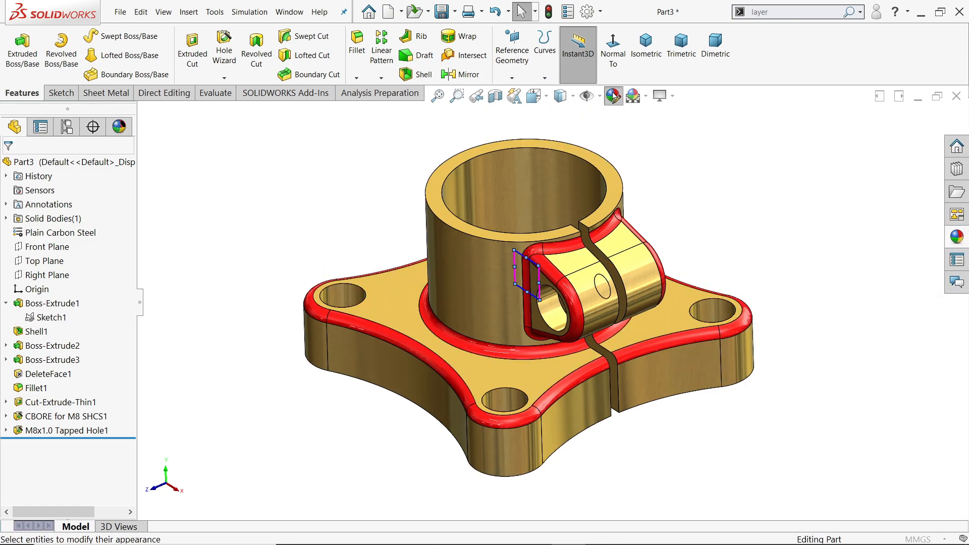
{"action": "left_click", "coordinate": [613, 96]}
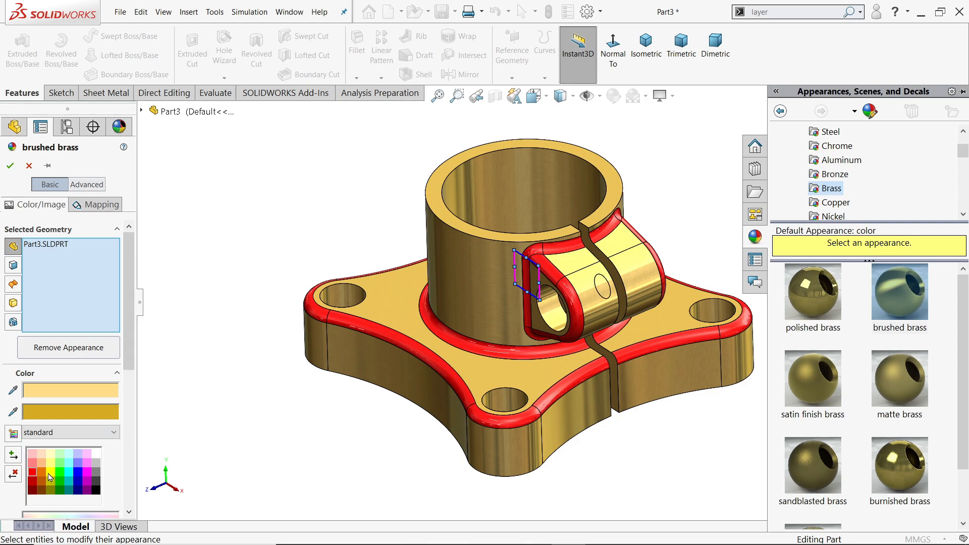